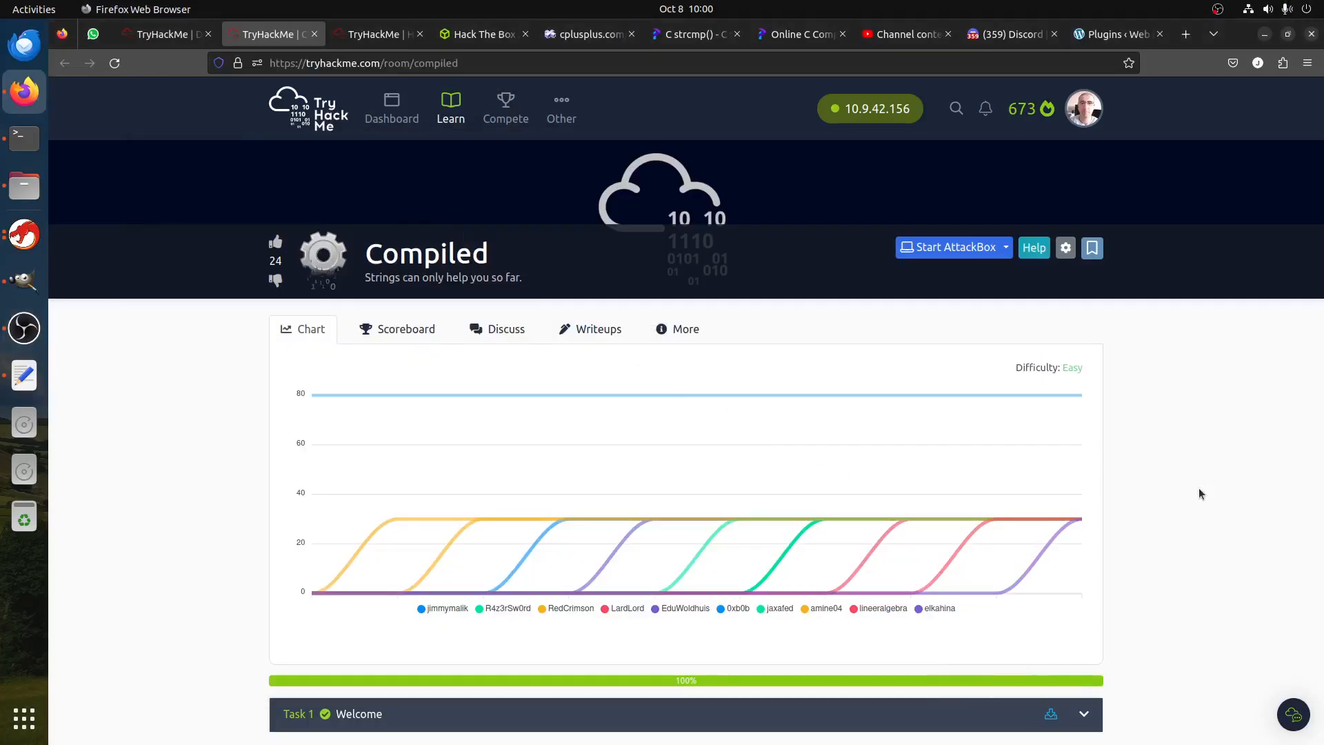
{"action": "mouse_move", "coordinate": [78, 498]}
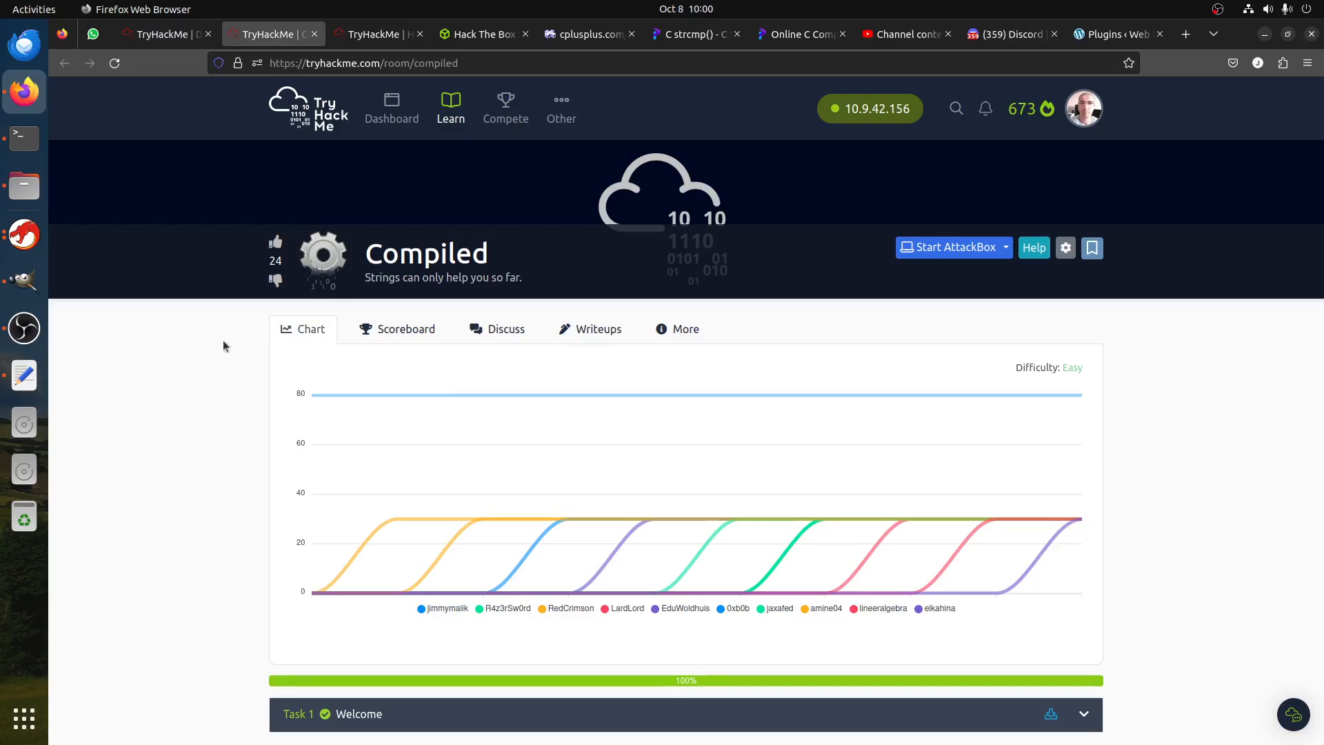
{"action": "mouse_move", "coordinate": [219, 396]}
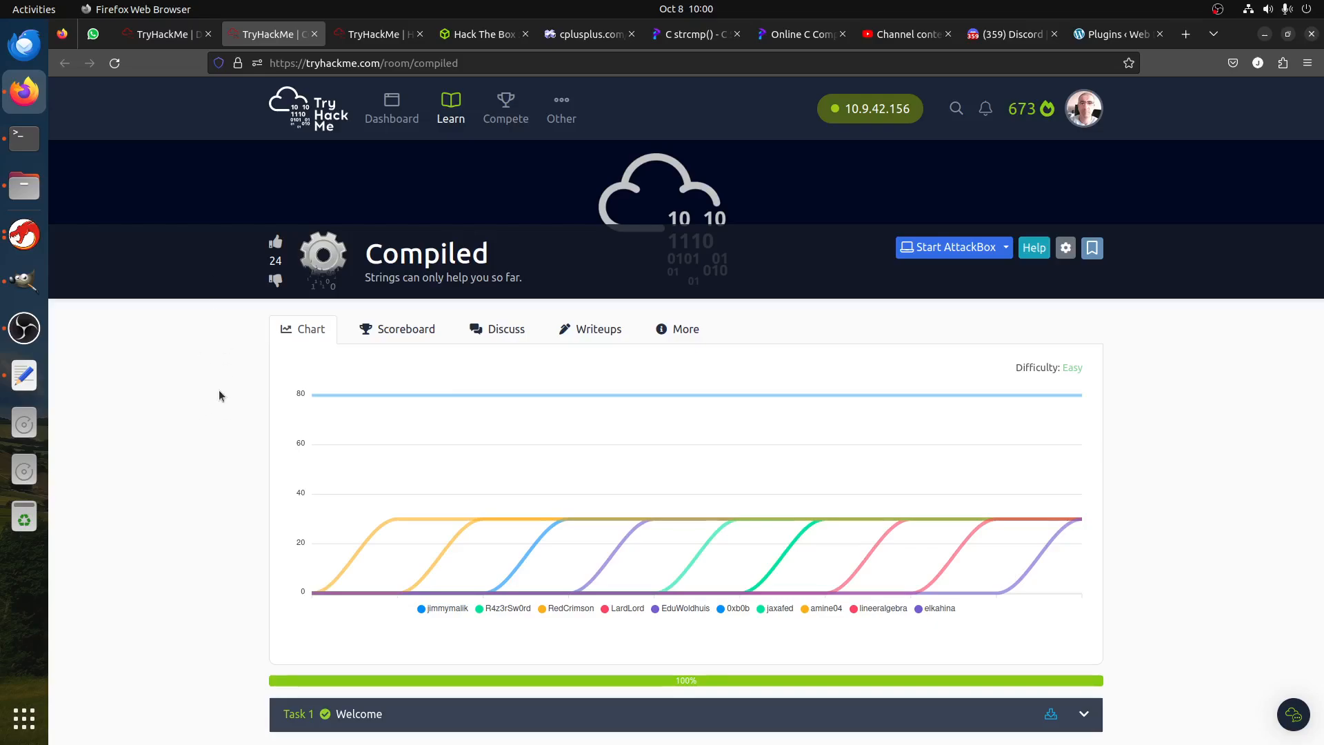
{"action": "mouse_move", "coordinate": [182, 370]}
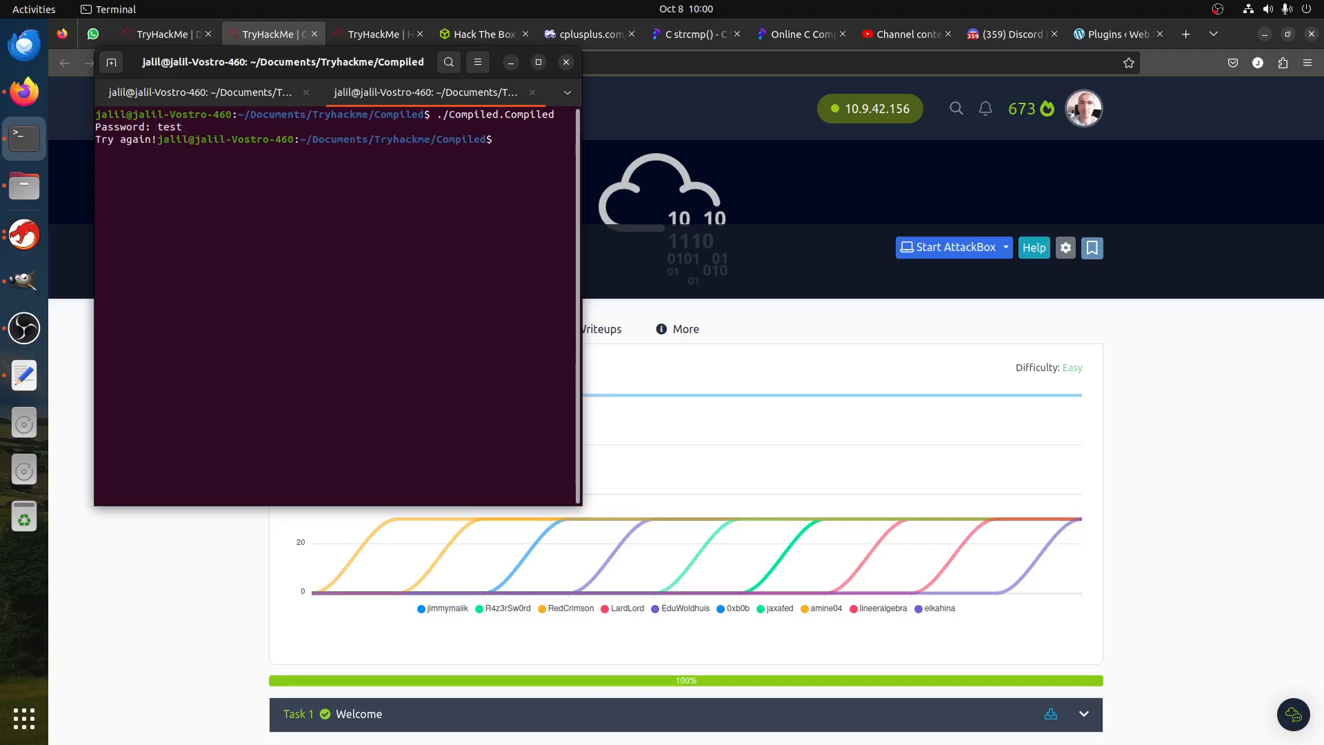
Step: List the strings in Compiled.Compiled, then feed DoYouEven%sCTF to the binary's password prompt and get Try again!
{"action": "type", "text": "strin"}
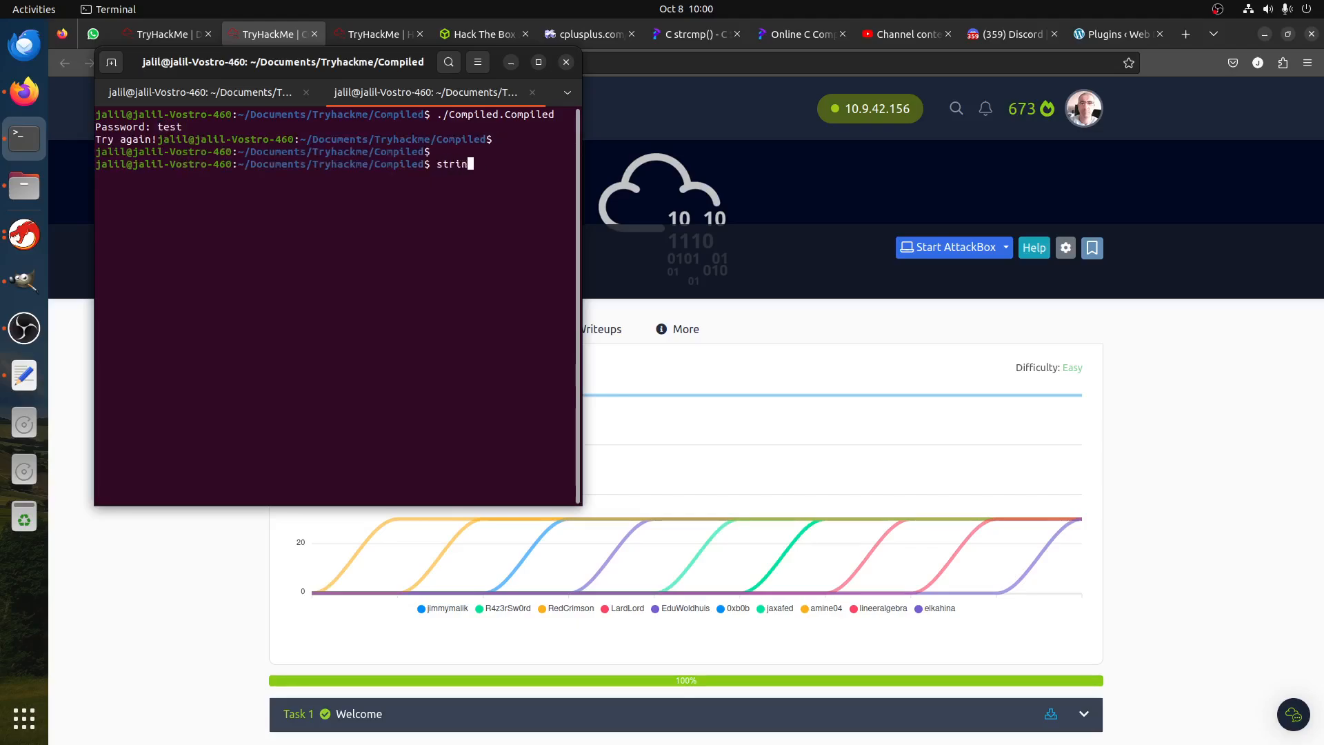
{"action": "type", "text": "gs"}
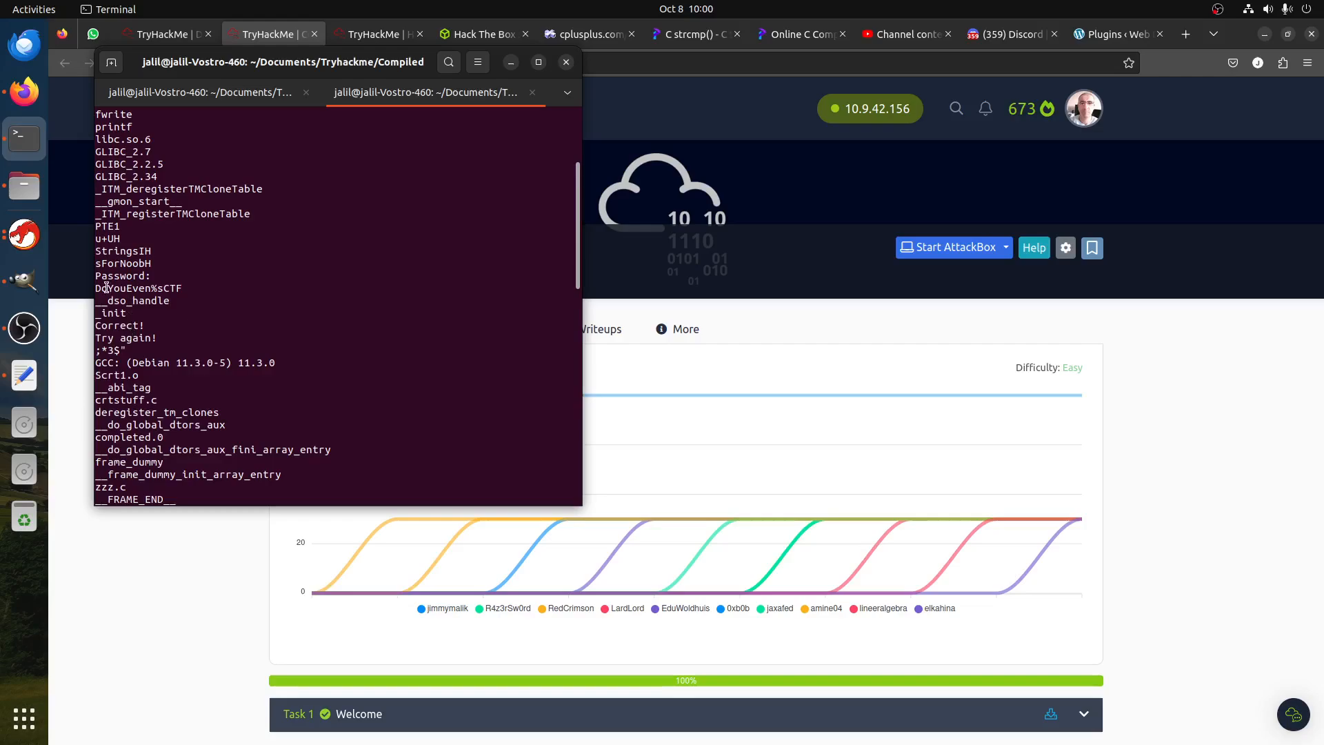
{"action": "double_click", "coordinate": [137, 288]}
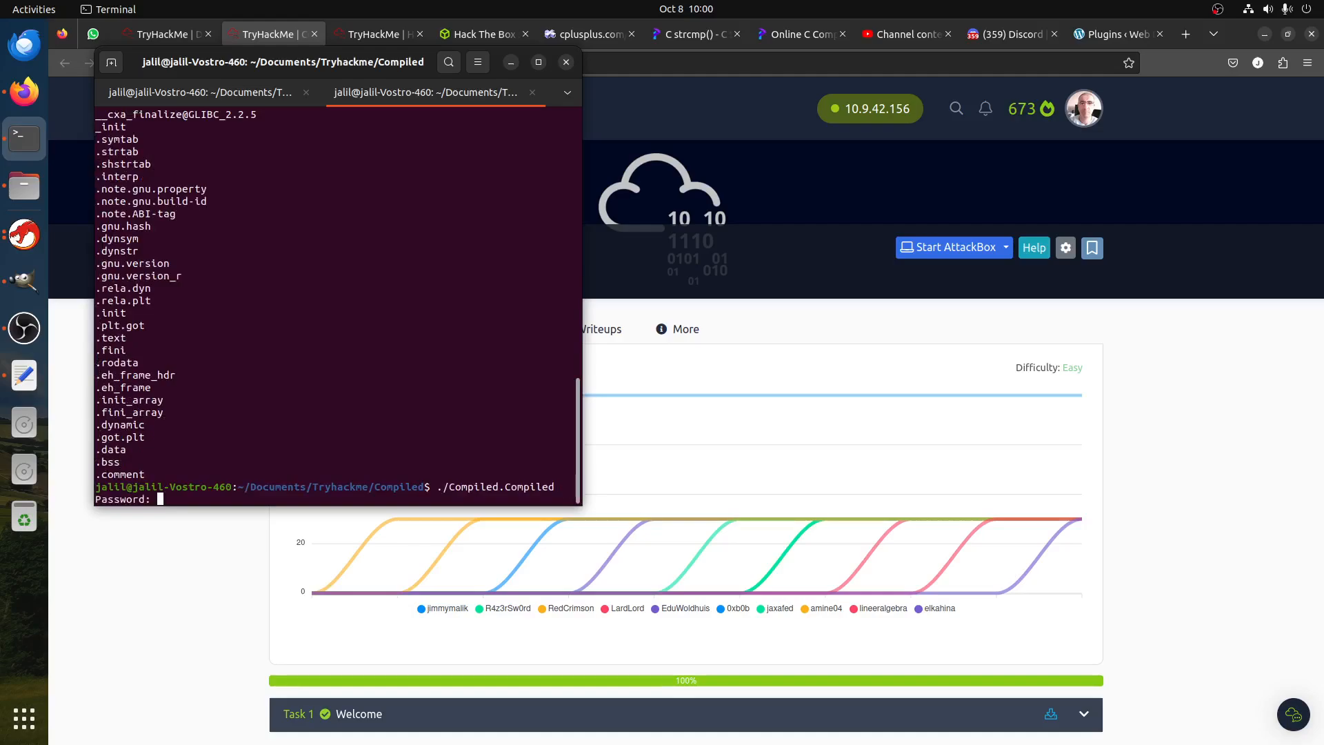
{"action": "type", "text": "DoYouEven%sCTF"}
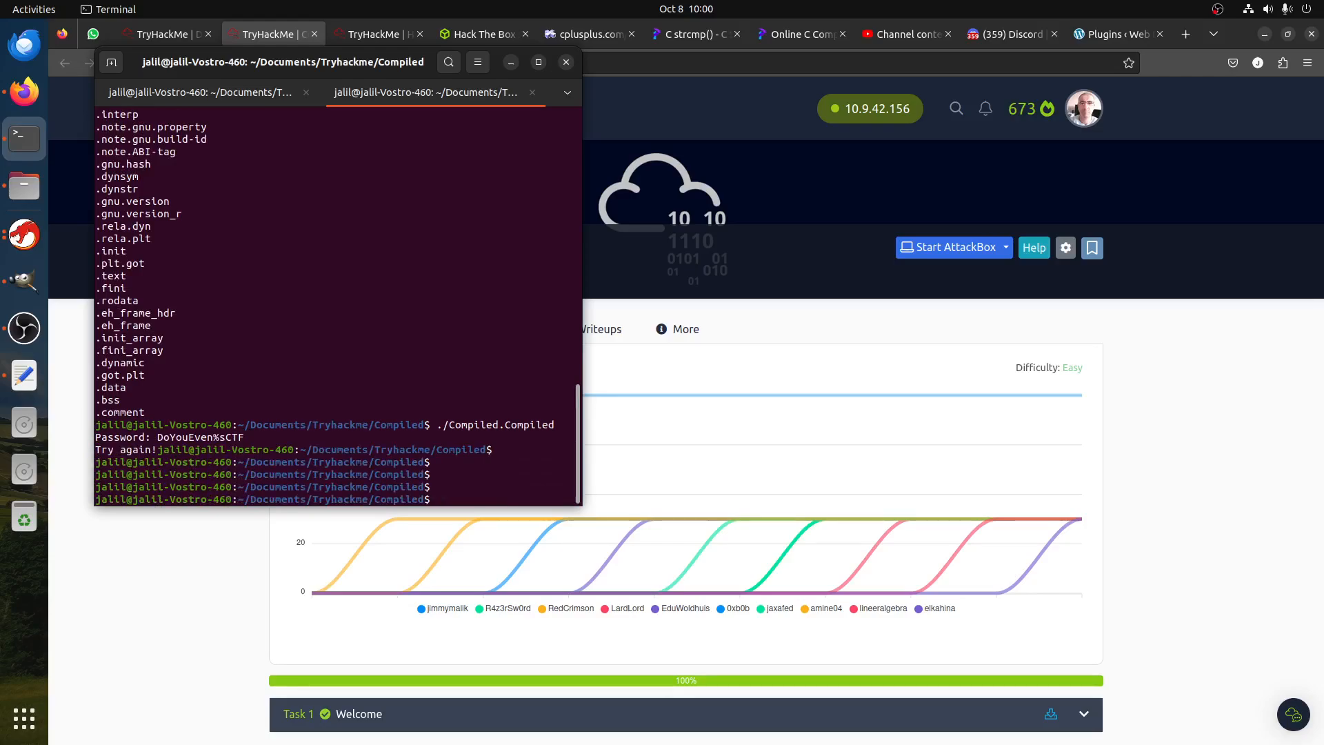
{"action": "type", "text": "strc"}
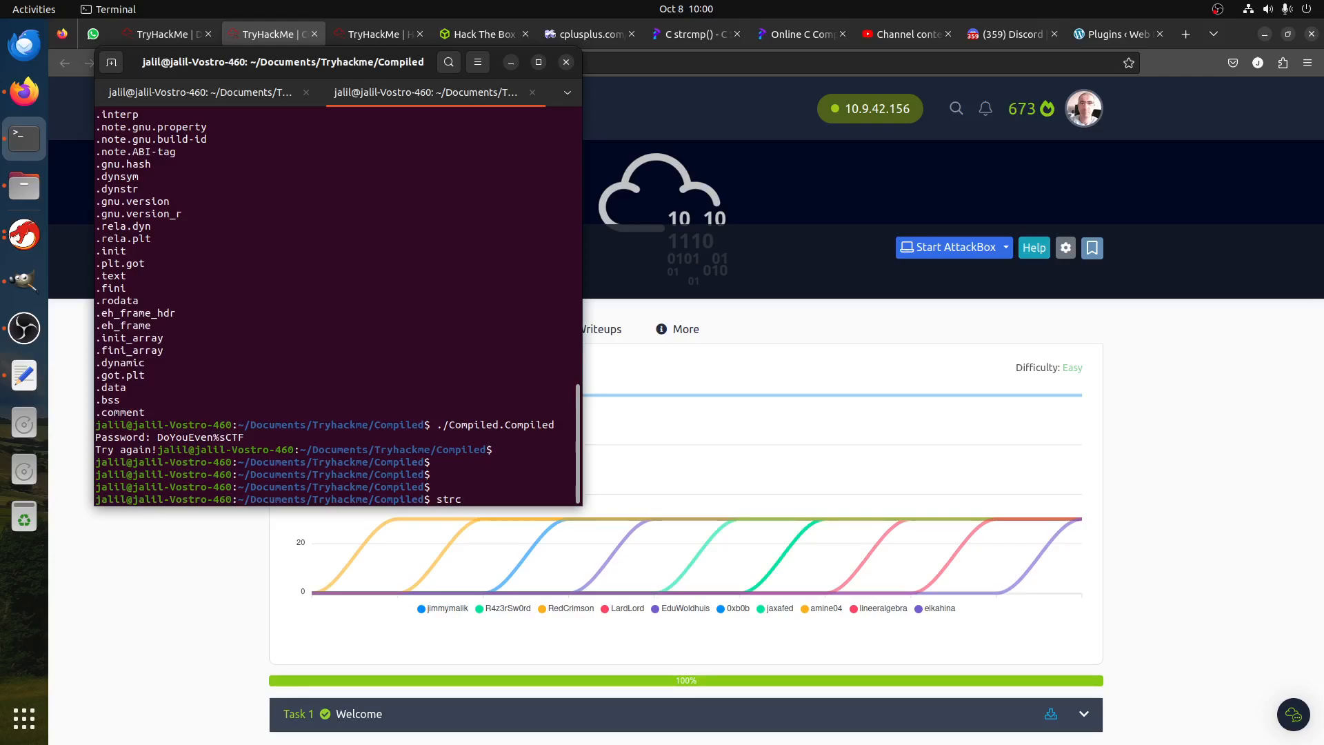
Step: Run strace ./Compiled.Compiled to trace the password prompt, input read and Try again! write
{"action": "type", "text": "ace"}
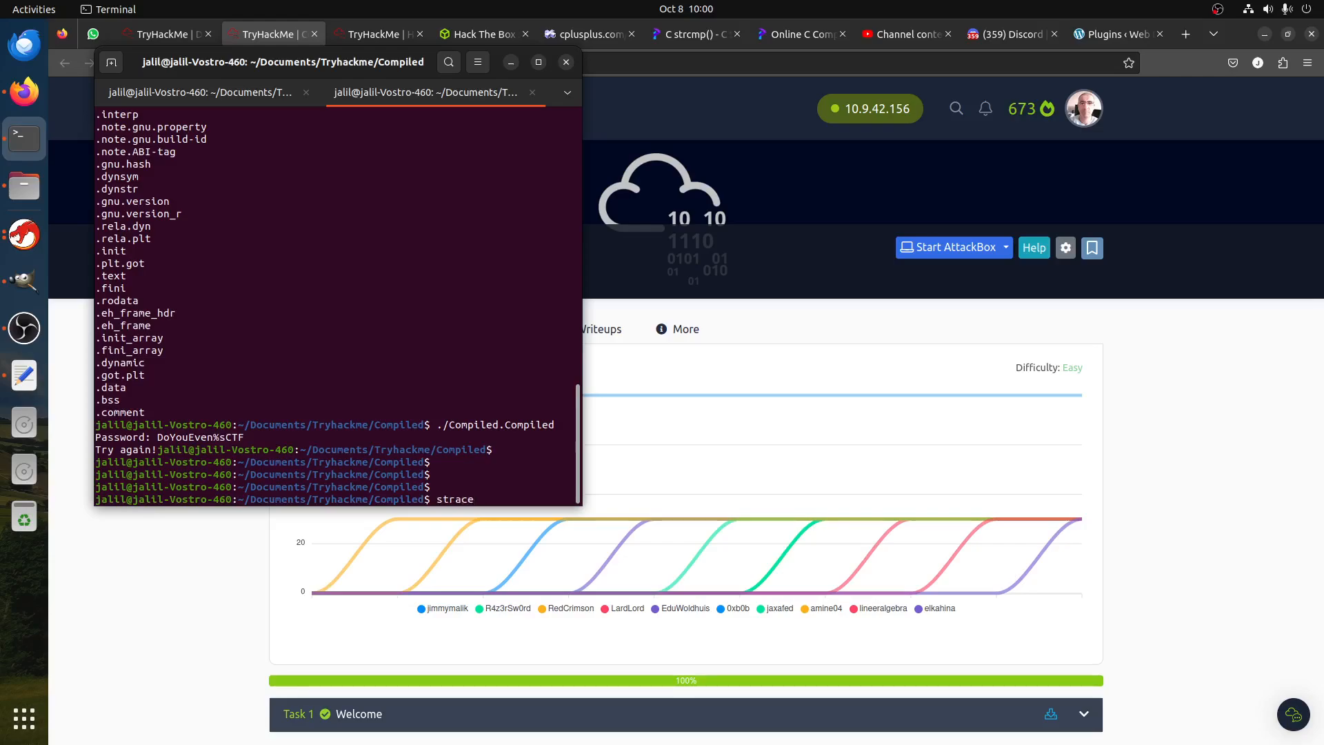
{"action": "type", "text": "."}
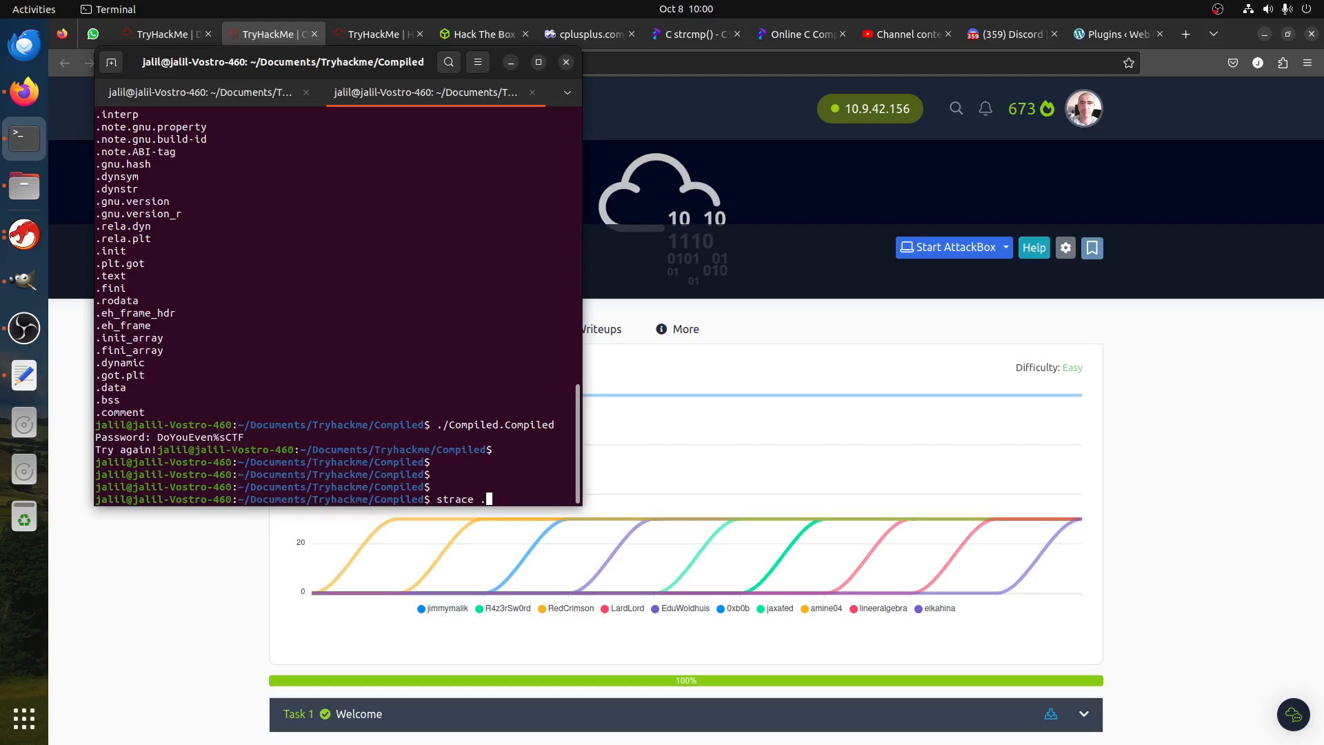
{"action": "type", "text": "/Compiled.Compiled"}
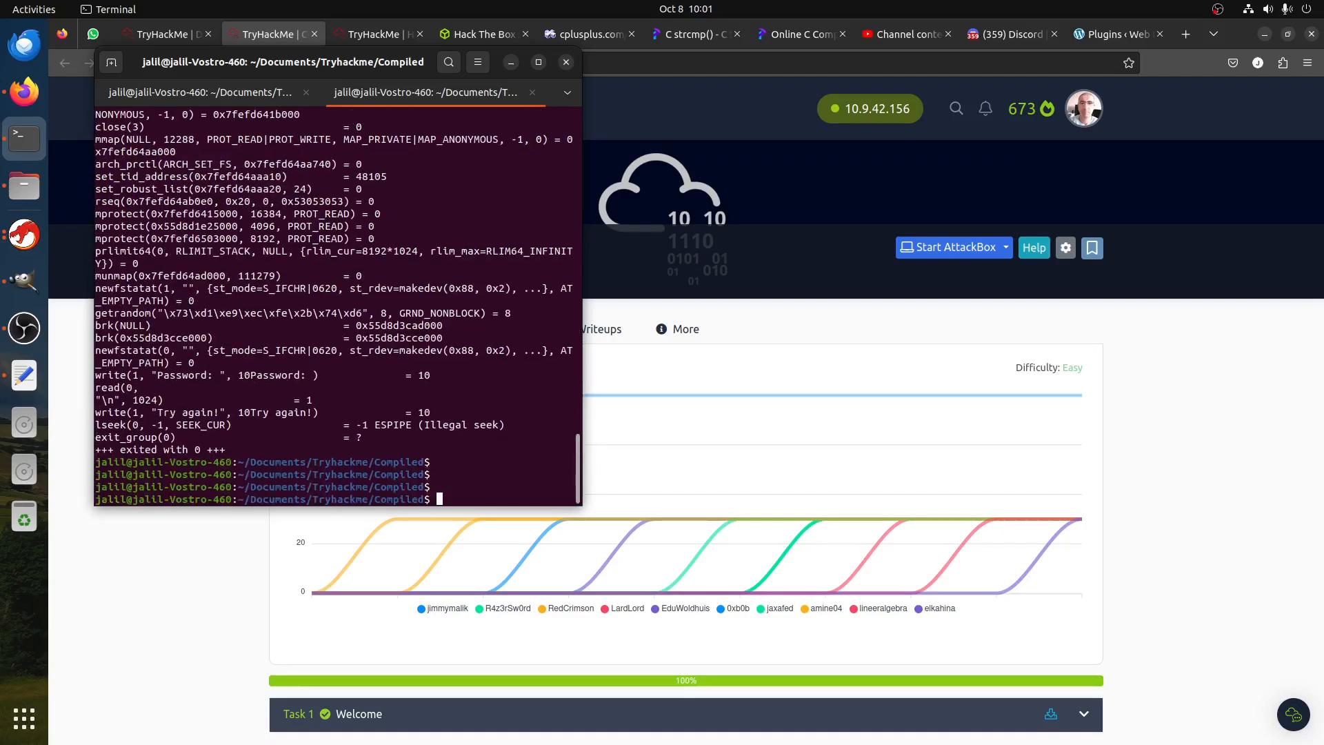
Step: Run ltrace ./Compiled.Compiled with inputs test and DoYouEven%sCTF, noting only %sCTF reaches strcmp against __dso_handle and _init
{"action": "type", "text": "ltrace"}
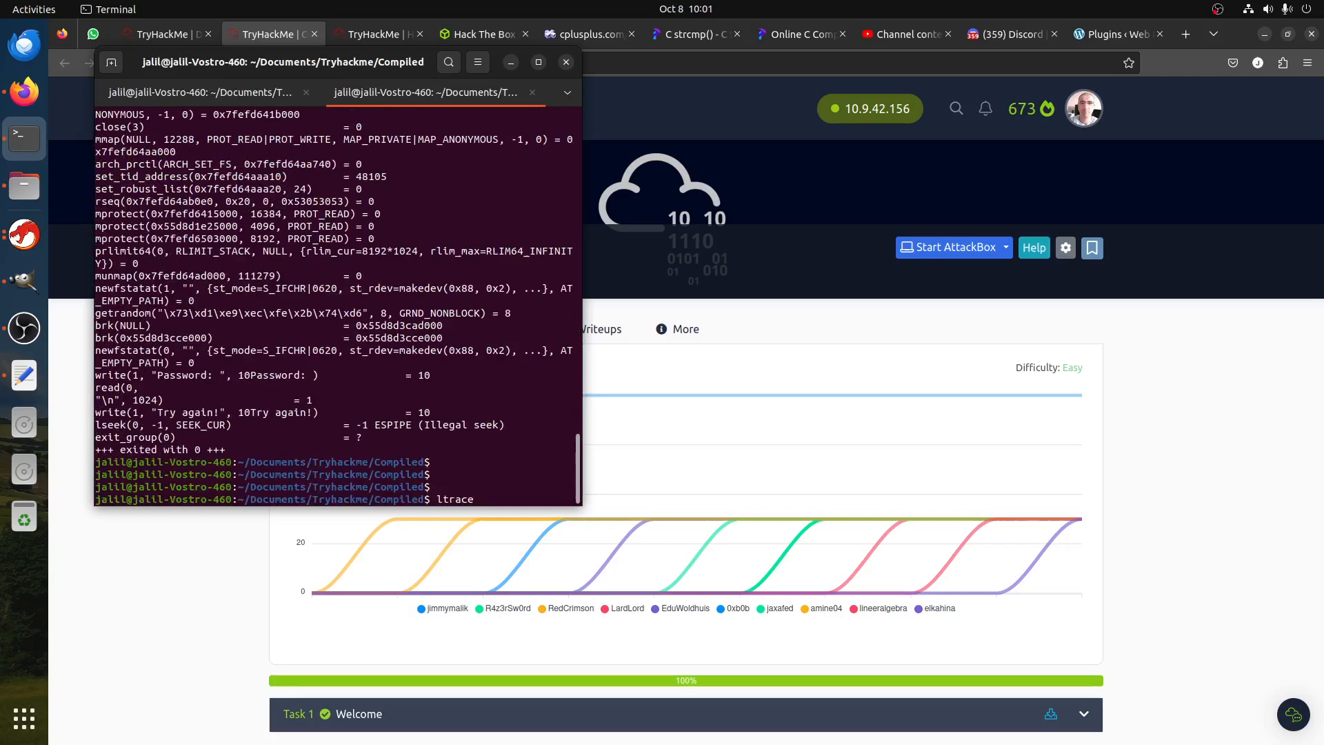
{"action": "type", "text": "./Compiled.Compiled"}
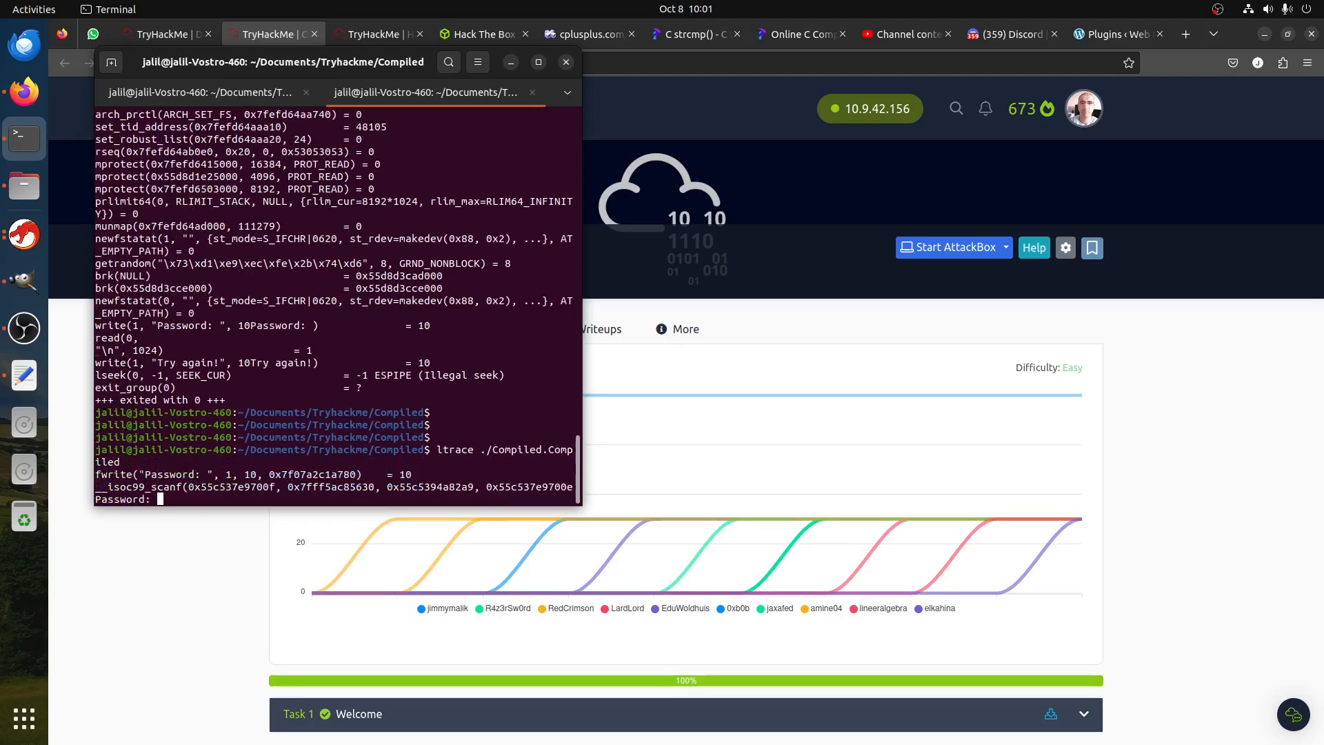
{"action": "type", "text": "test"}
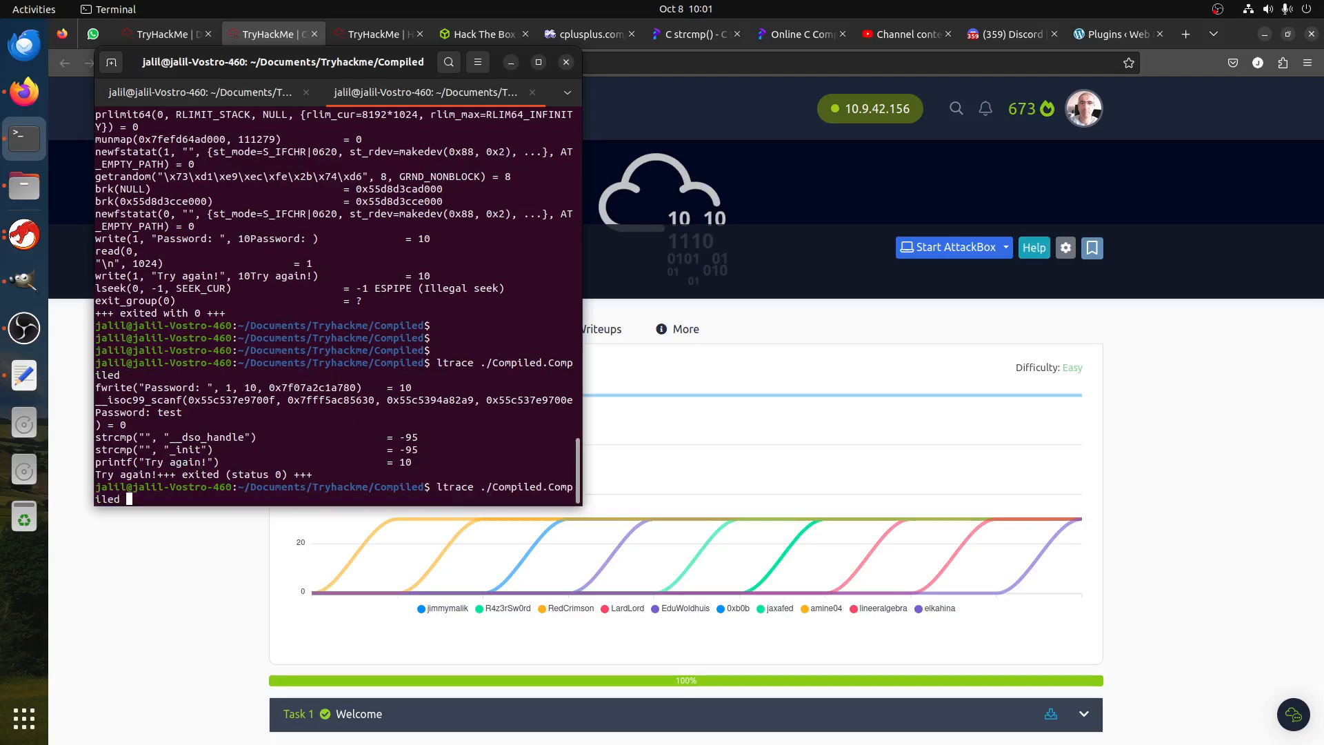
{"action": "key", "text": "Return"}
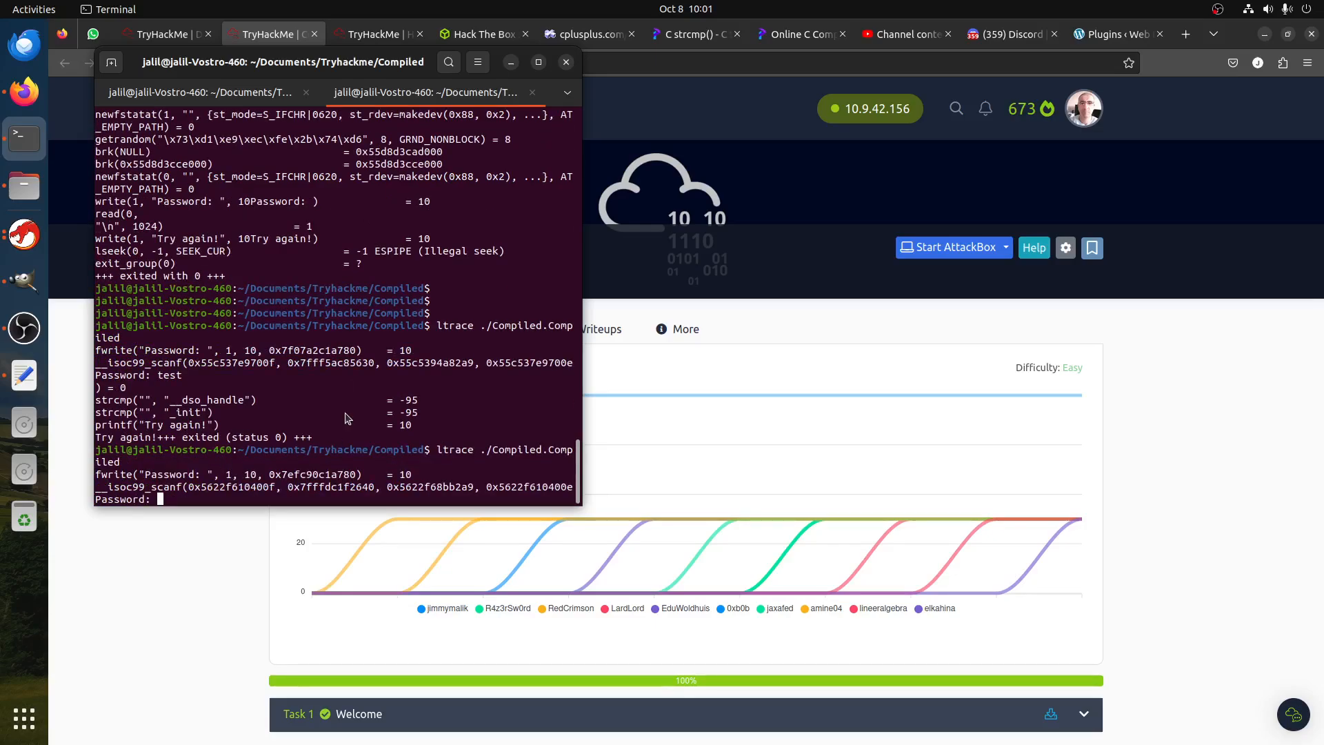
{"action": "type", "text": "DoYouEven%sCTF"}
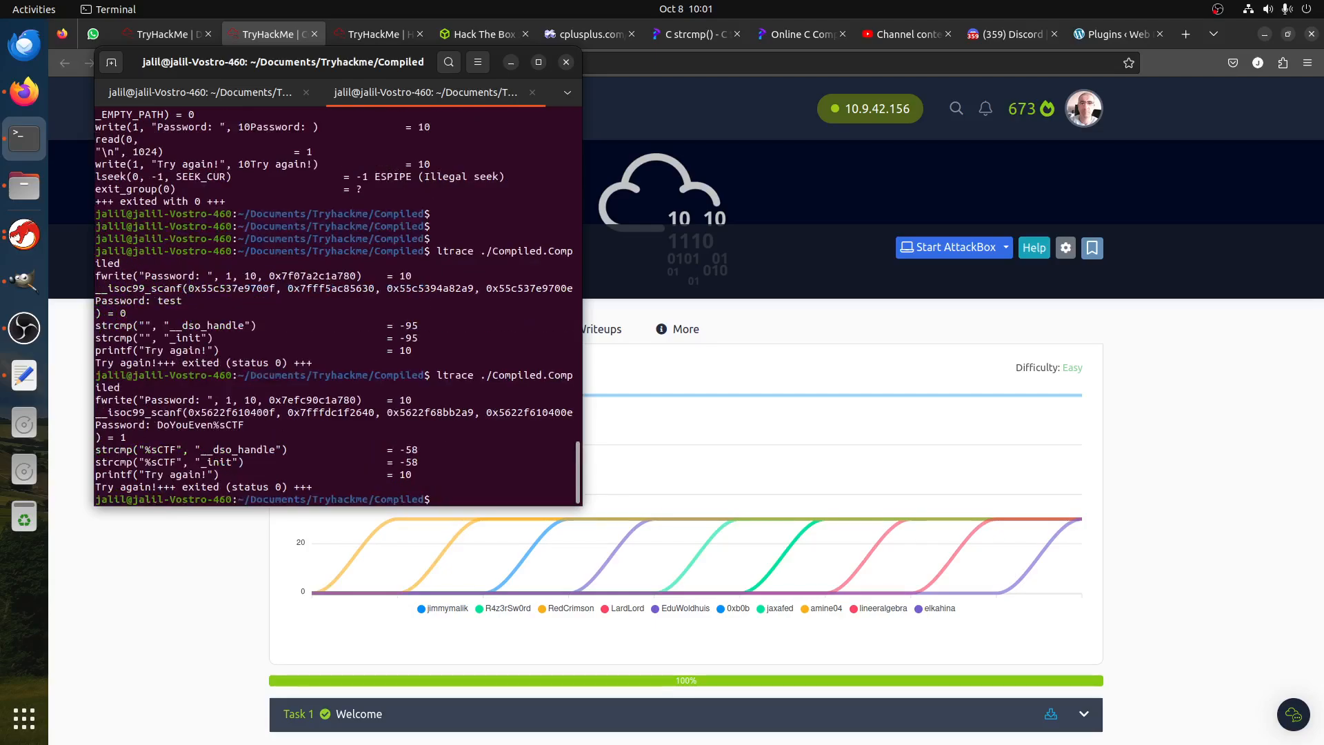
{"action": "scroll", "scroll_direction": "down", "scroll_amount": 3}
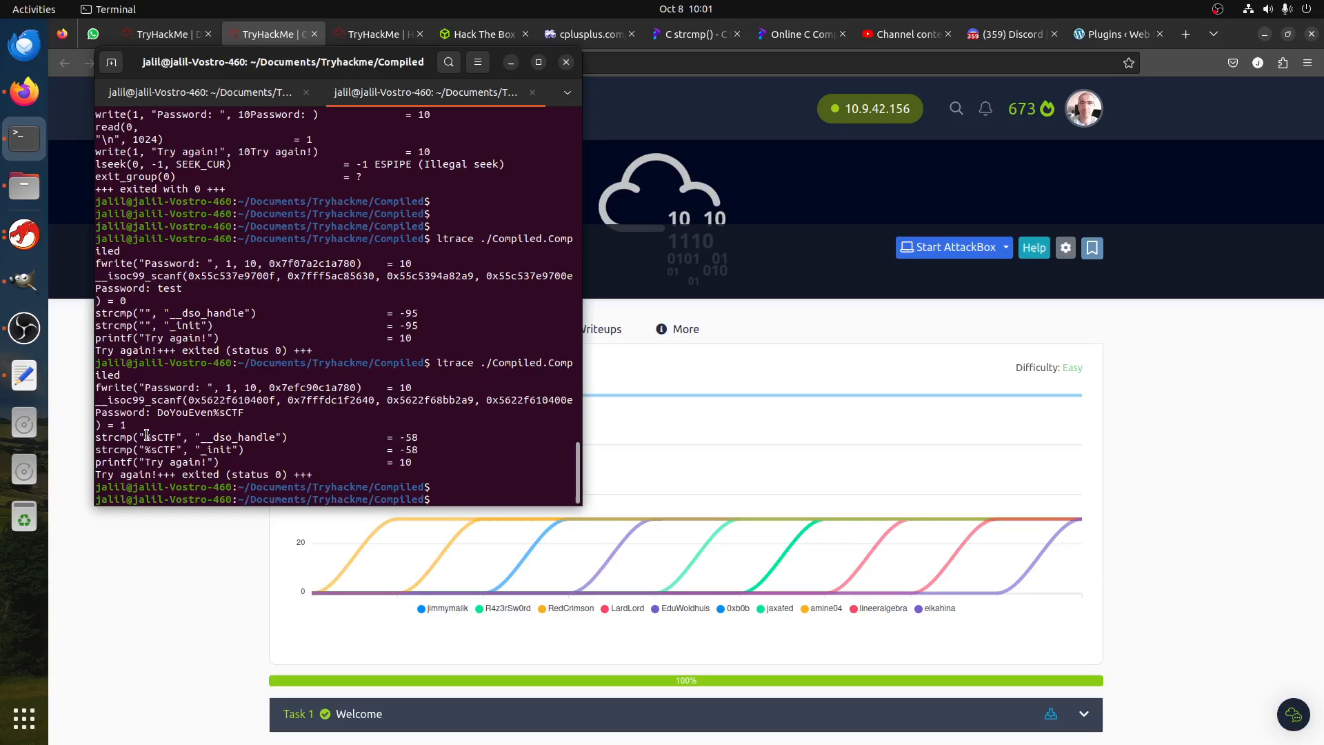
{"action": "double_click", "coordinate": [157, 438]}
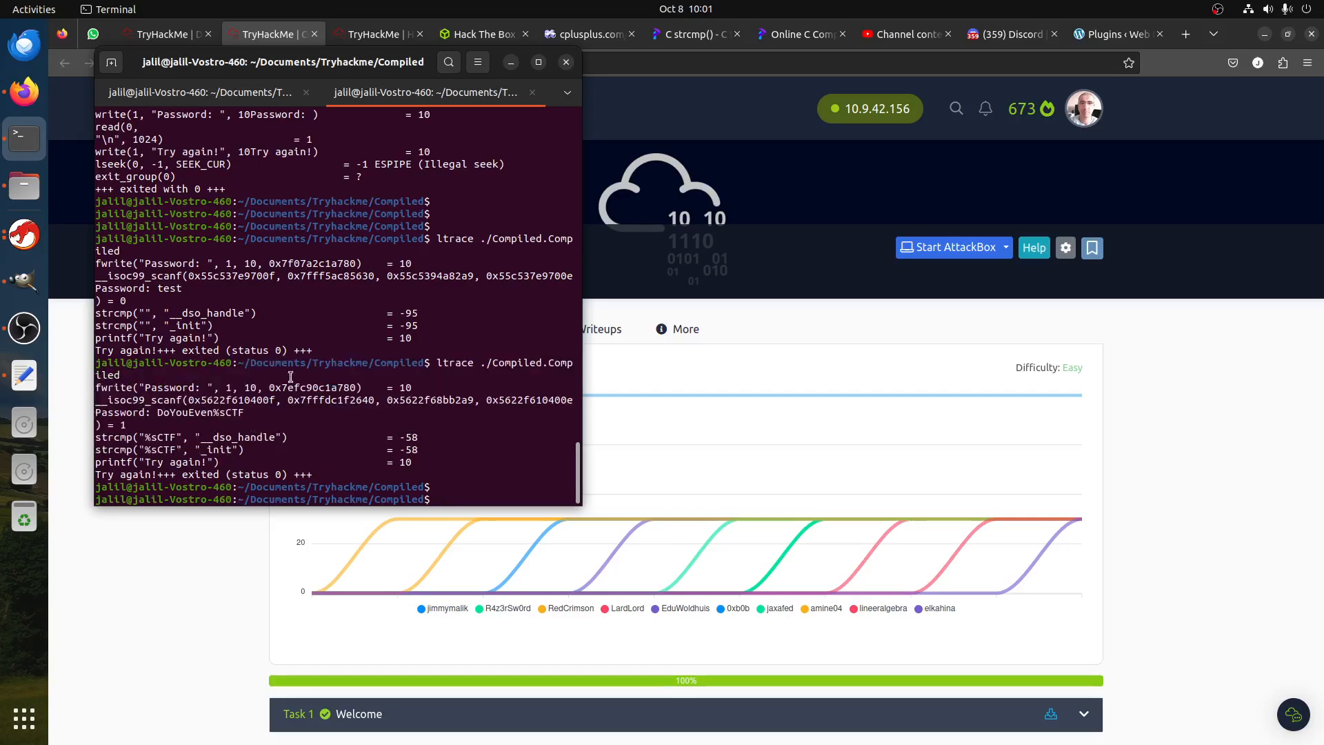
{"action": "mouse_move", "coordinate": [153, 259]}
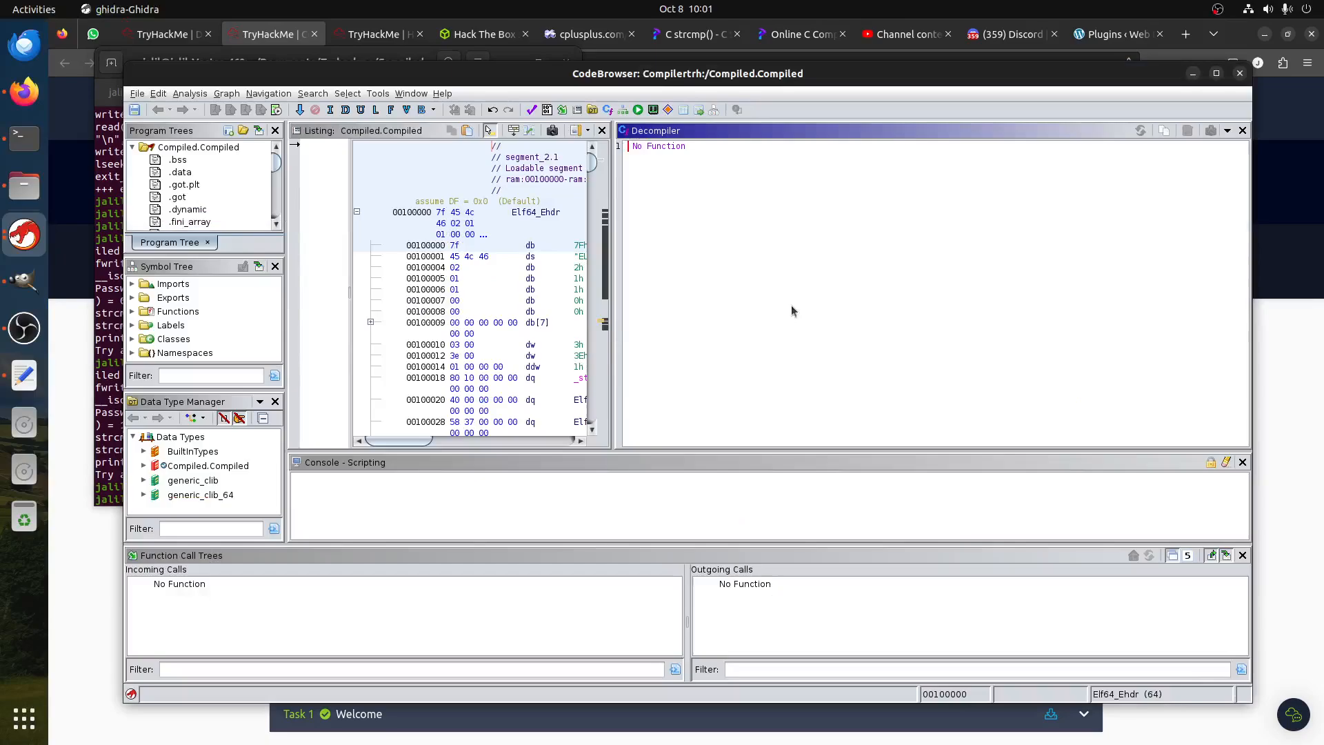
{"action": "mouse_move", "coordinate": [479, 255]}
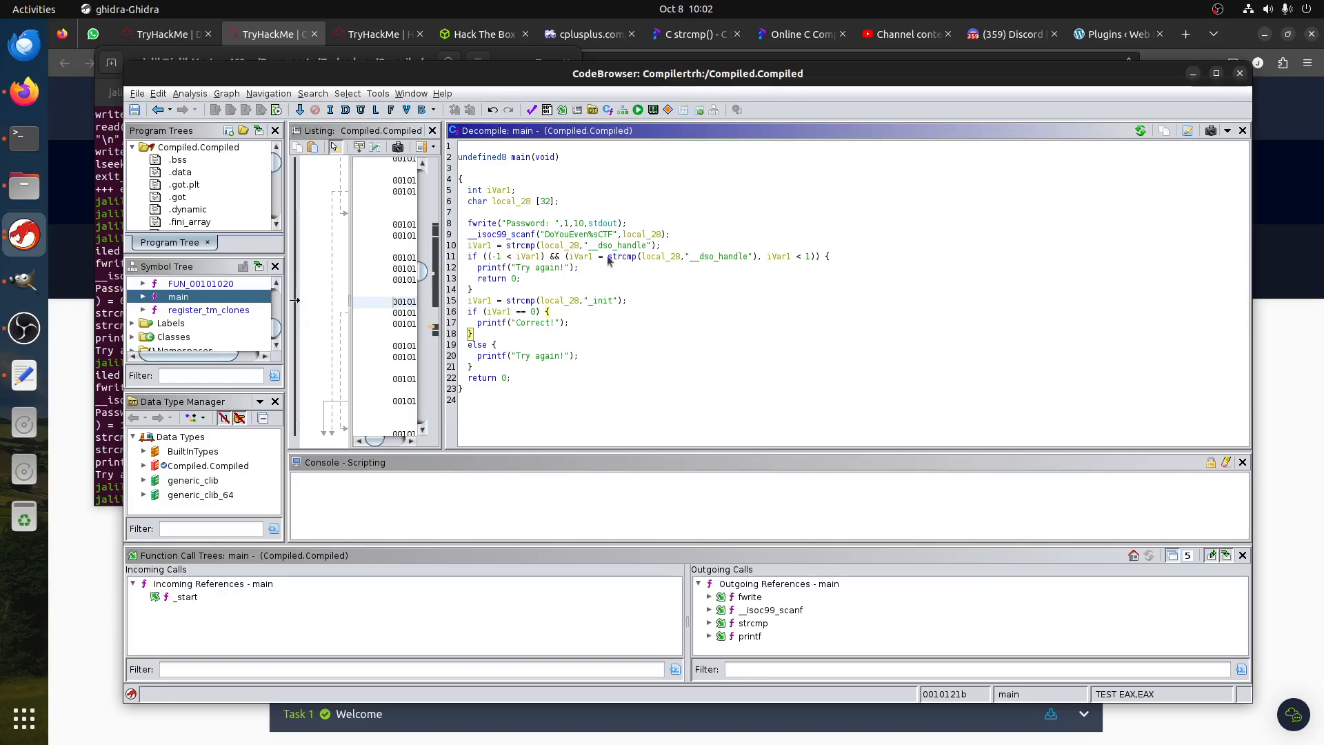
Step: Highlight the strcmp call and the DoYouEven%sCTF scanf format in the decompiled main
{"action": "left_click", "coordinate": [566, 234]}
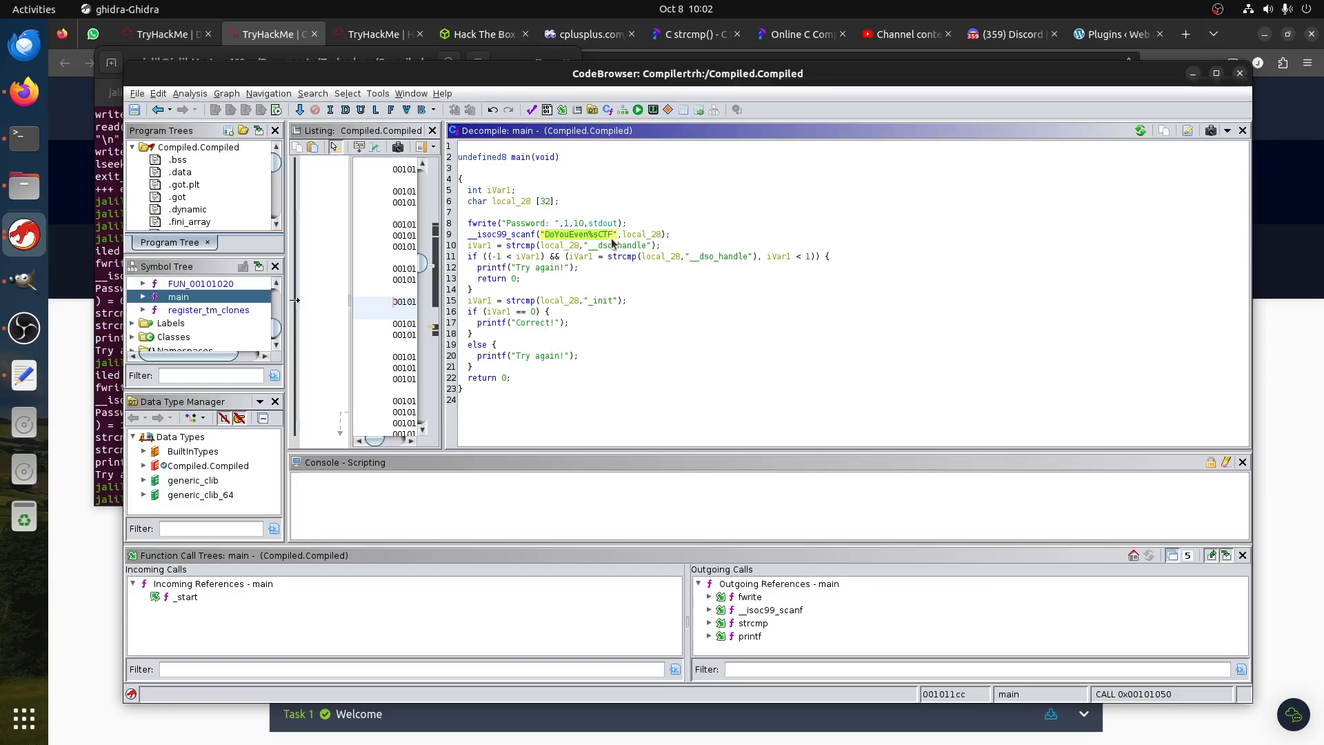
{"action": "left_click", "coordinate": [559, 246]}
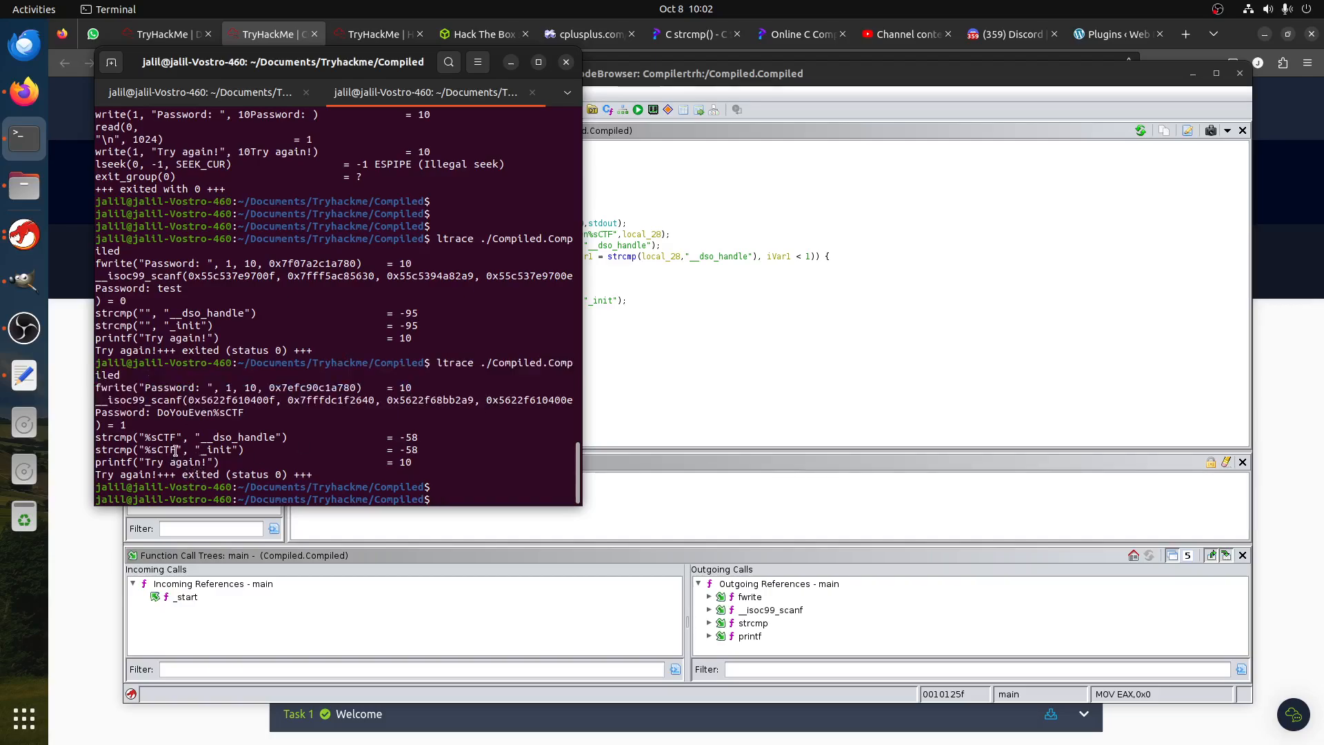
Step: Pick out %sCTF in the _init comparison and the format string, then bring the browser's strcmp page forward
{"action": "double_click", "coordinate": [162, 437]}
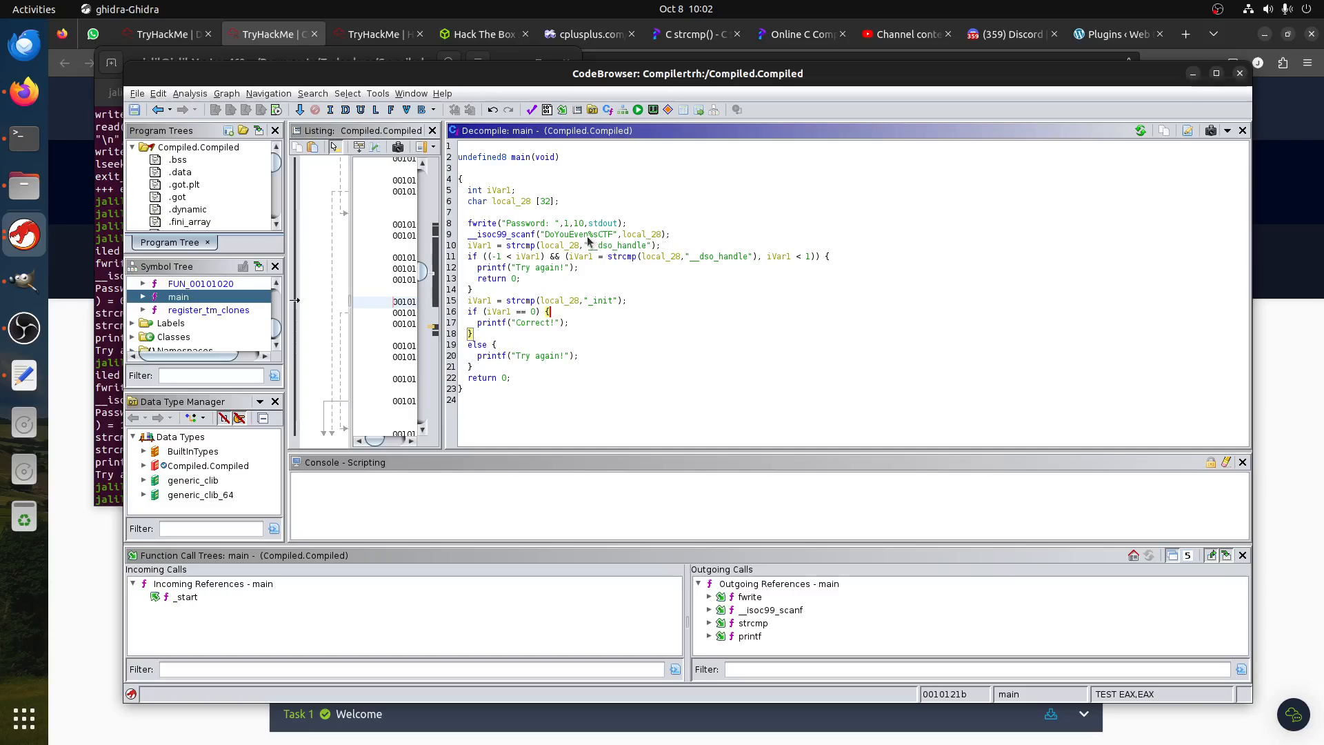
{"action": "left_click", "coordinate": [581, 234]}
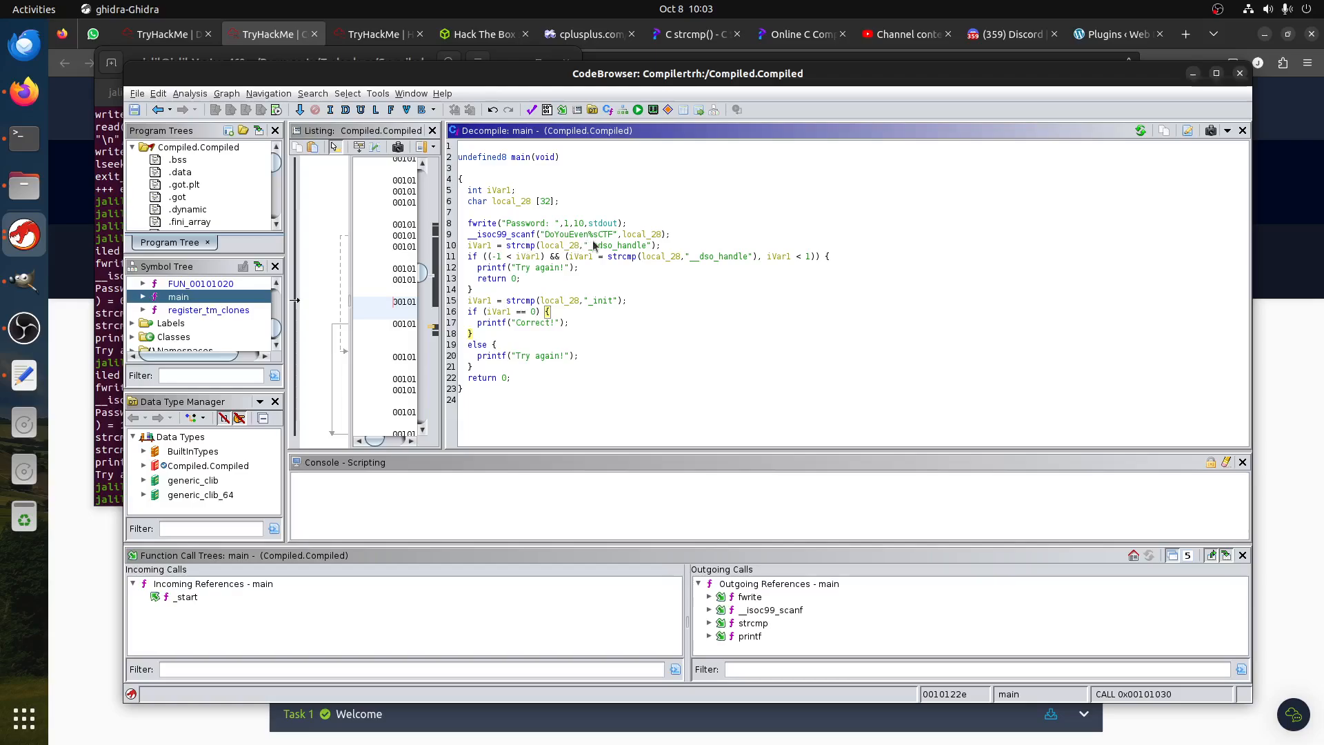
{"action": "left_click", "coordinate": [580, 235]}
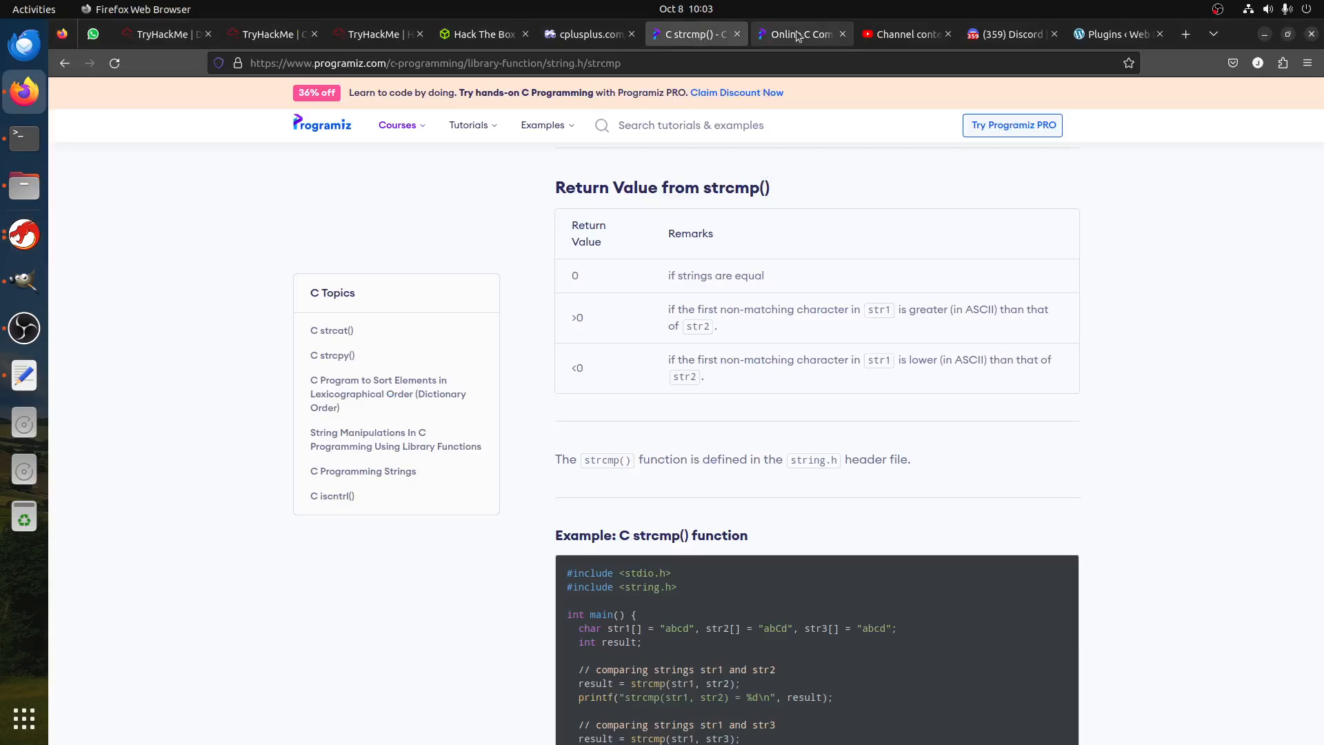
Step: Run the scanf/strcmp replica in the online C compiler with input DoYouEven123, showing 123 captured and strcmp -46
{"action": "left_click", "coordinate": [798, 33]}
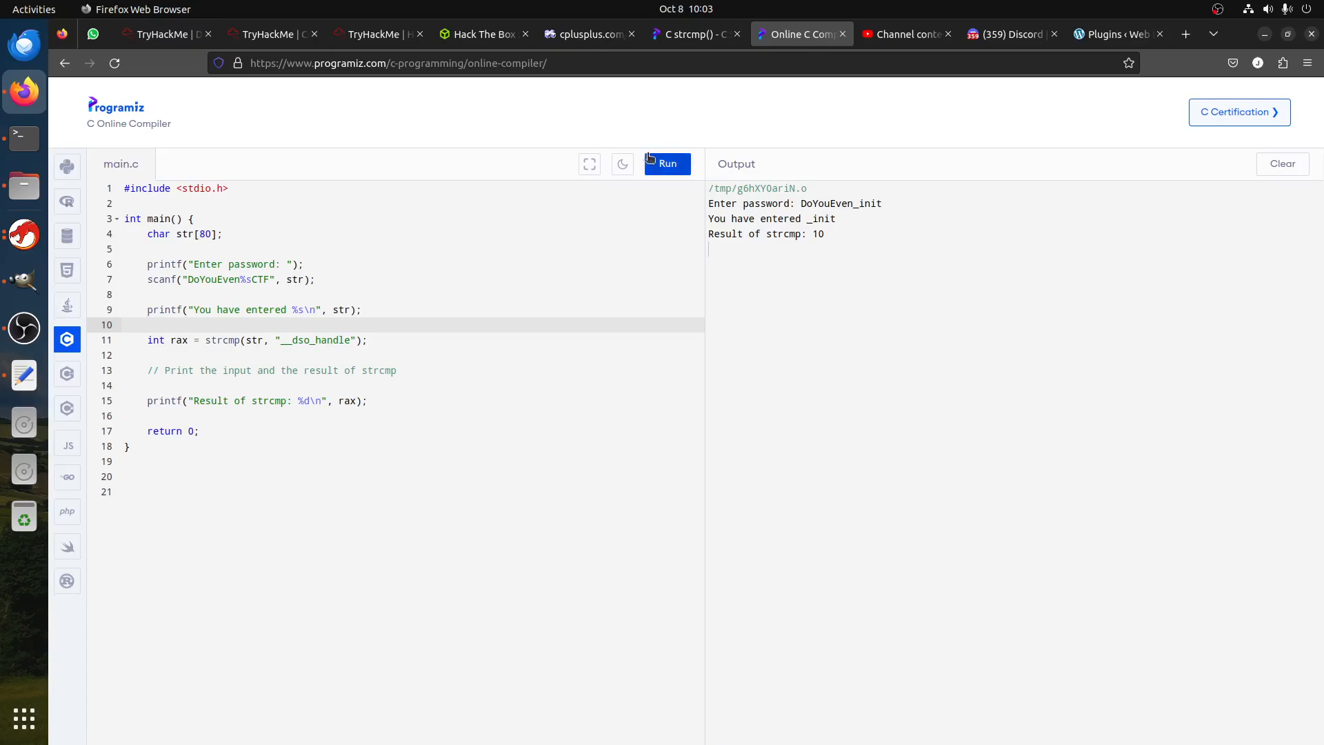
{"action": "left_click", "coordinate": [666, 164]}
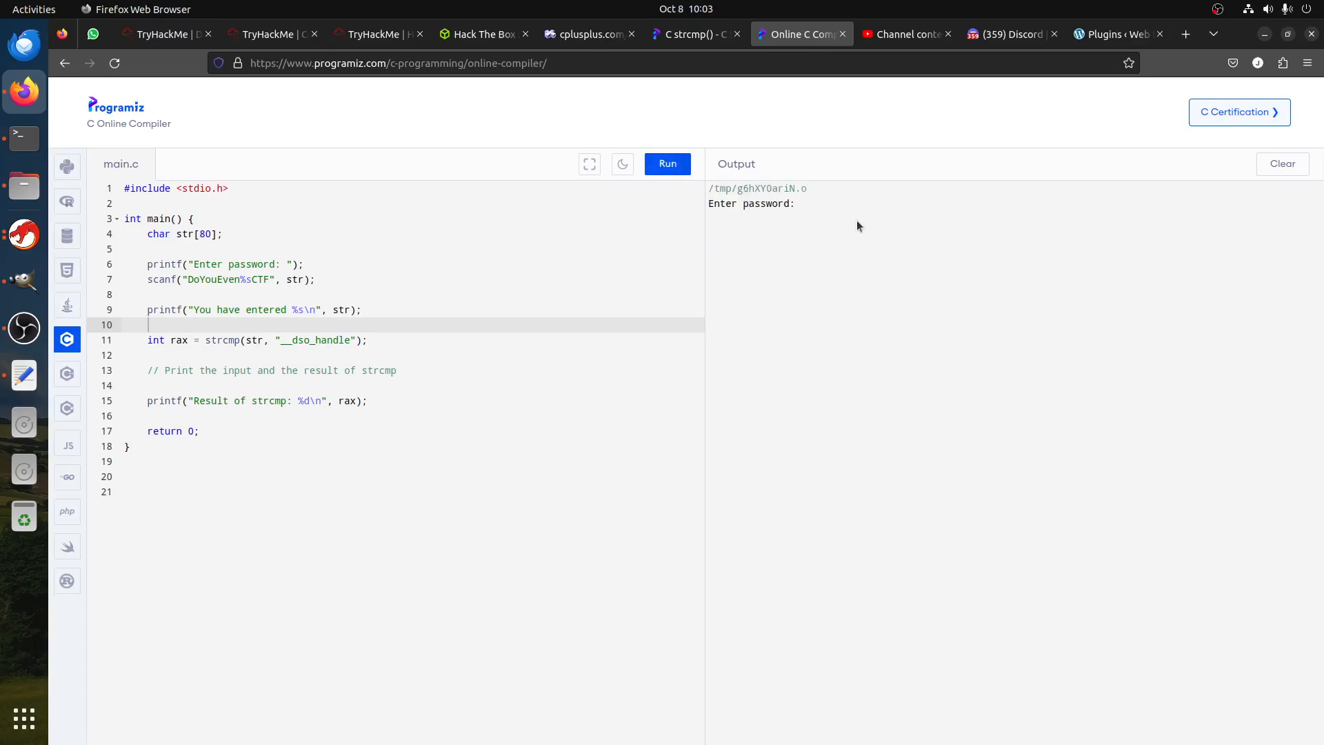
{"action": "left_click", "coordinate": [667, 164]}
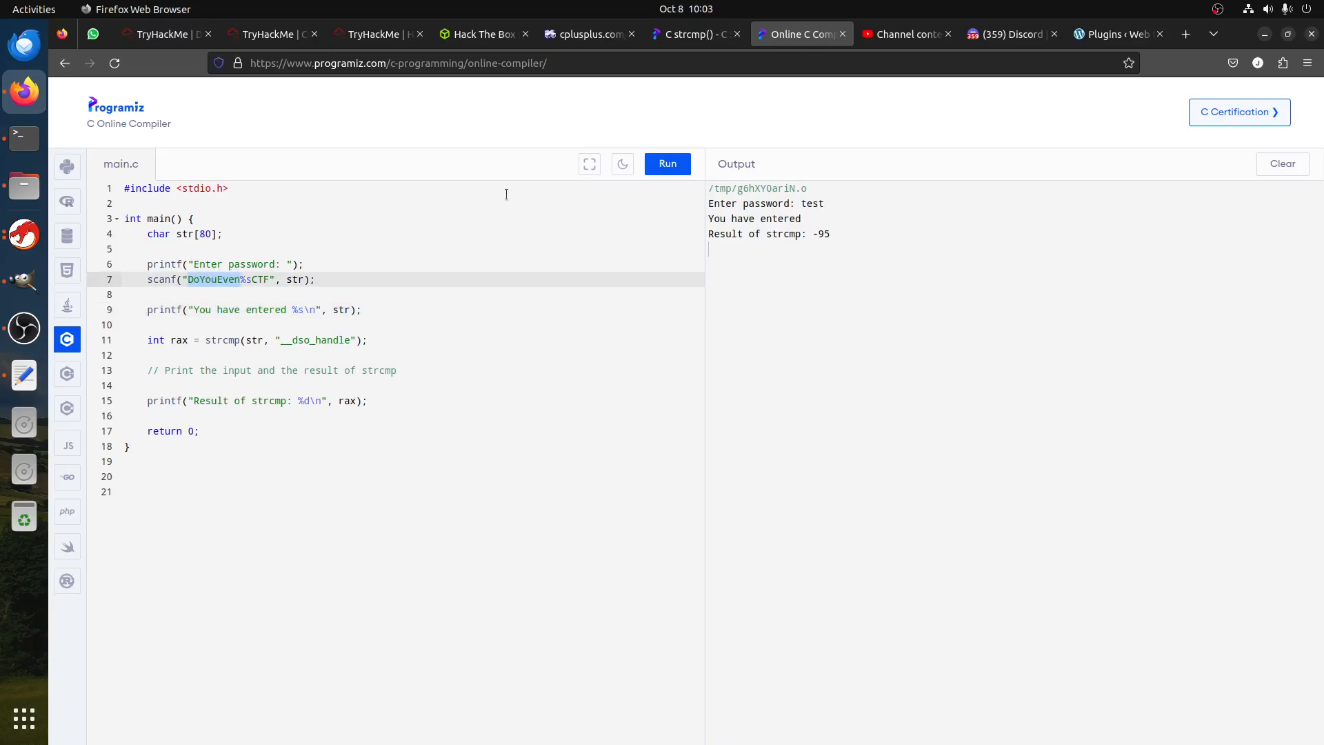
{"action": "type", "text": "DoYouEven"}
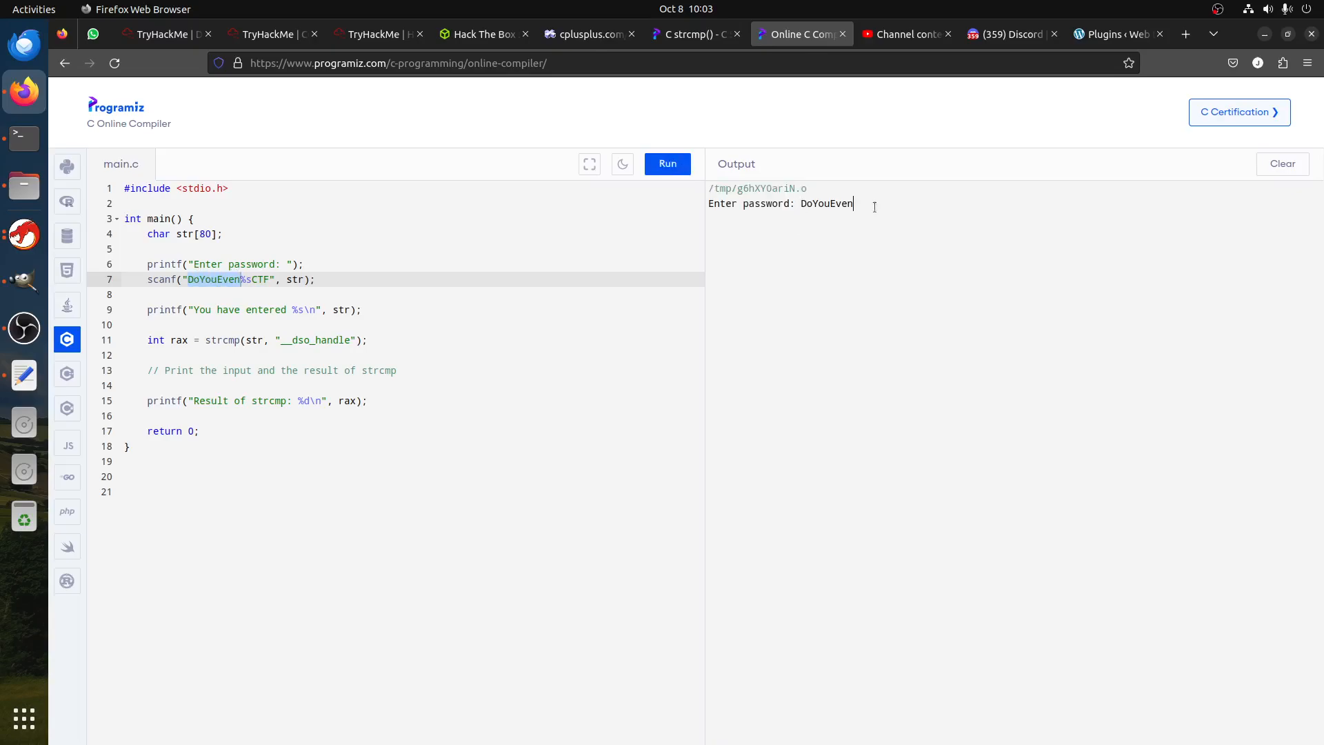
{"action": "type", "text": "d"}
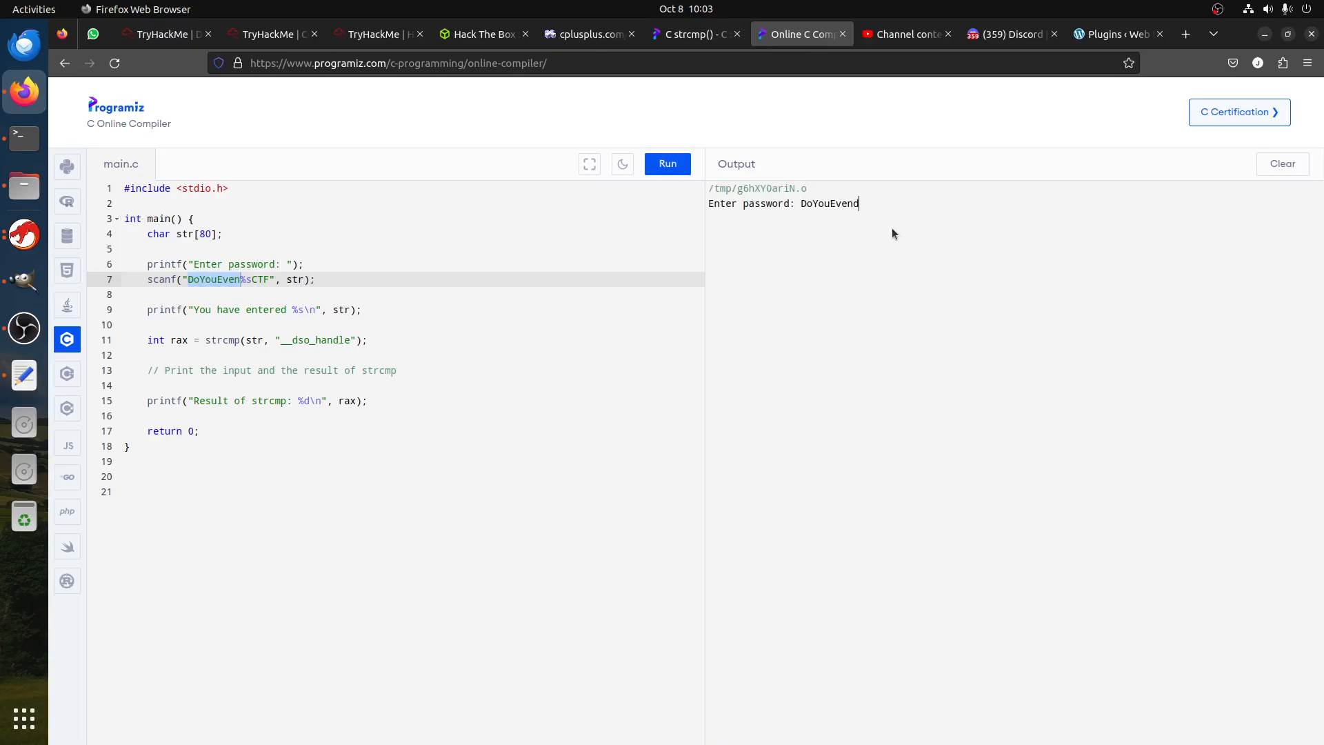
{"action": "type", "text": "123"}
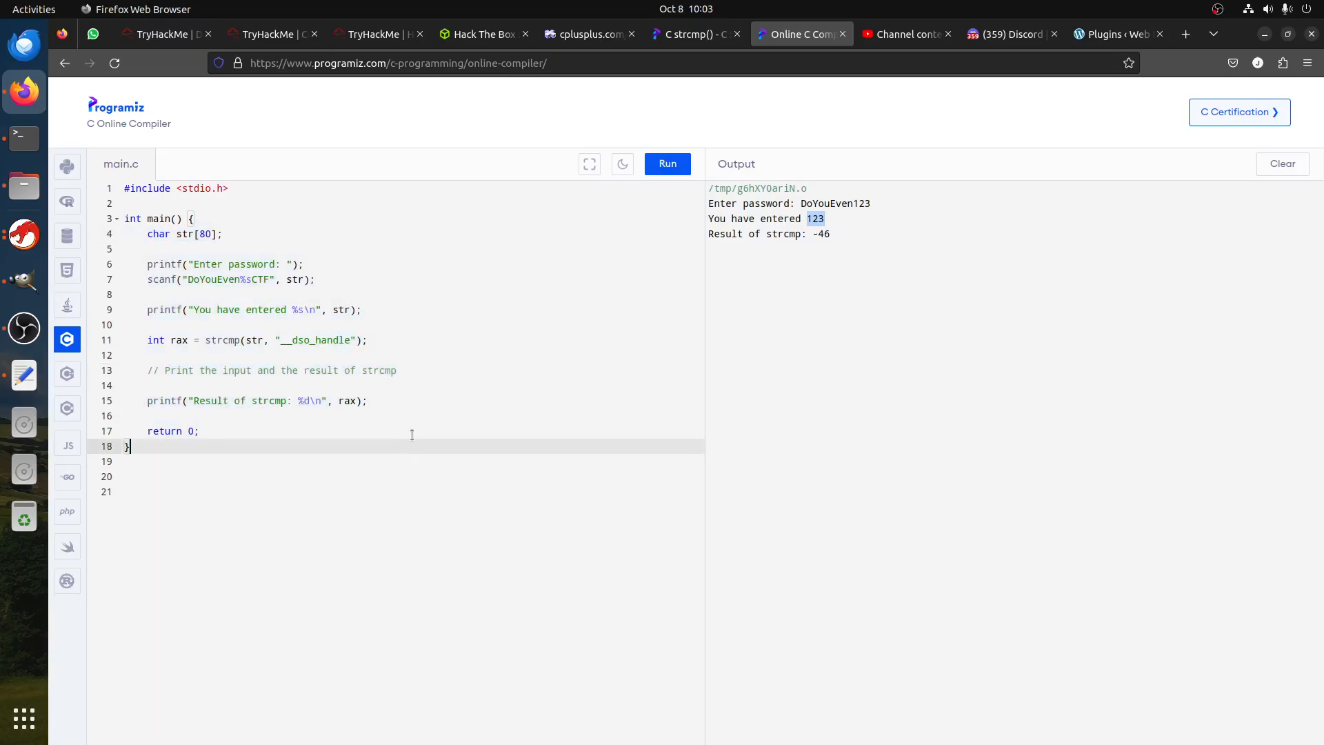
{"action": "mouse_move", "coordinate": [23, 138]}
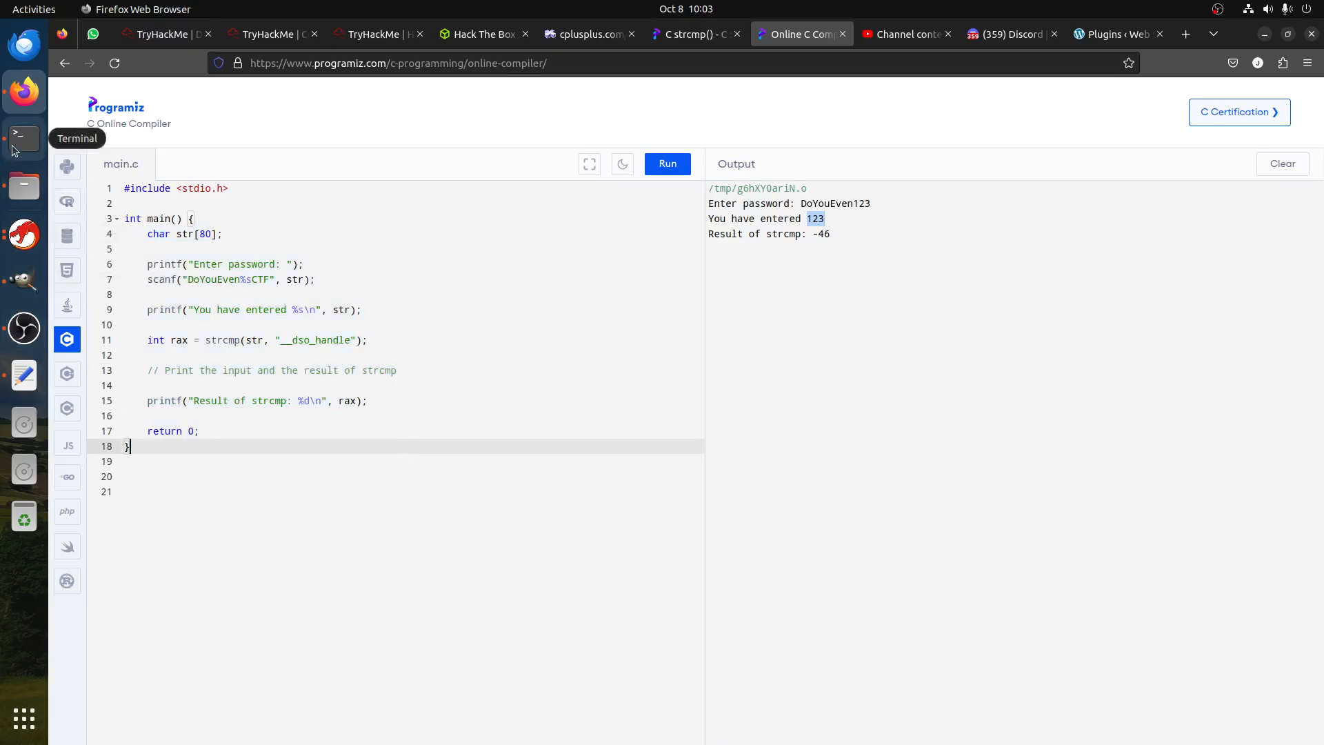
Step: Bring Terminal forward and select the %sCTF argument in the ltrace output comparing against __dso_handle and _init
{"action": "left_click", "coordinate": [23, 138]}
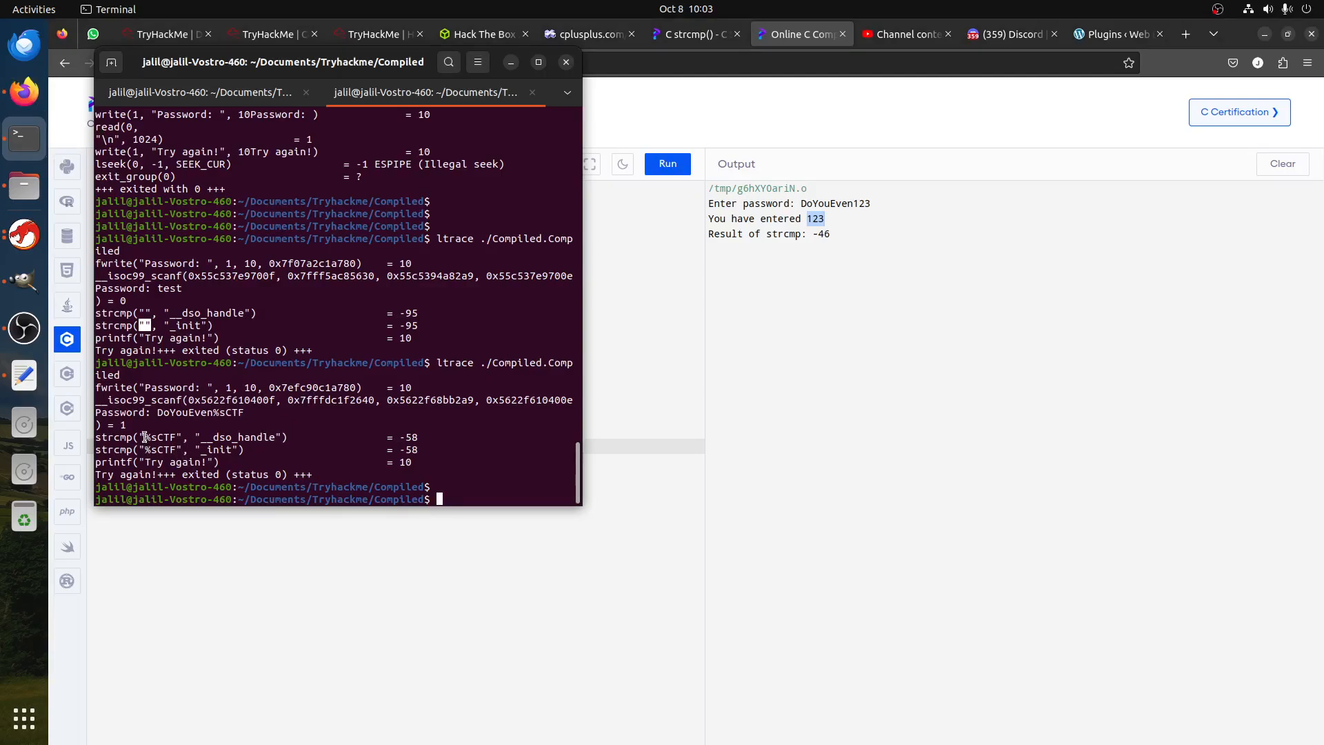
{"action": "double_click", "coordinate": [160, 437]}
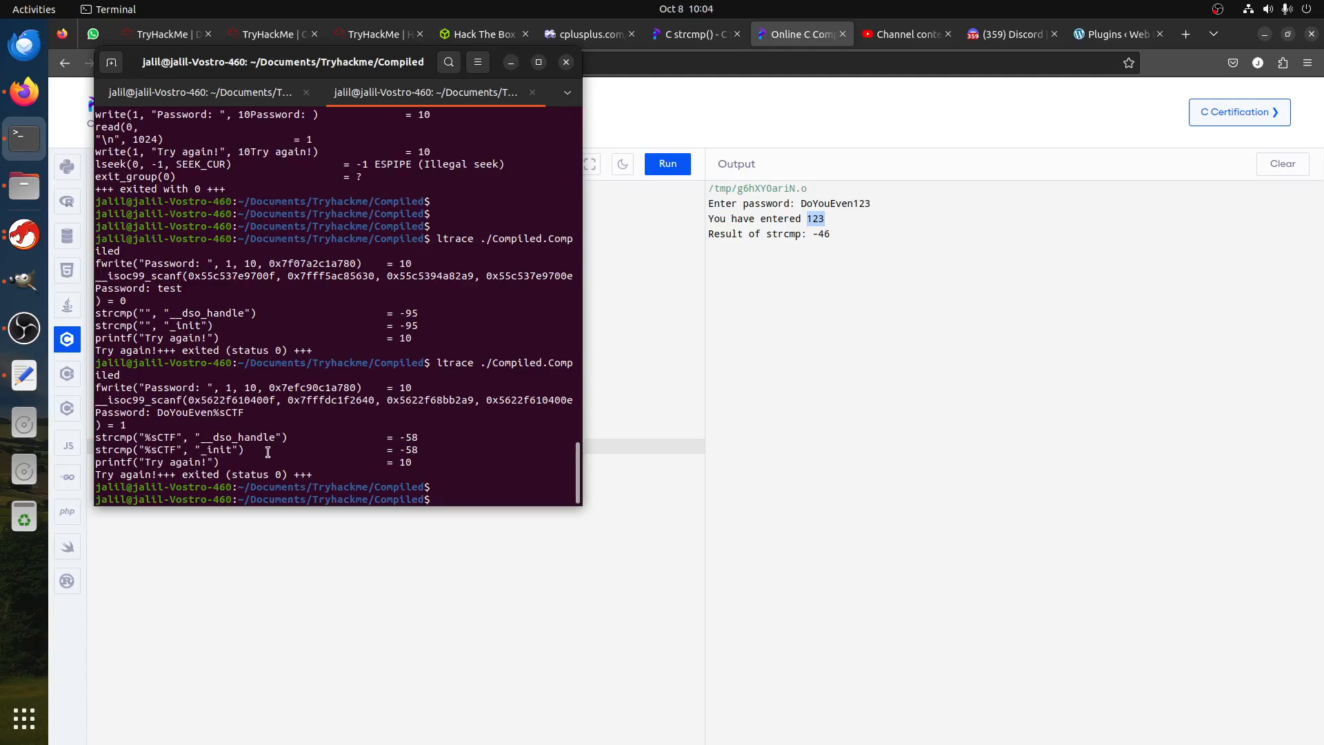
{"action": "mouse_move", "coordinate": [24, 235]}
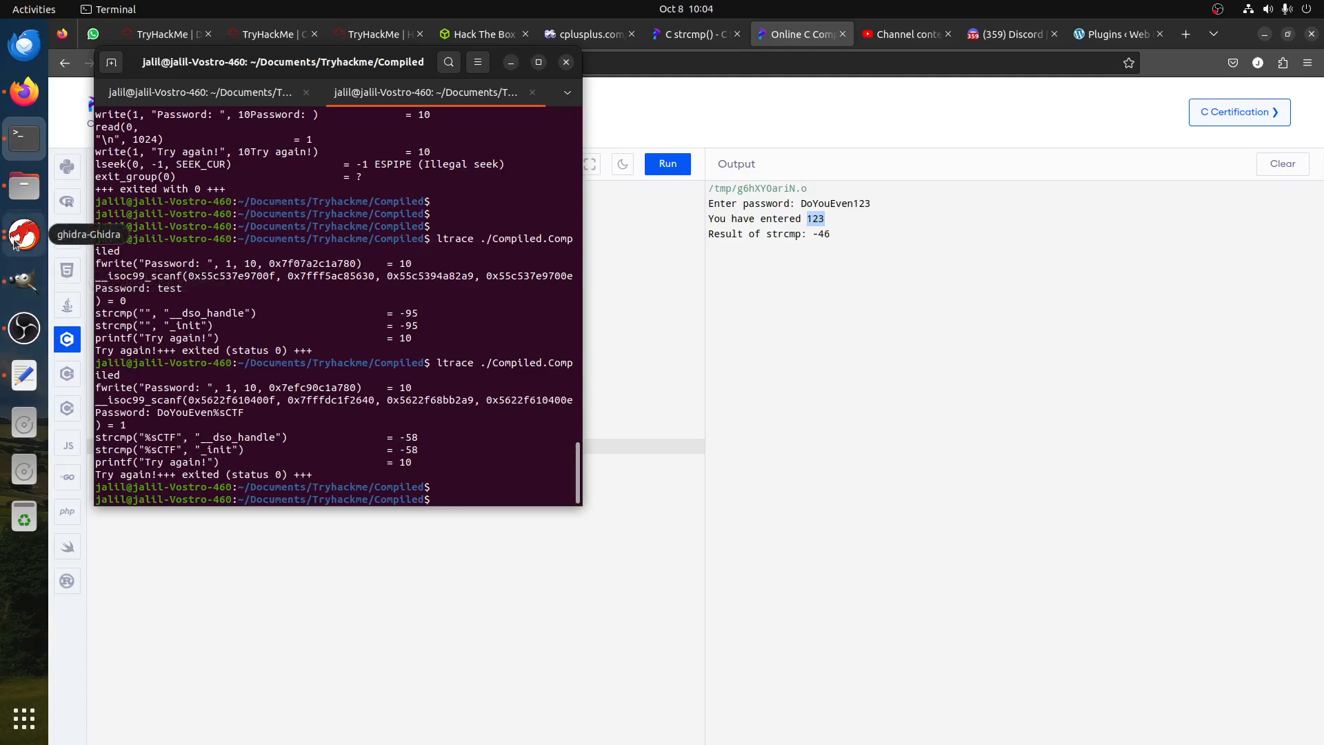
Step: In Ghidra's decompiled main, highlight the scanf format and the _init comparison that leads to Correct!
{"action": "left_click", "coordinate": [24, 235]}
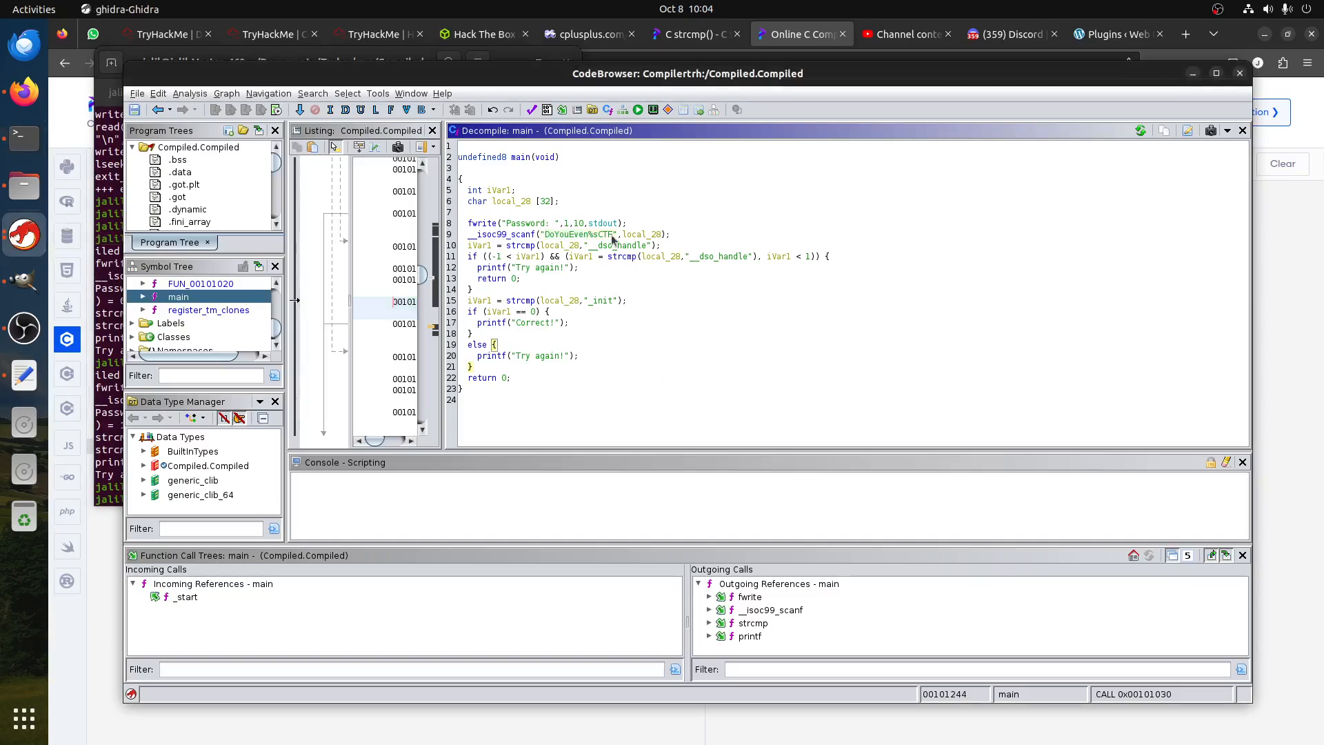
{"action": "left_click", "coordinate": [549, 256]}
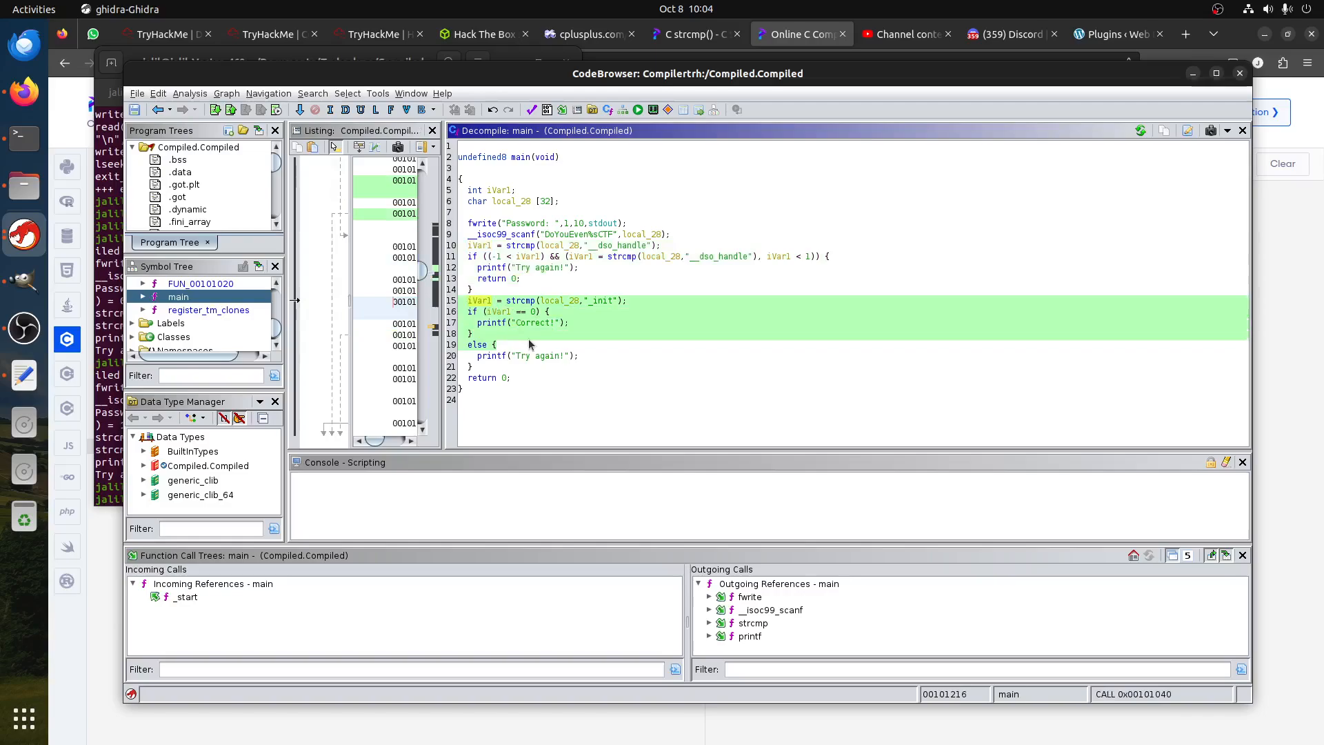
{"action": "left_click", "coordinate": [707, 256]}
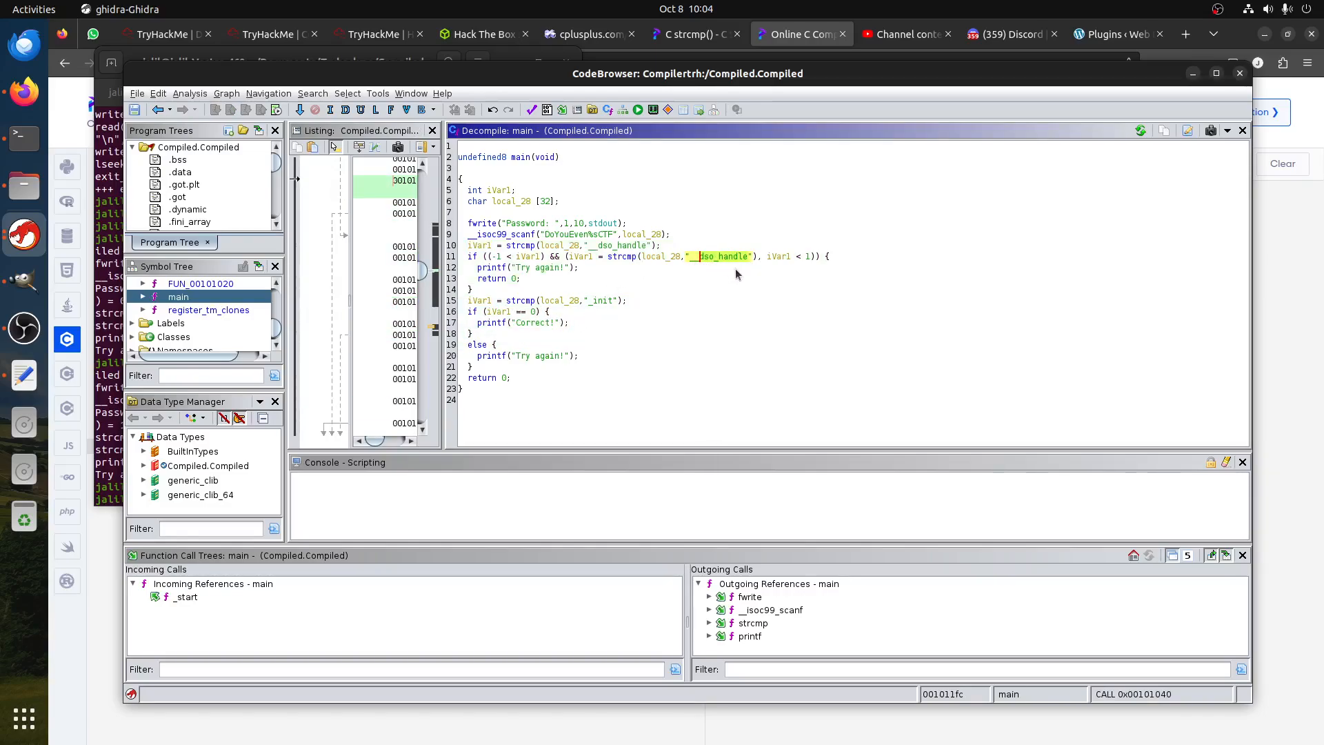
{"action": "left_click", "coordinate": [601, 301]}
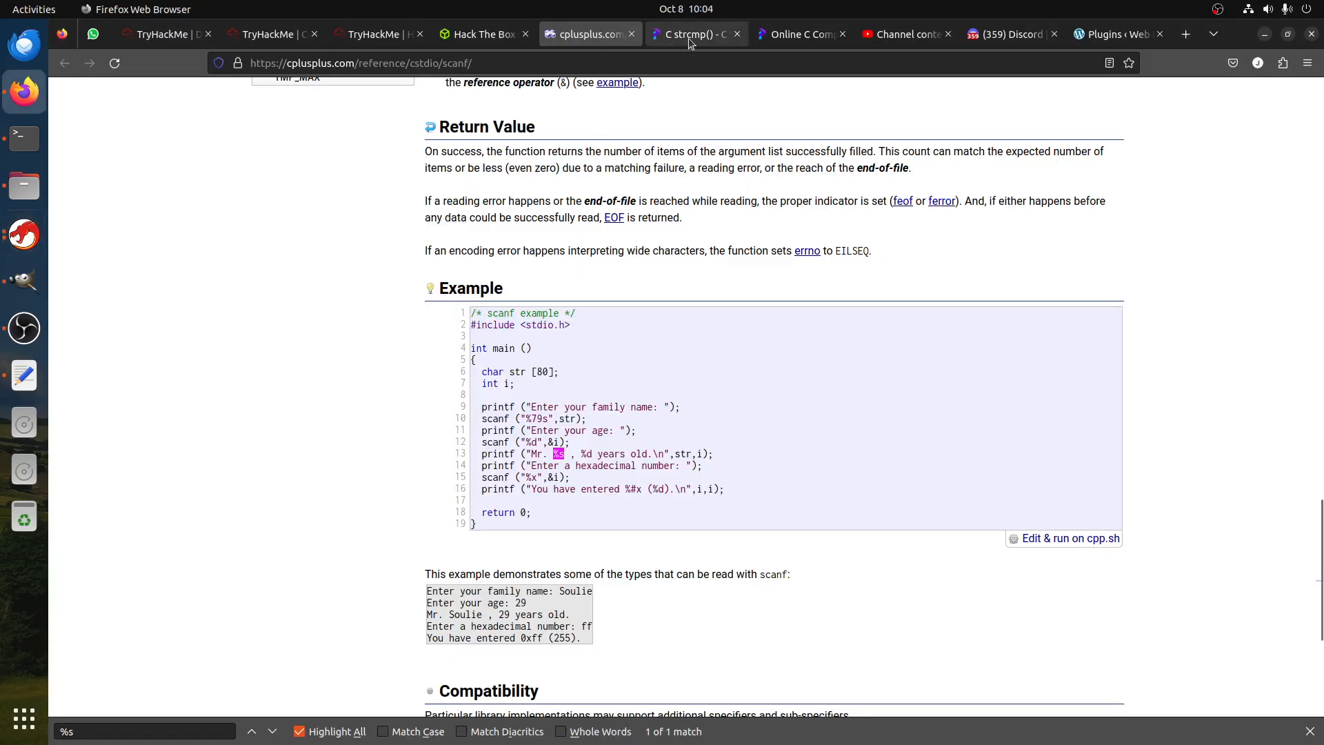
Step: Check the strcmp reference's return-value table showing 0 for equal strings, with its example code
{"action": "left_click", "coordinate": [692, 33]}
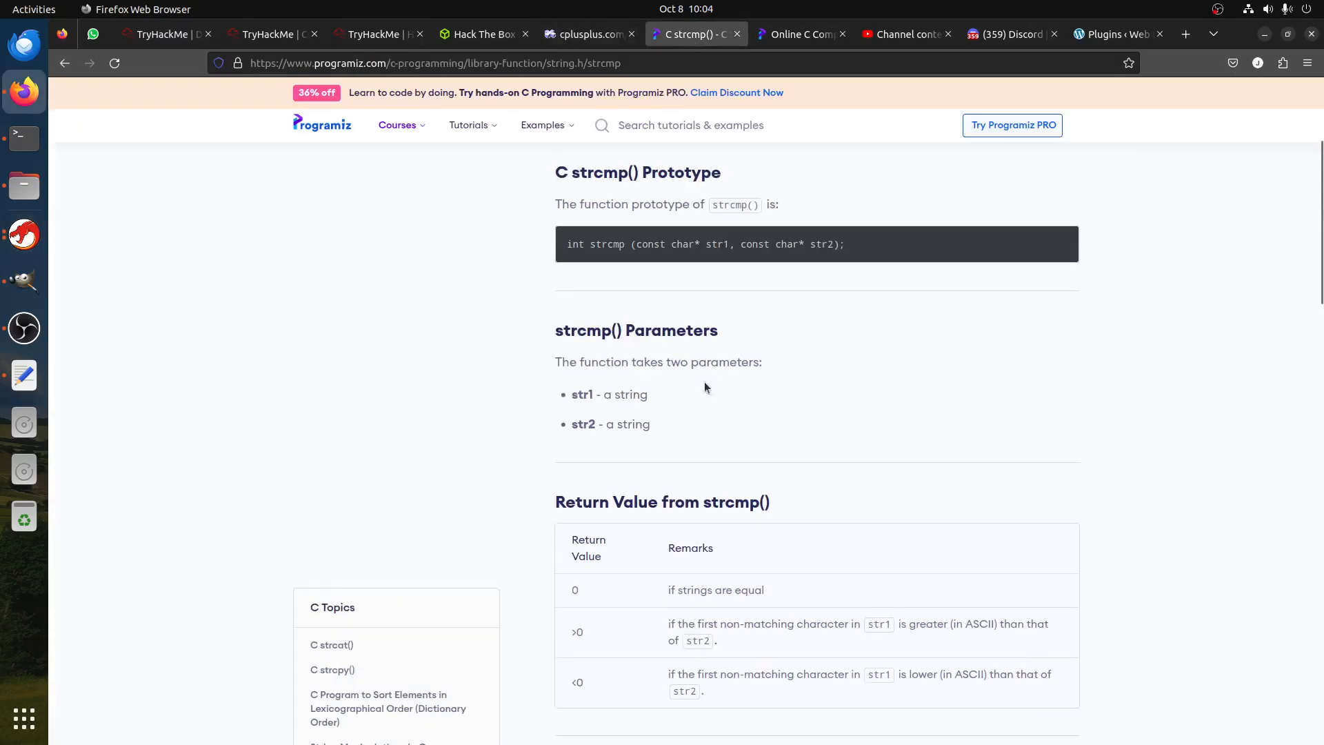
{"action": "double_click", "coordinate": [570, 330]}
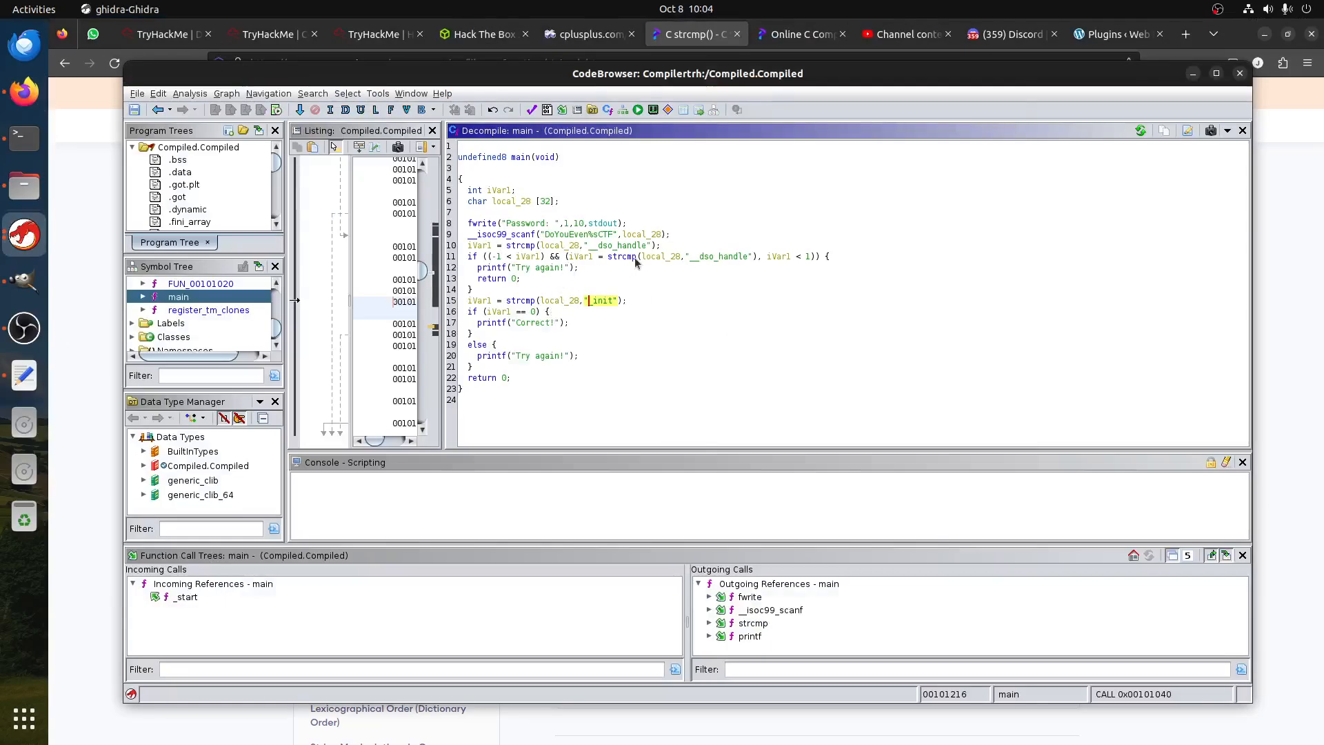
{"action": "left_click", "coordinate": [692, 33]}
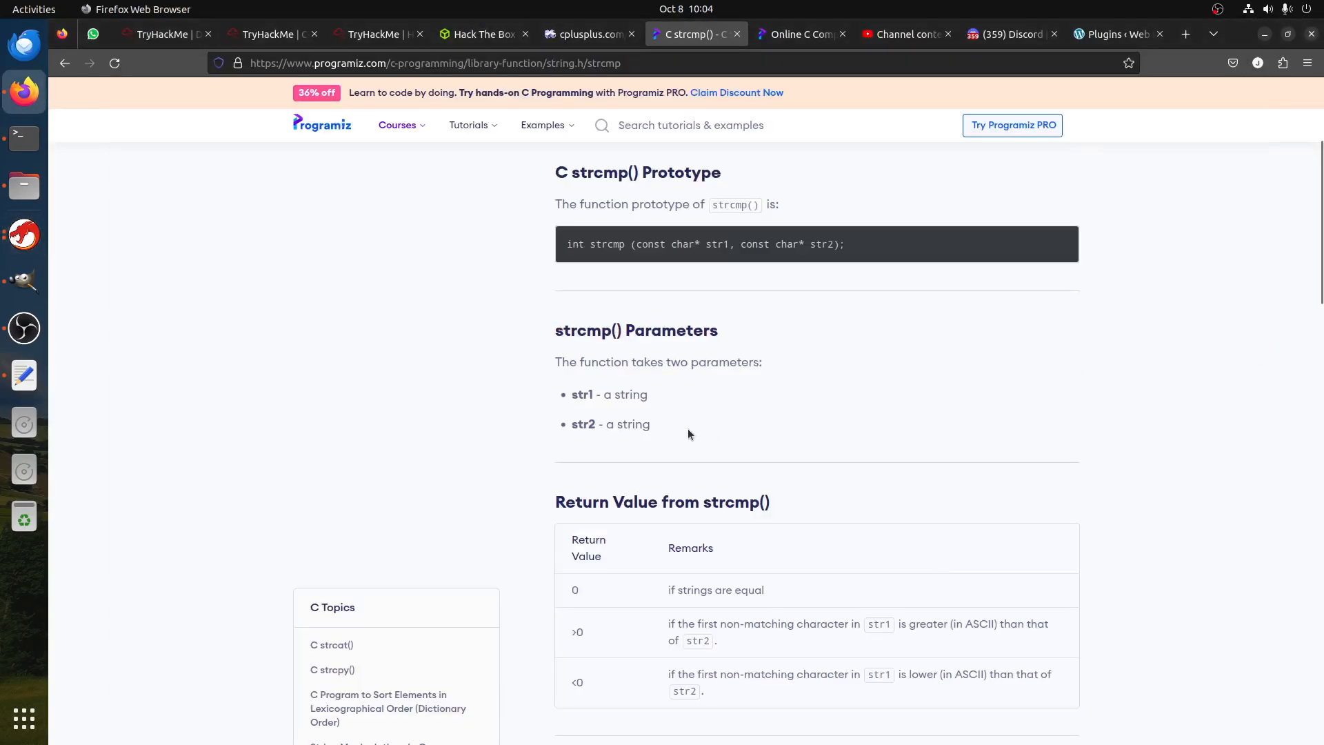
{"action": "scroll", "scroll_direction": "down", "scroll_amount": 3}
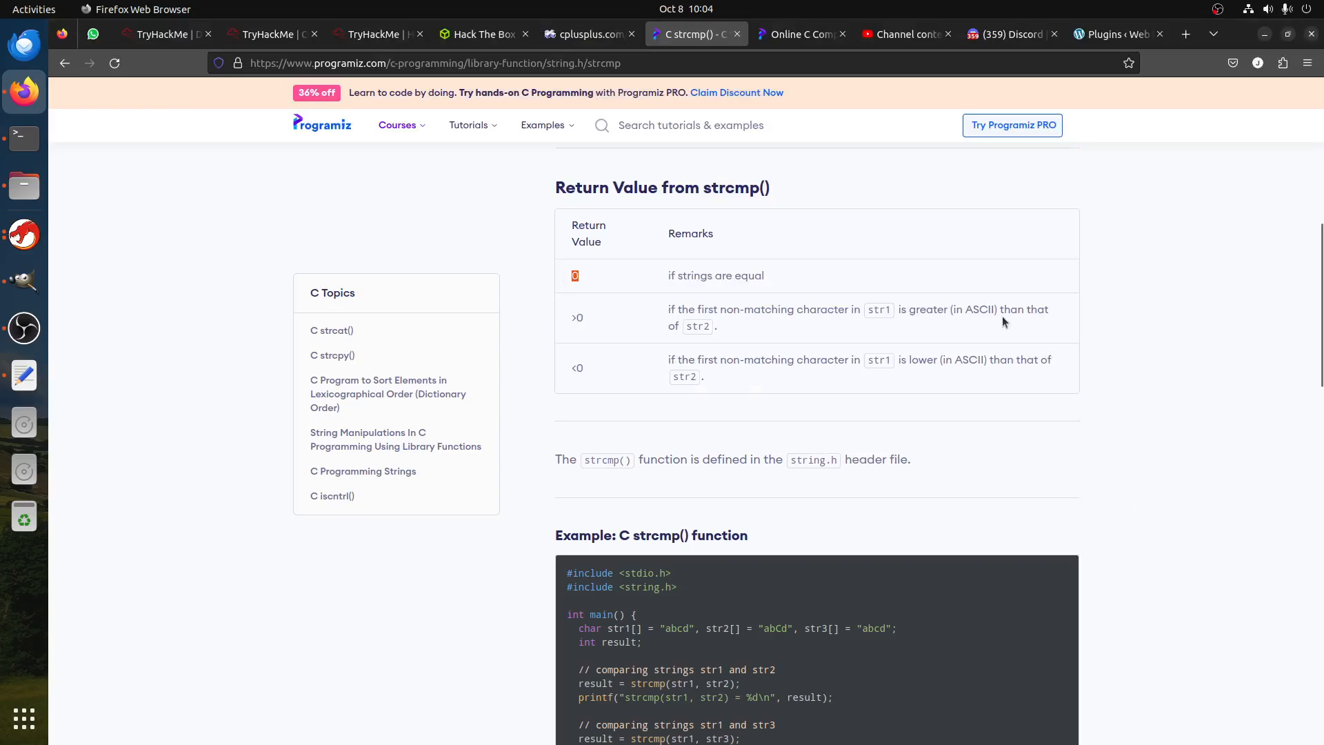
{"action": "mouse_move", "coordinate": [758, 322]}
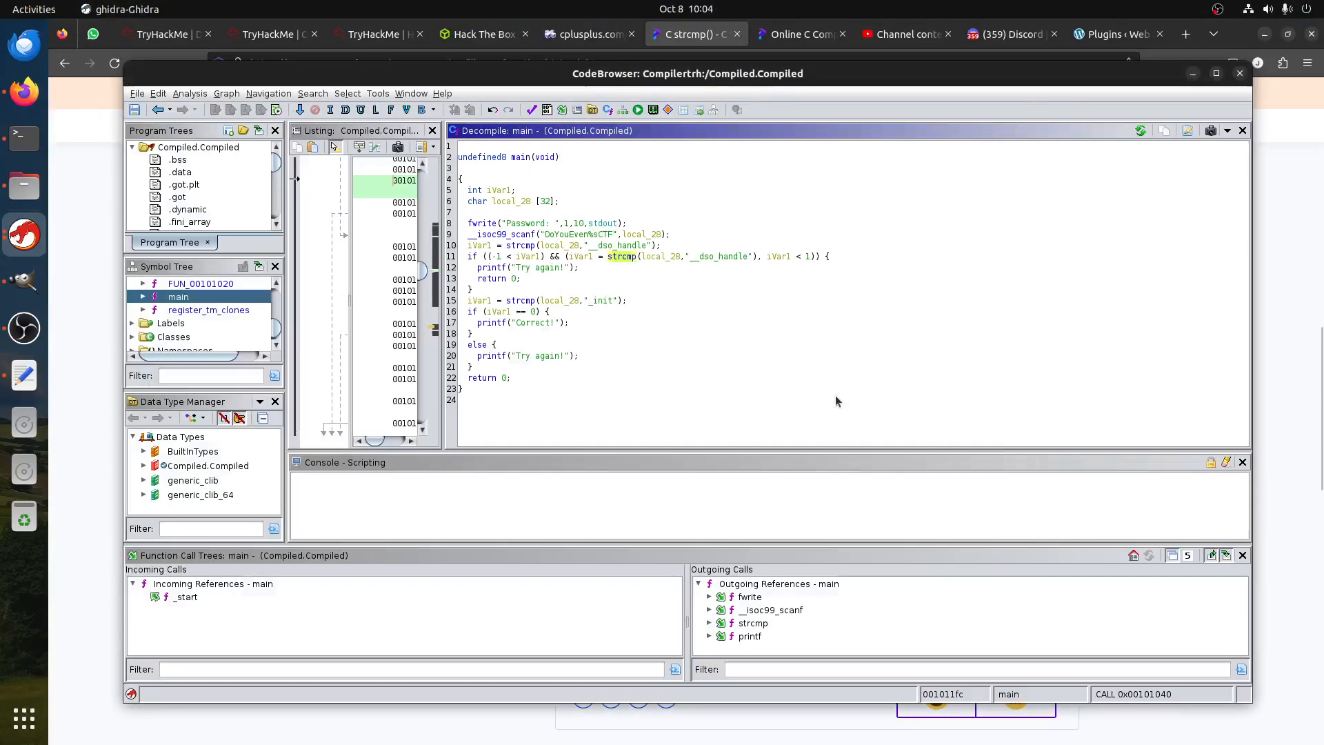
{"action": "mouse_move", "coordinate": [625, 370]}
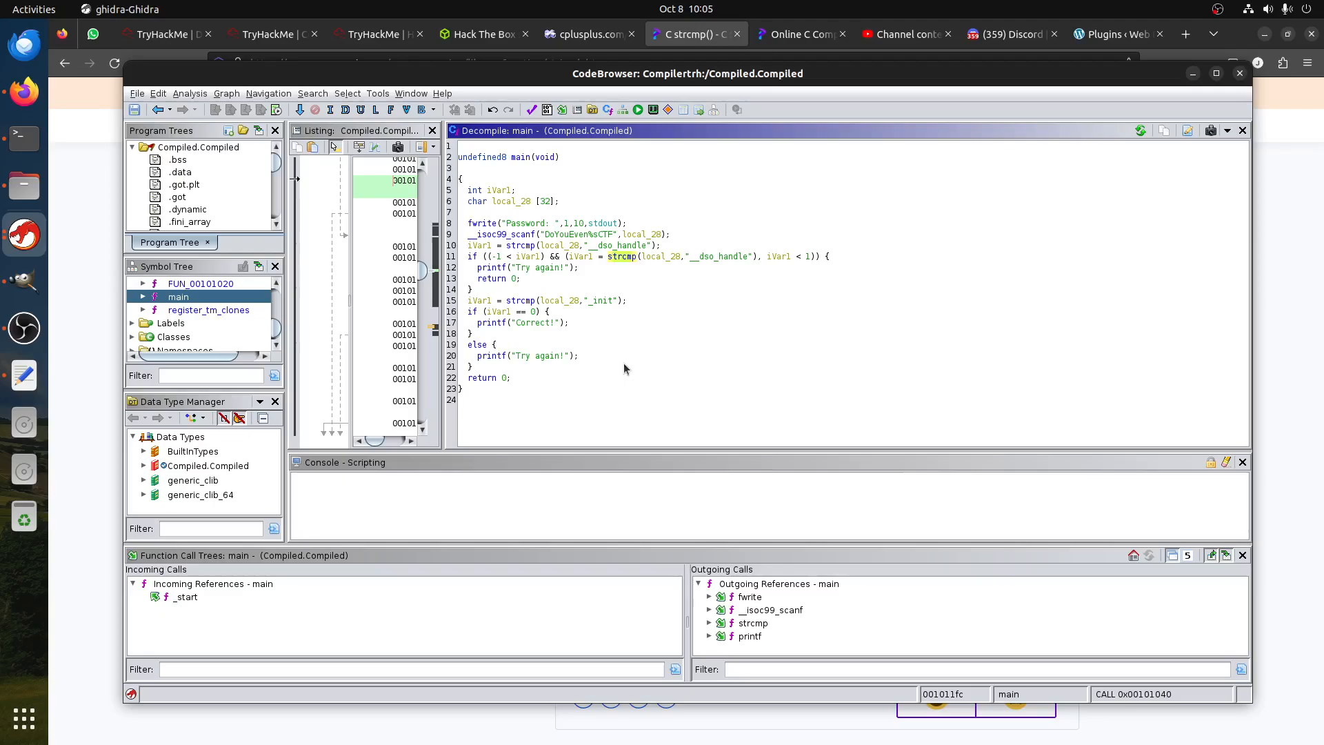
Step: Highlight the iVar1 == 0 check and the strcmp against _init in decompiled main
{"action": "left_click", "coordinate": [507, 312]}
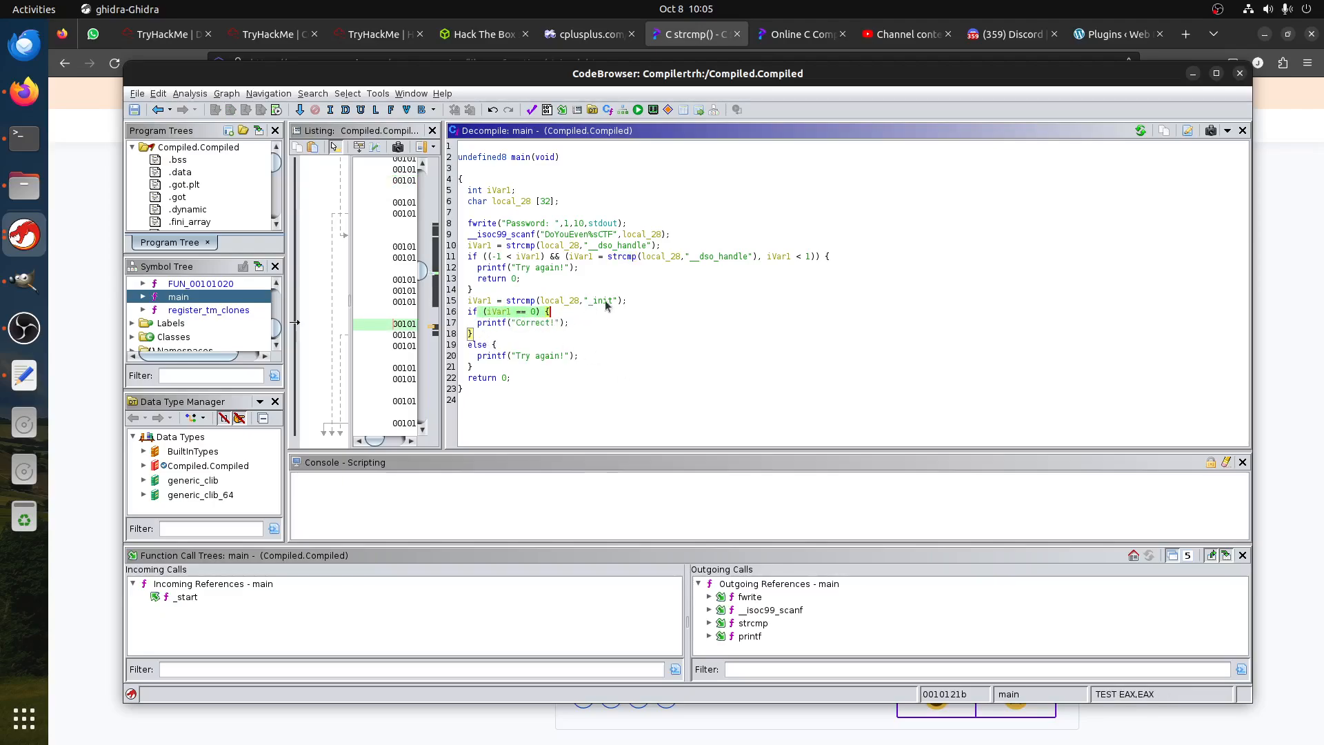
{"action": "left_click", "coordinate": [600, 301]}
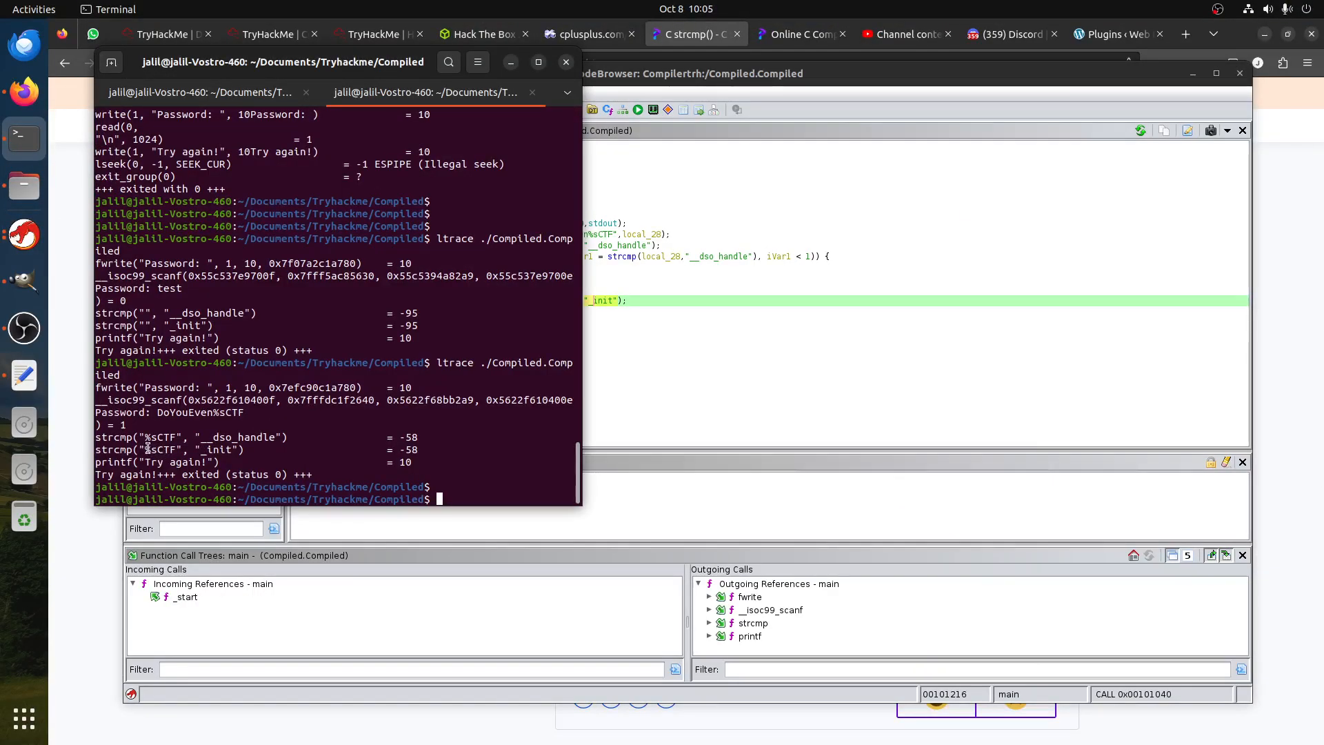
{"action": "double_click", "coordinate": [160, 449]}
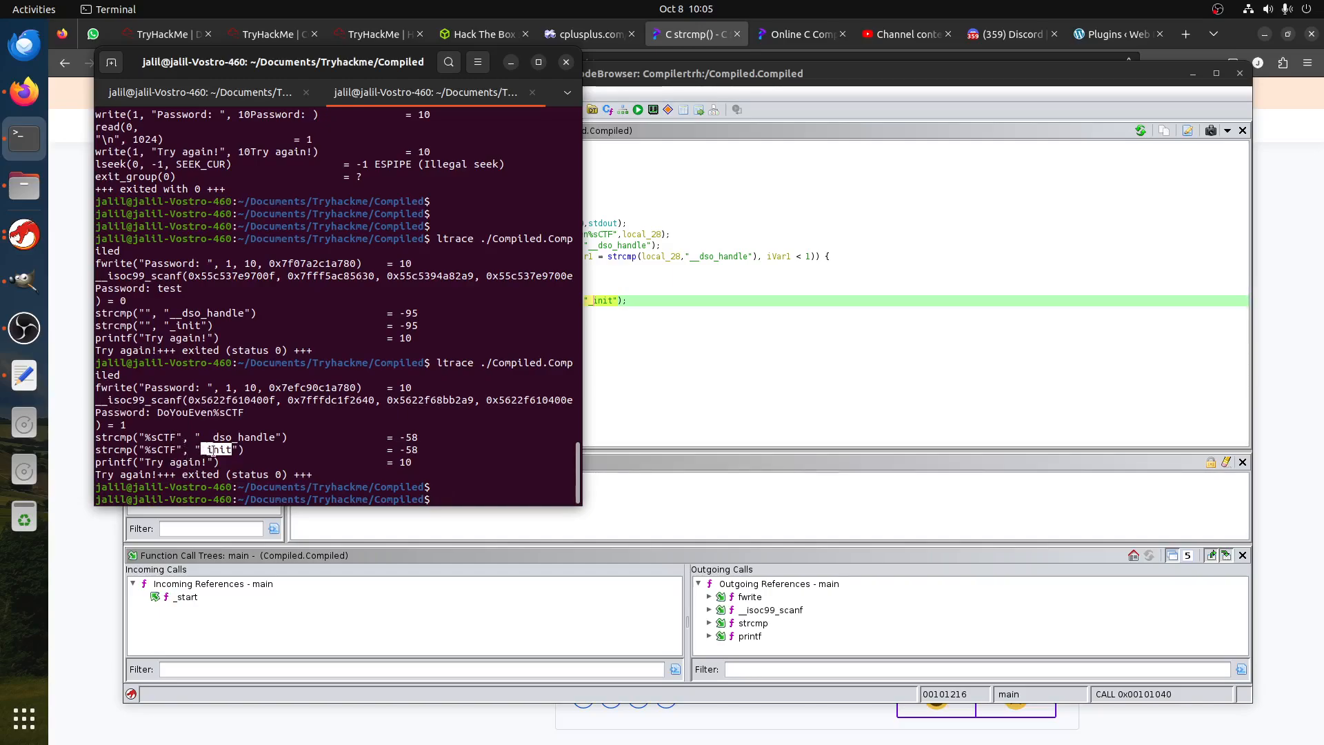
{"action": "key", "text": "Return"}
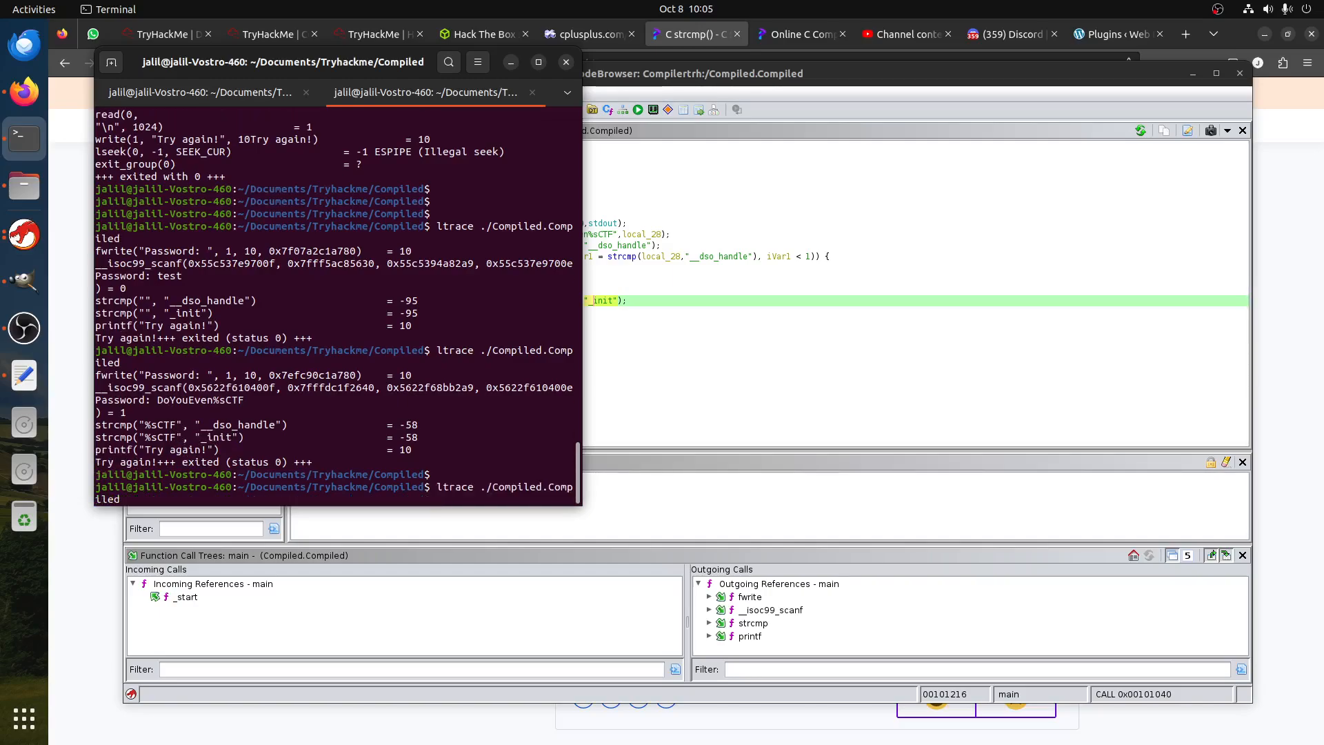
{"action": "key", "text": "Return"}
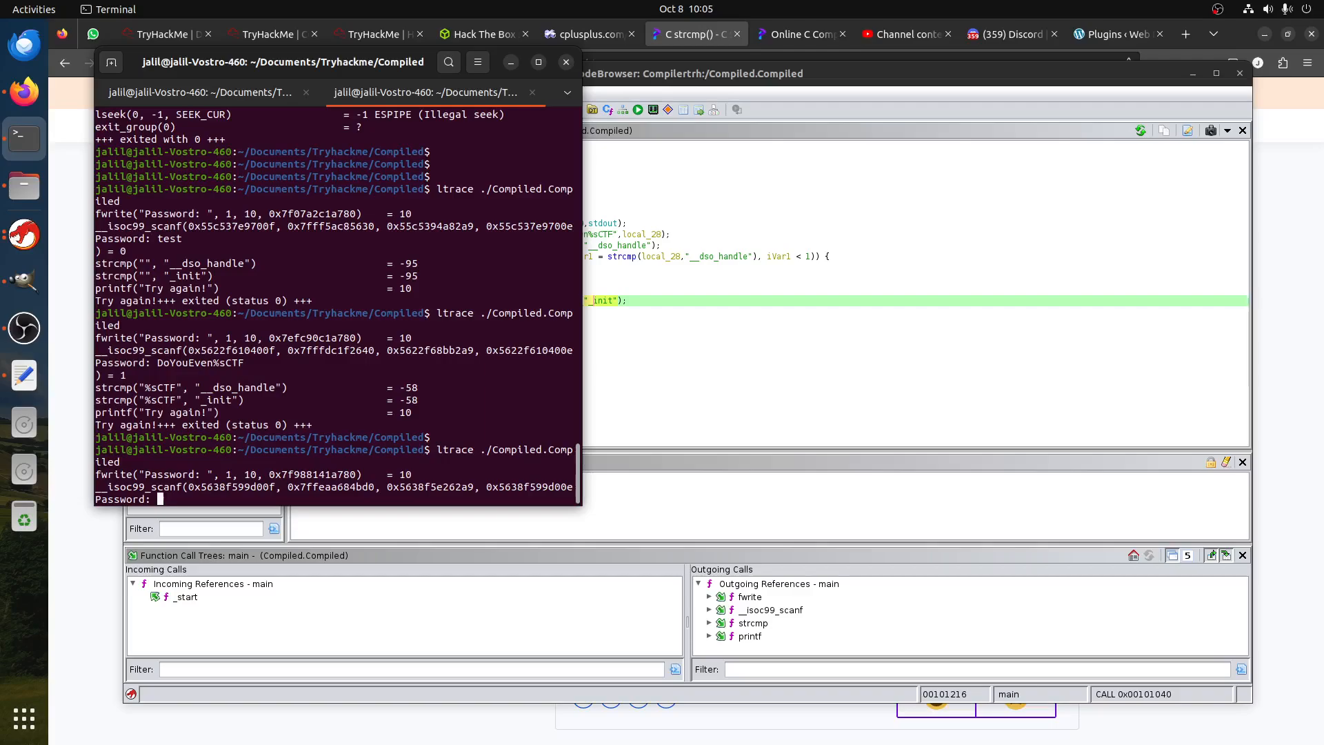
{"action": "type", "text": "1234"}
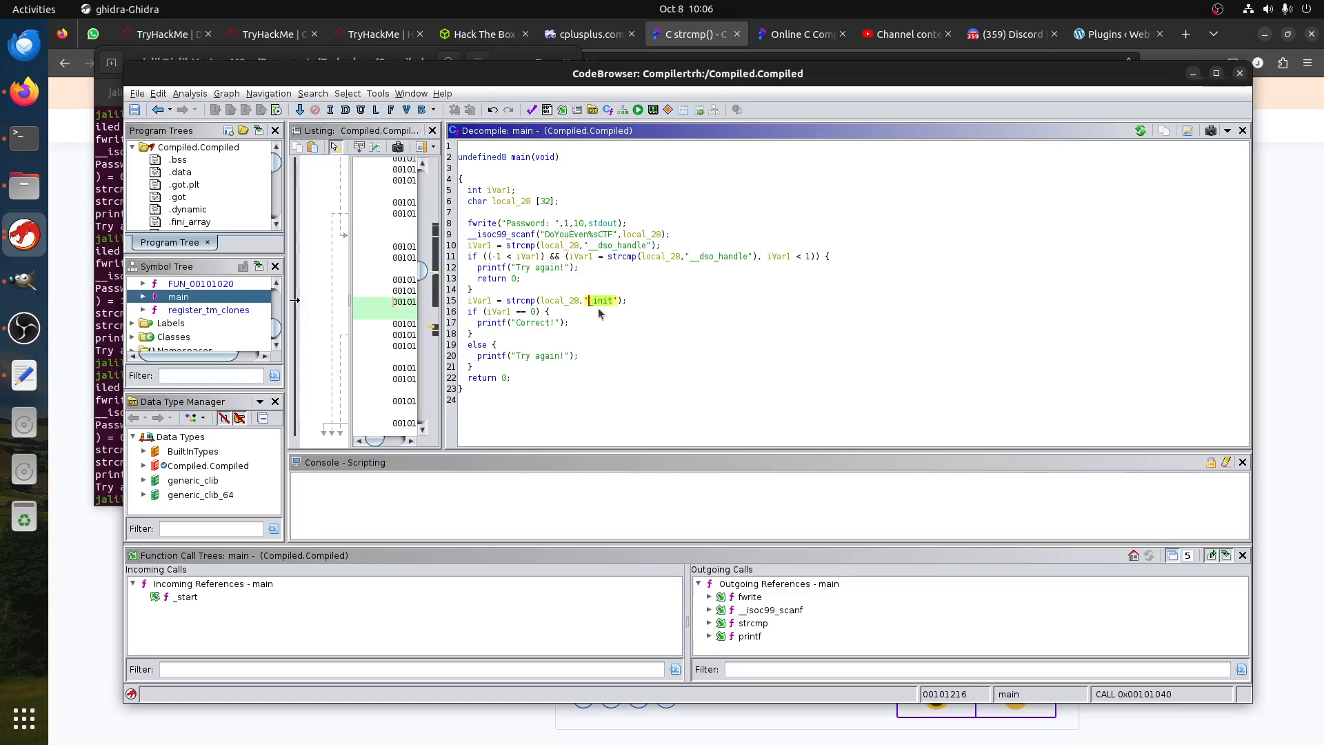
{"action": "mouse_move", "coordinate": [581, 309]}
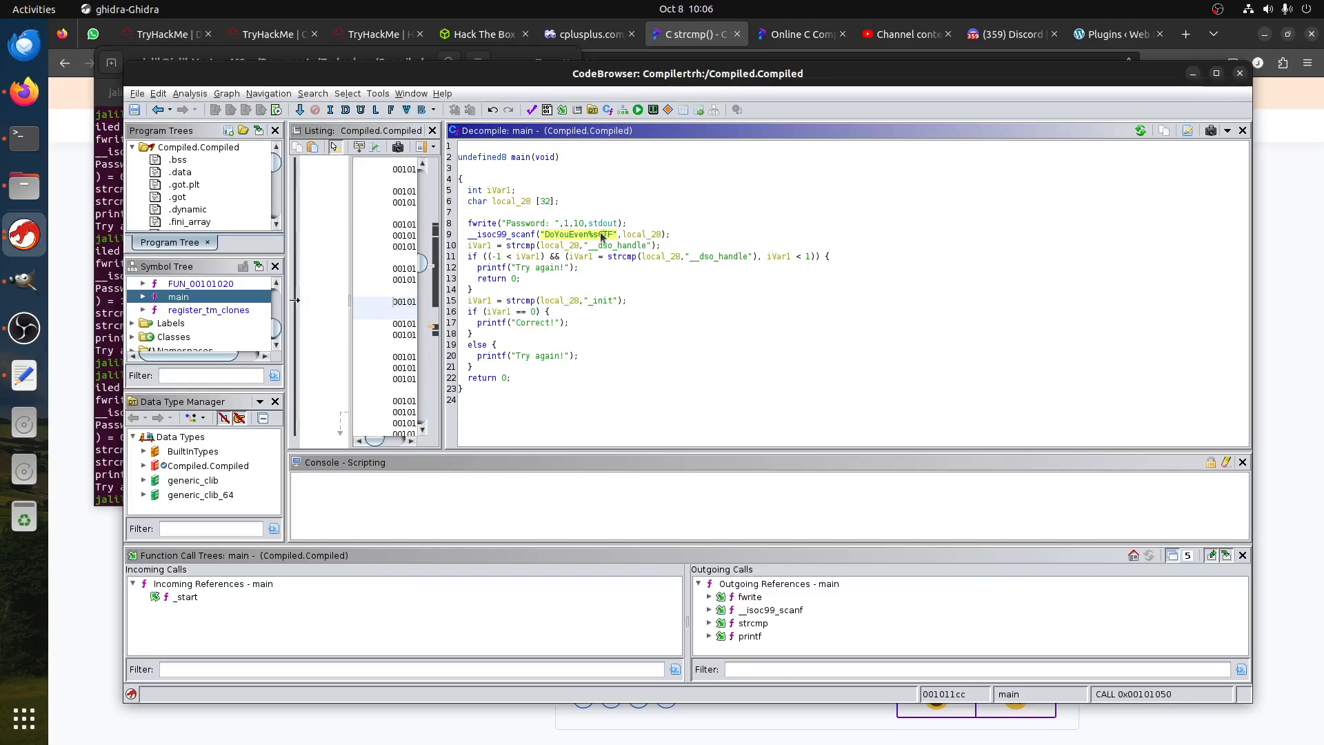
Step: Mark the DoYouEven%sCTF scanf format string in main's decompilation
{"action": "left_click", "coordinate": [592, 234]}
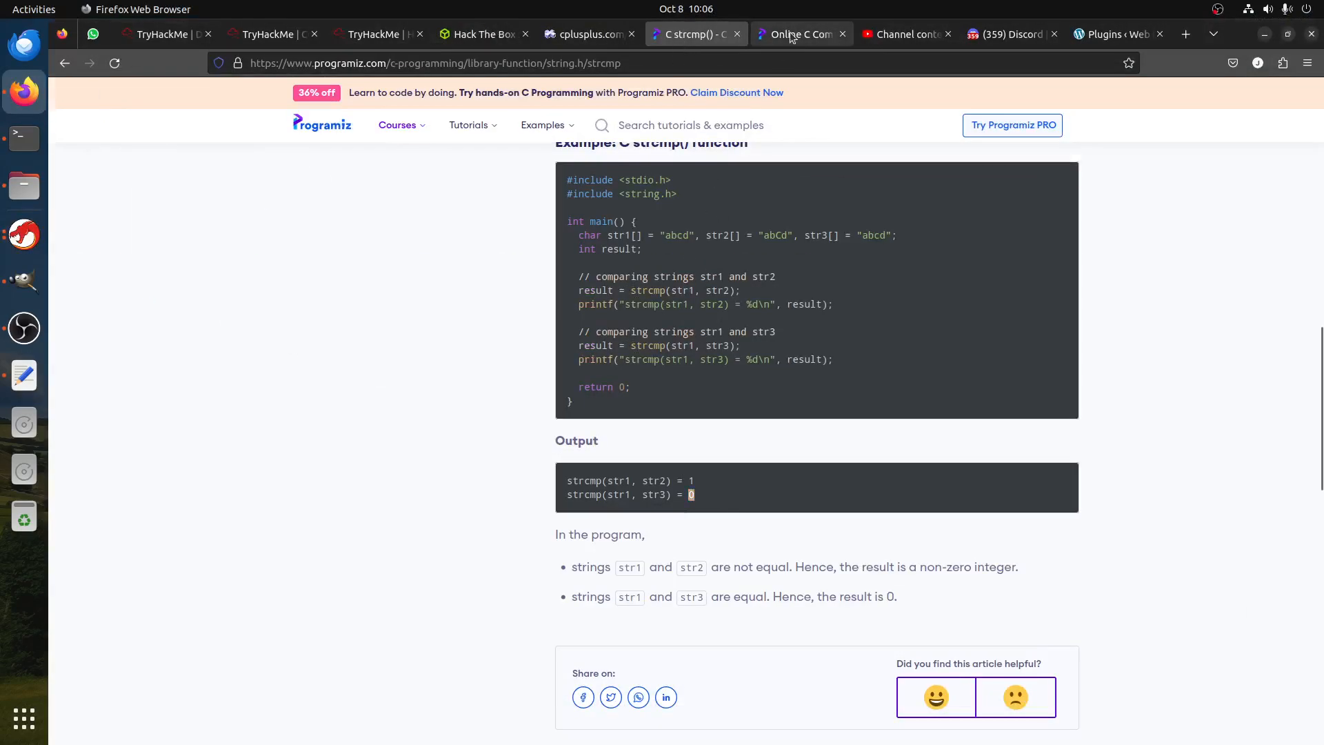
Step: Feed DoYouEven_init to the Programiz test program, capturing _init with strcmp returning 10
{"action": "left_click", "coordinate": [798, 33]}
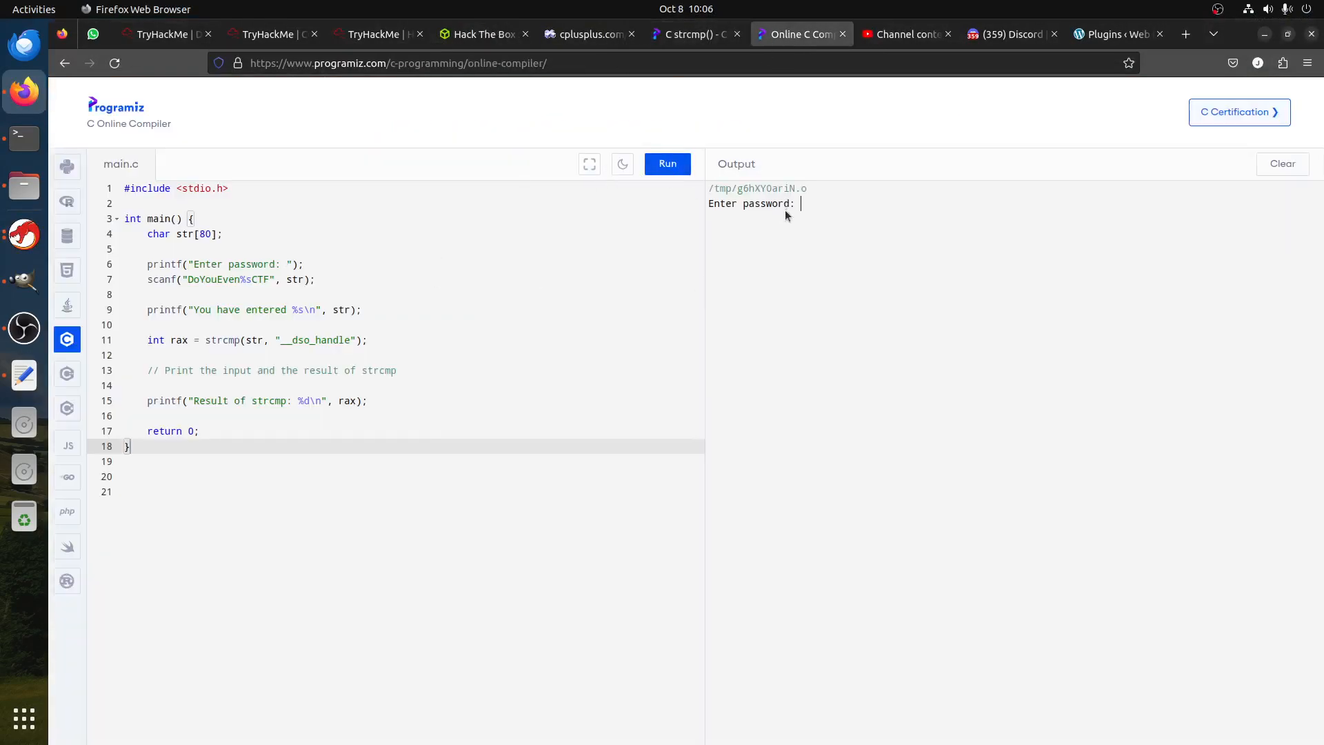
{"action": "type", "text": "Do"}
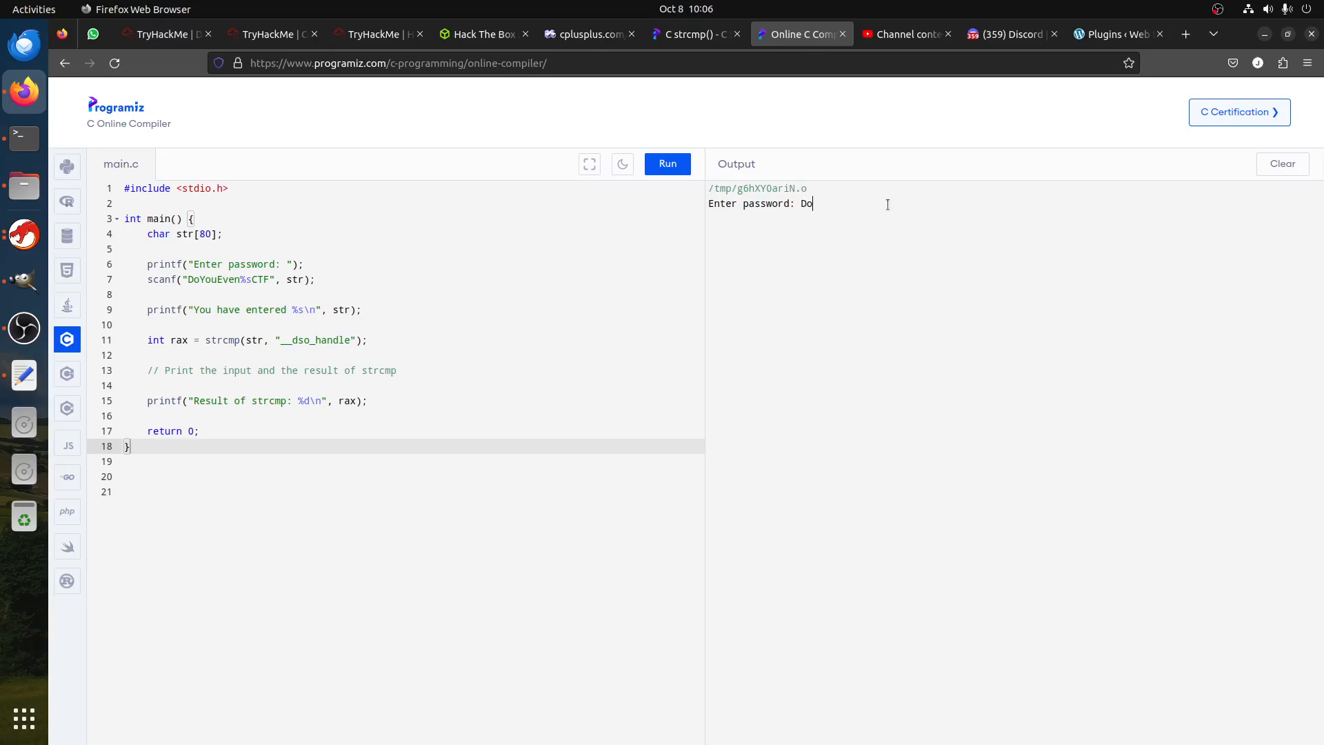
{"action": "type", "text": "YouEven_"}
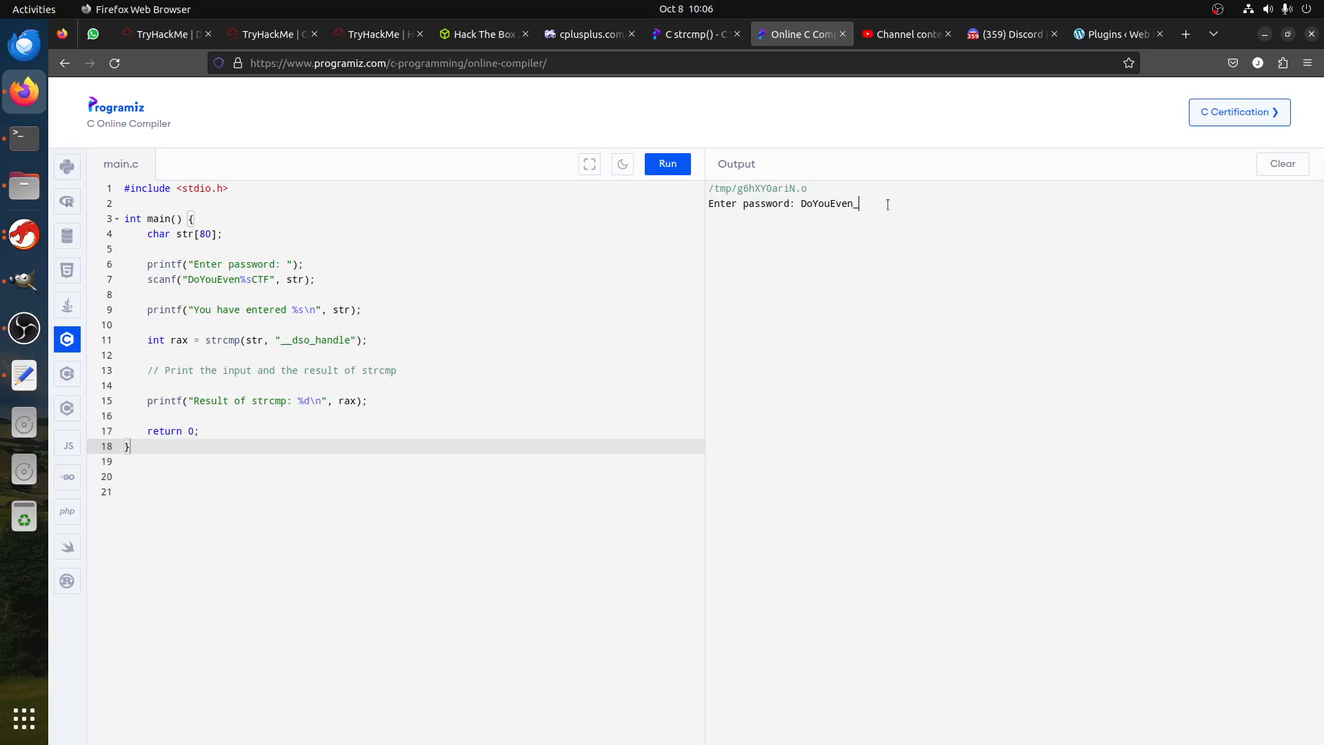
{"action": "type", "text": "init"}
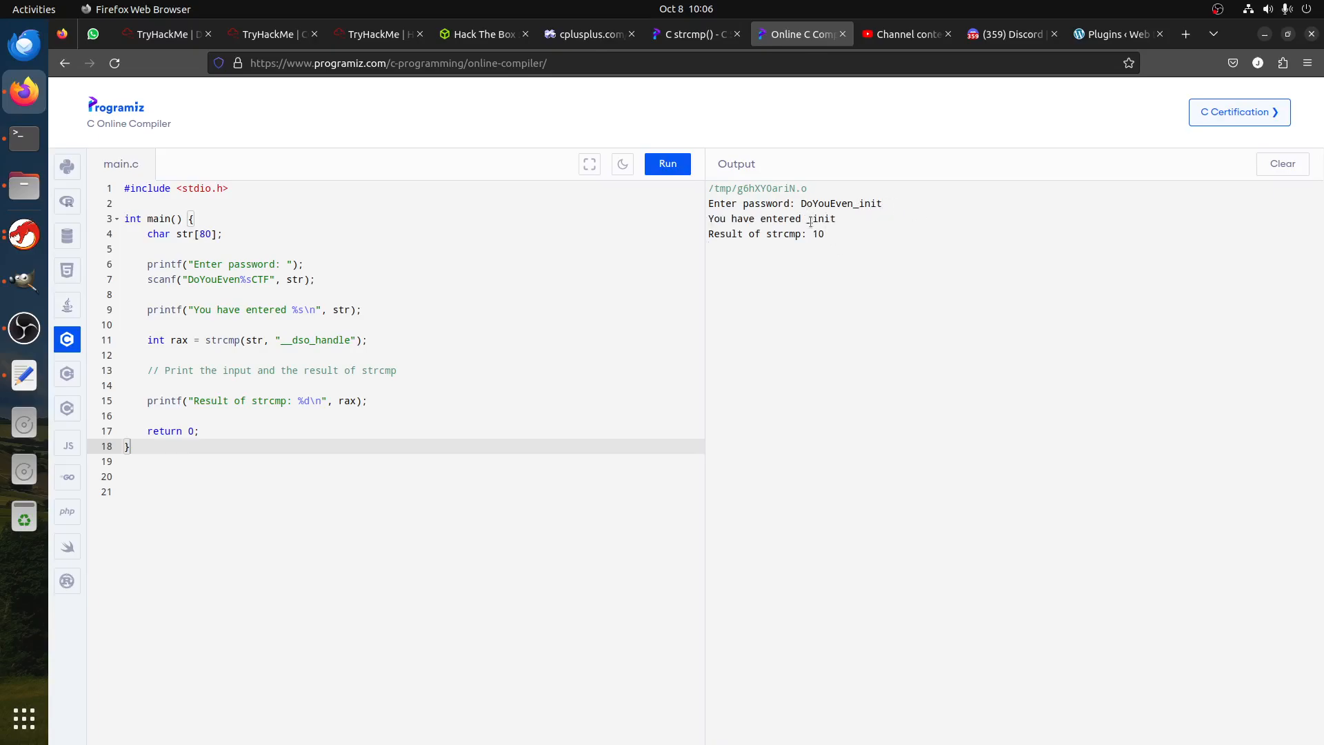
{"action": "double_click", "coordinate": [821, 219]}
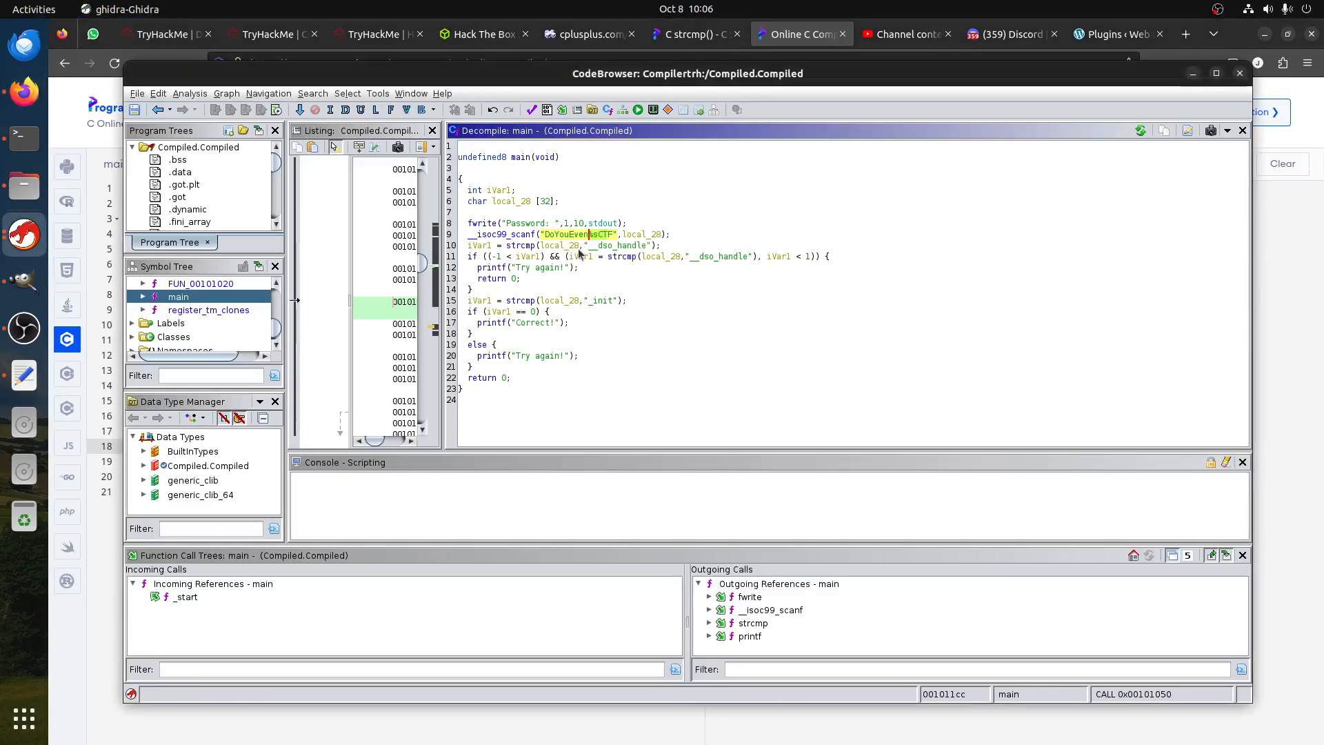
Step: Trace the first if block and its iVar1 < 1 password check in main
{"action": "left_click", "coordinate": [558, 246]}
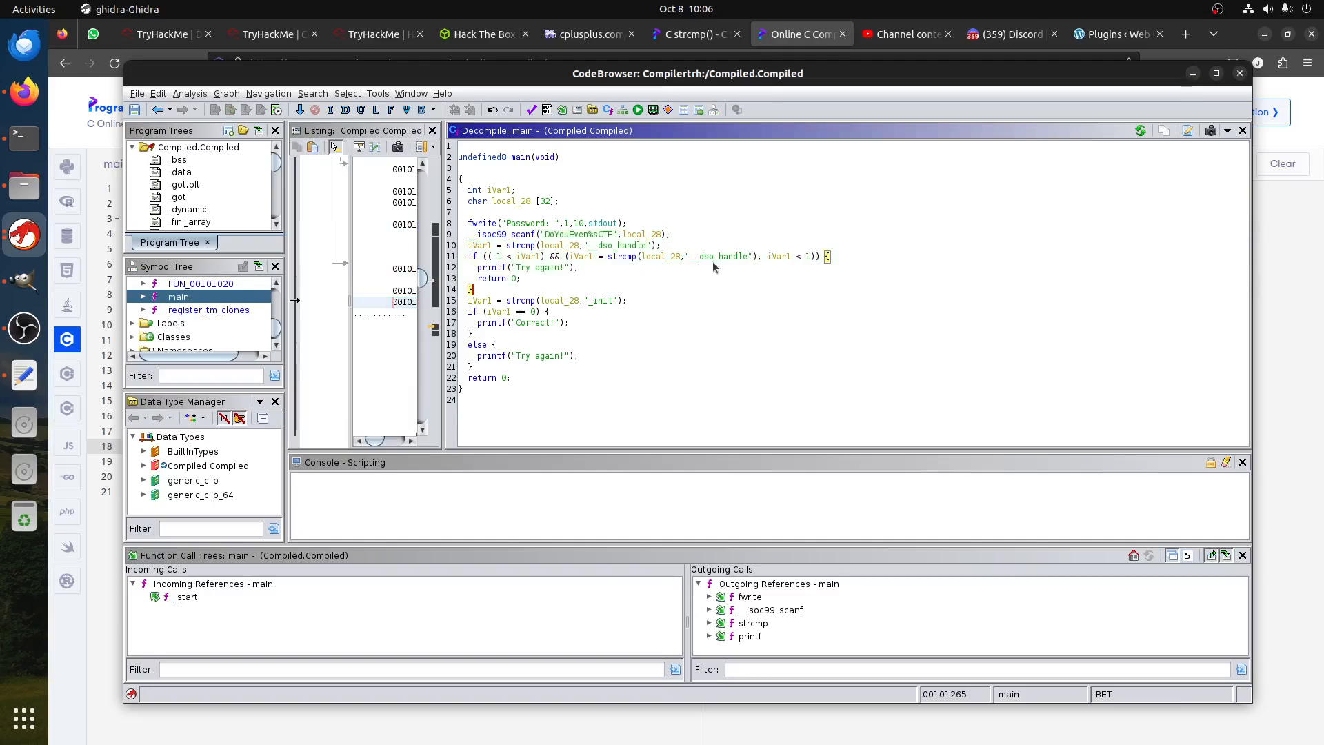
{"action": "left_click", "coordinate": [719, 257]}
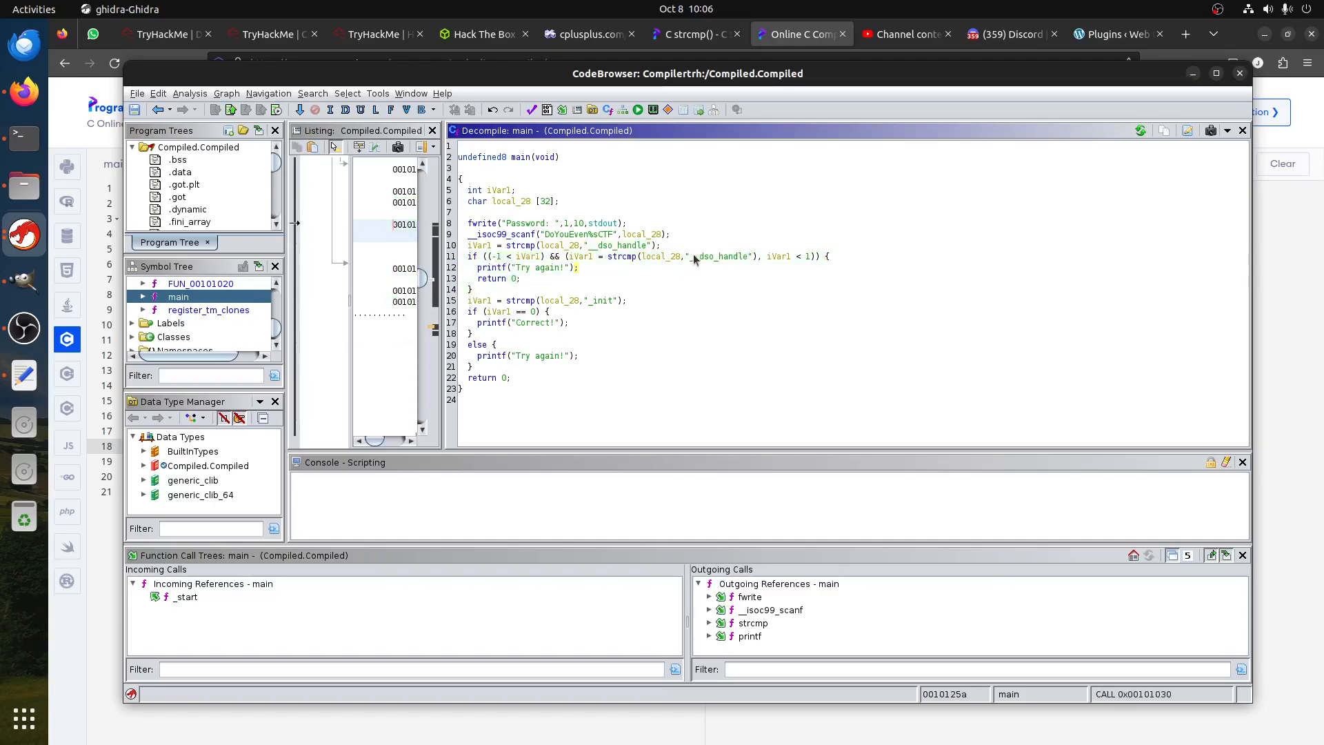
{"action": "left_click", "coordinate": [776, 256]}
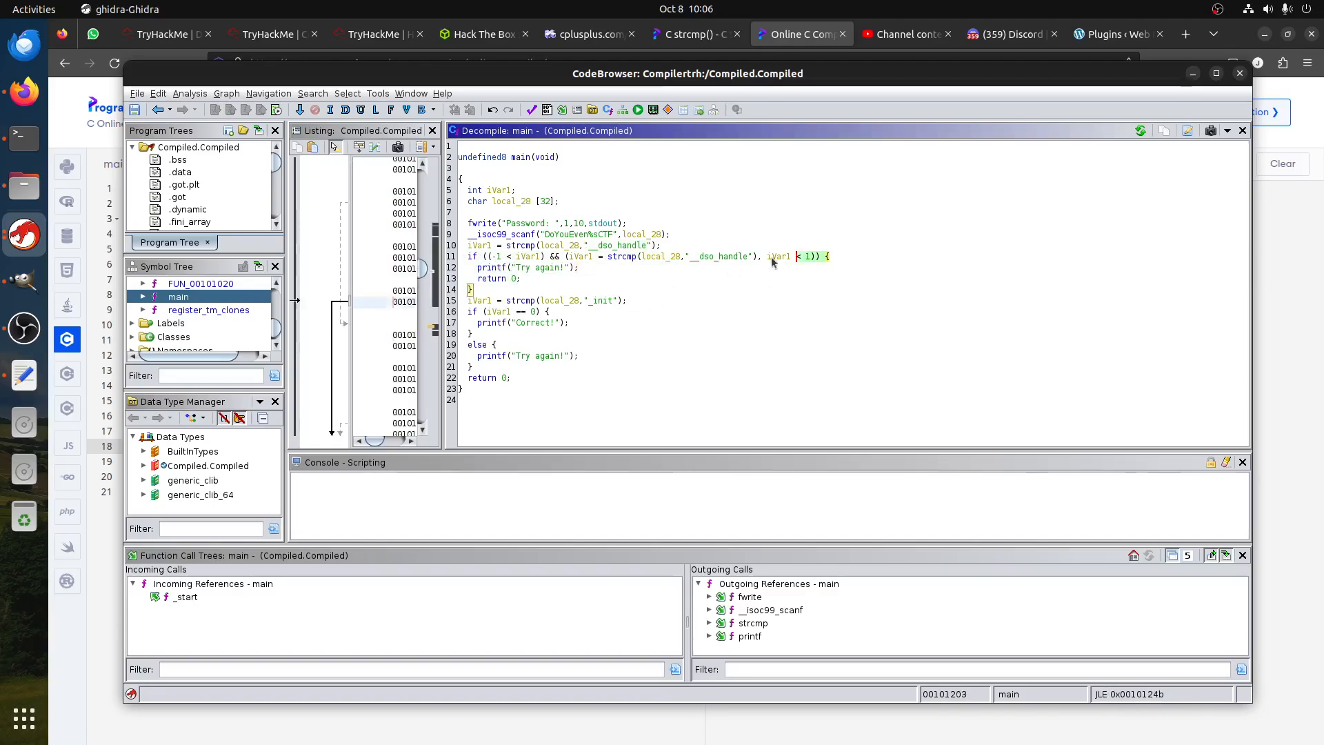
{"action": "left_click", "coordinate": [778, 257]}
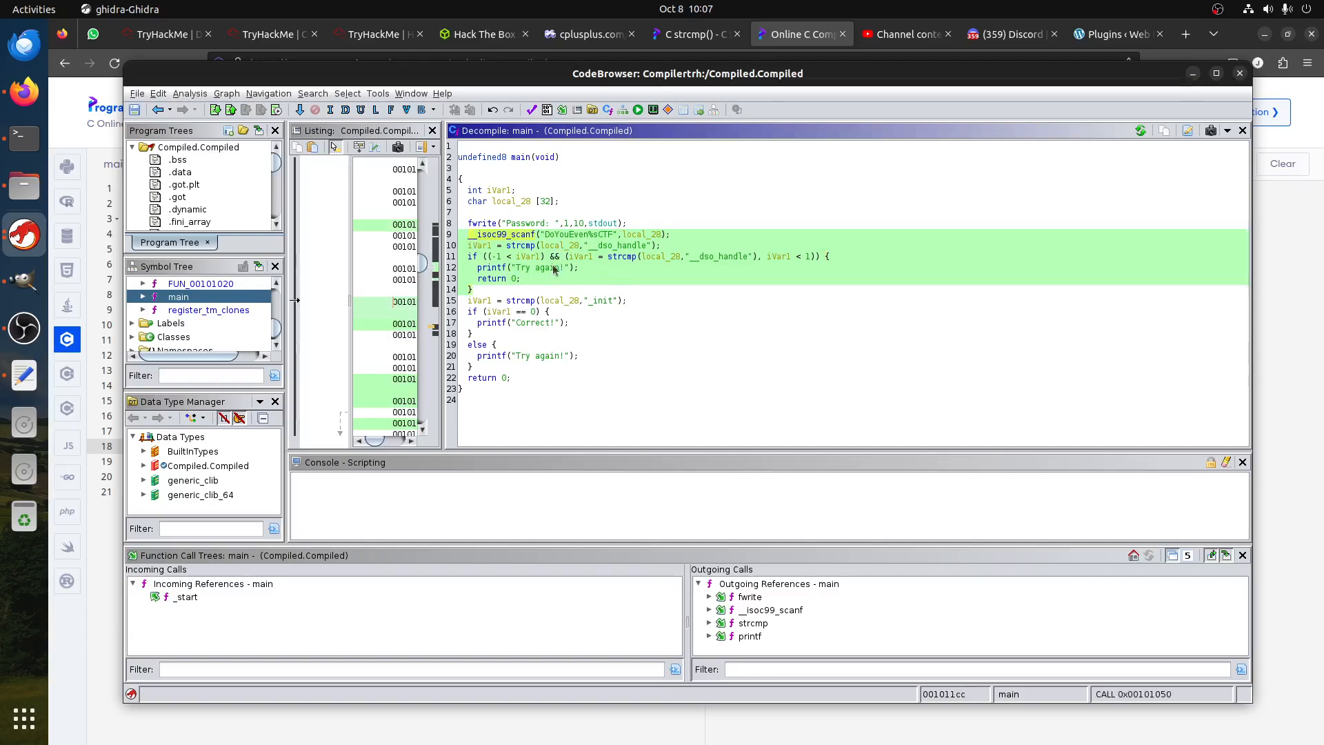
{"action": "mouse_move", "coordinate": [592, 331]}
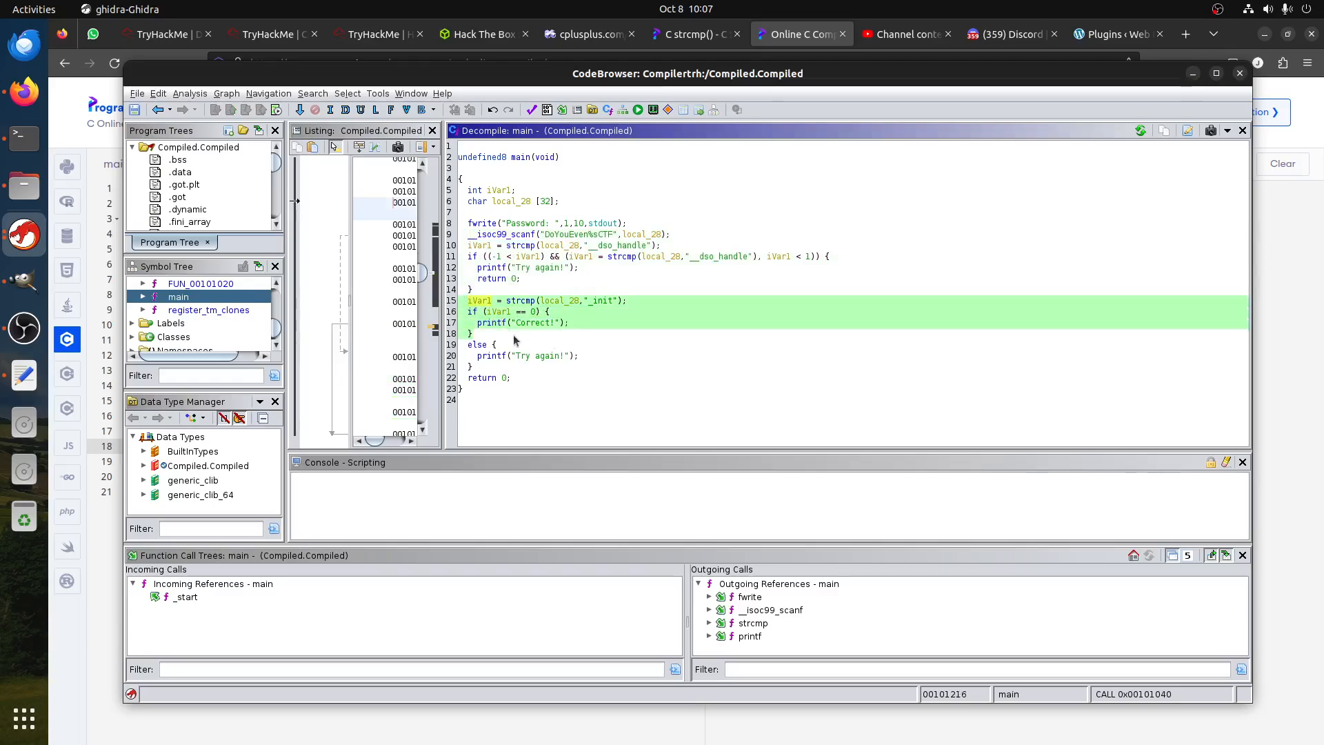
Step: Follow the _init strcmp that prints Correct!, revisit the DoYouEven%sCTF format, and return to the compiler
{"action": "left_click", "coordinate": [529, 323]}
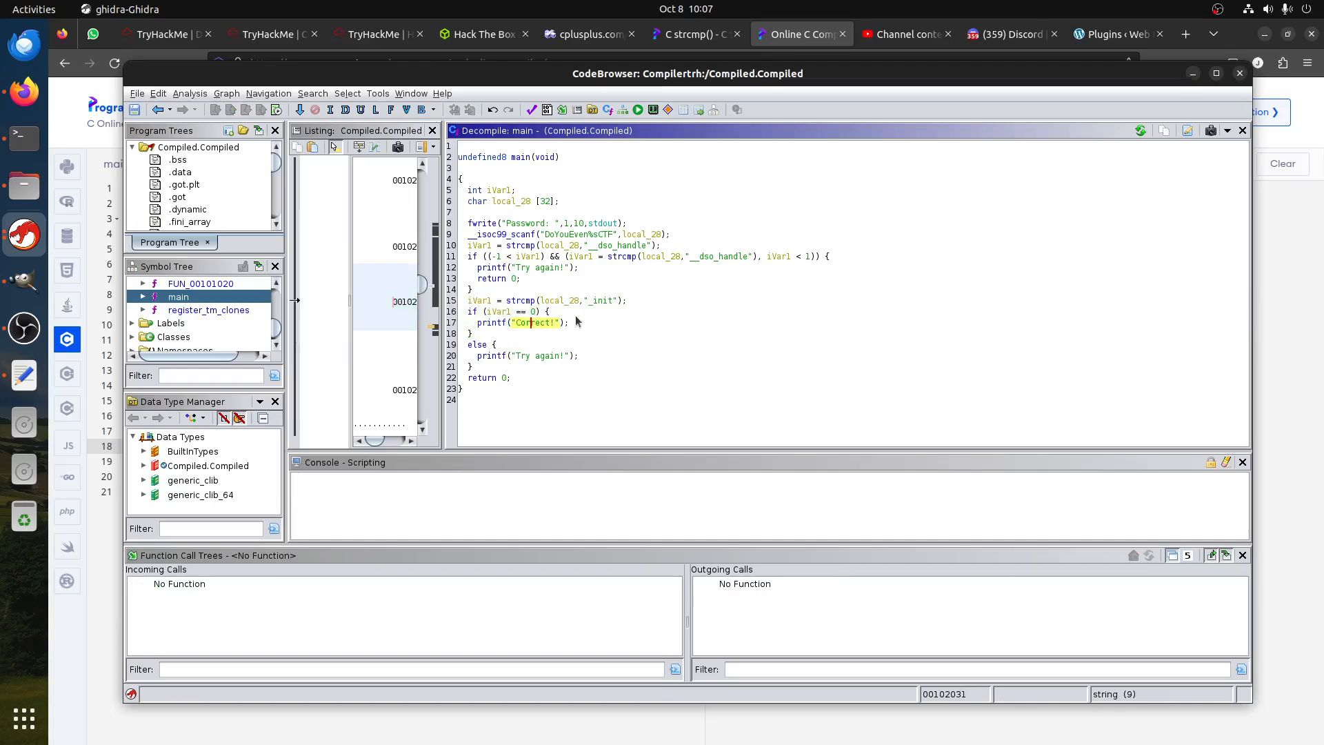
{"action": "left_click", "coordinate": [602, 299]}
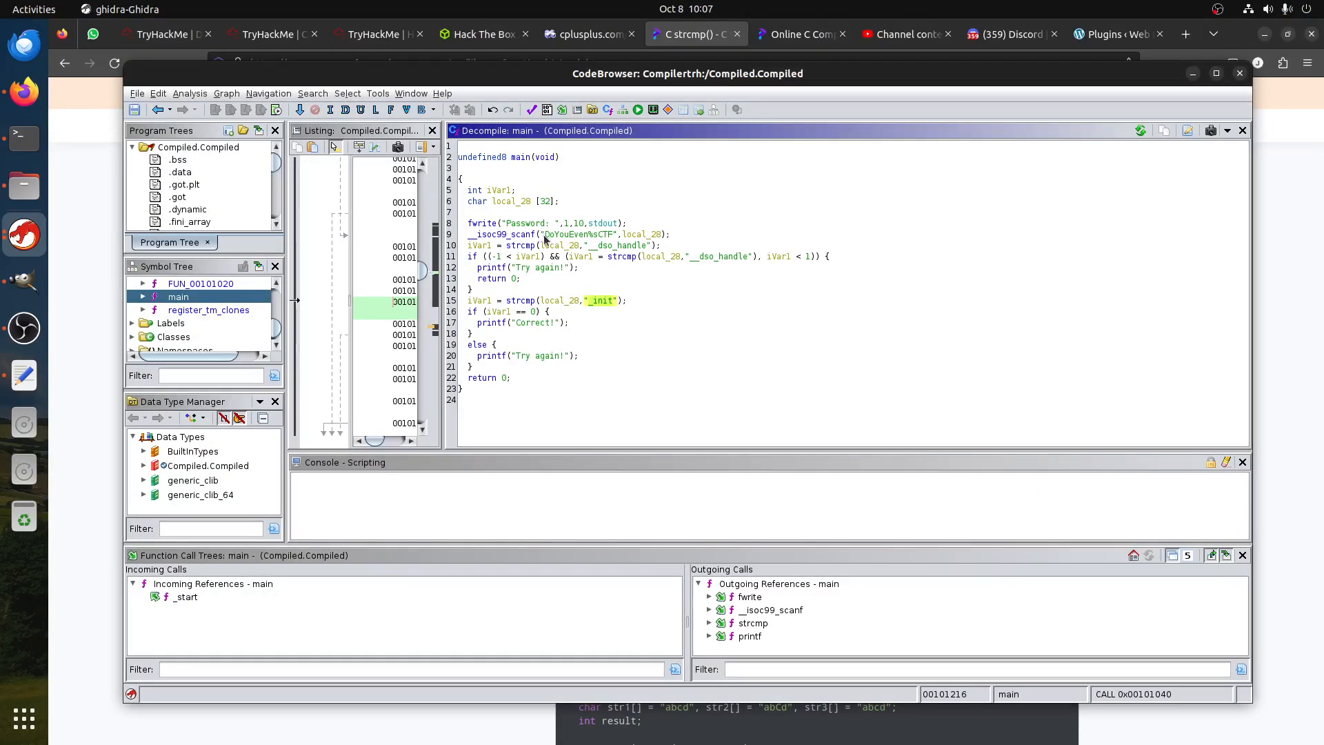
{"action": "left_click", "coordinate": [581, 234]}
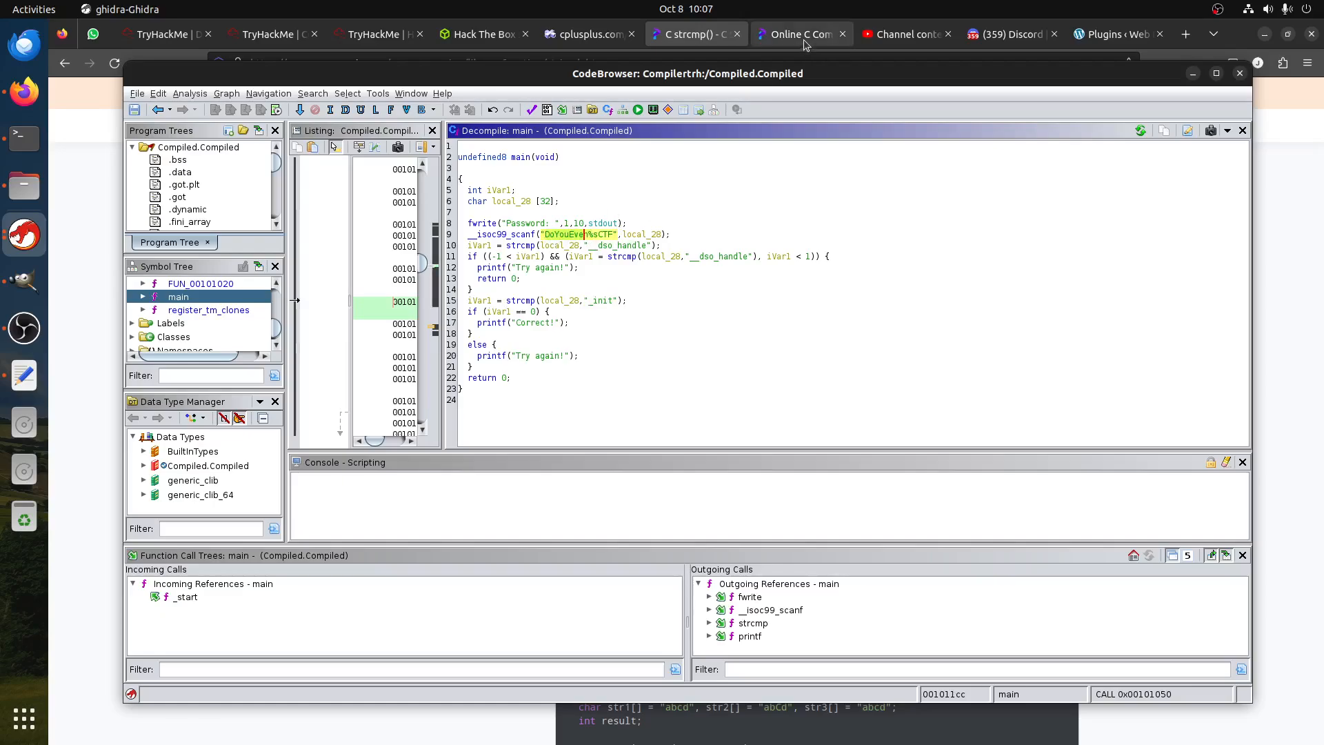
{"action": "left_click", "coordinate": [799, 33]}
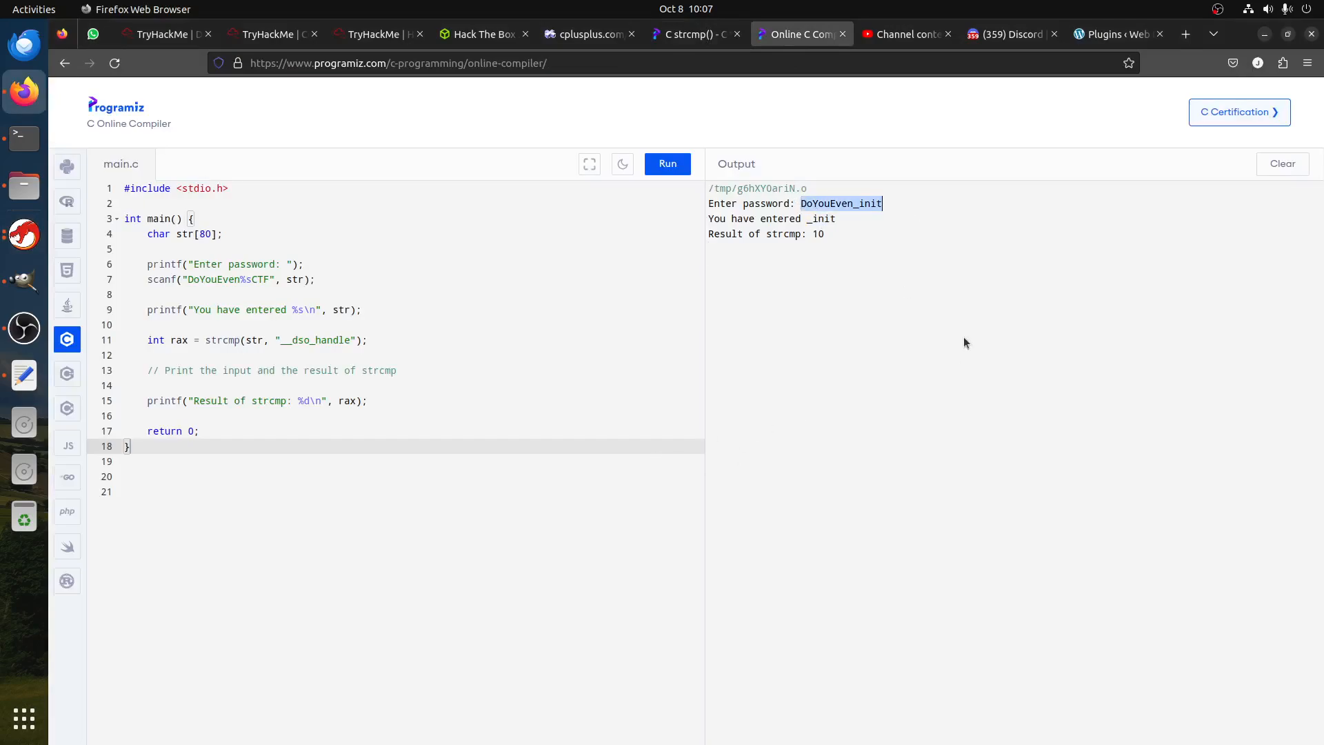
{"action": "mouse_move", "coordinate": [969, 334]}
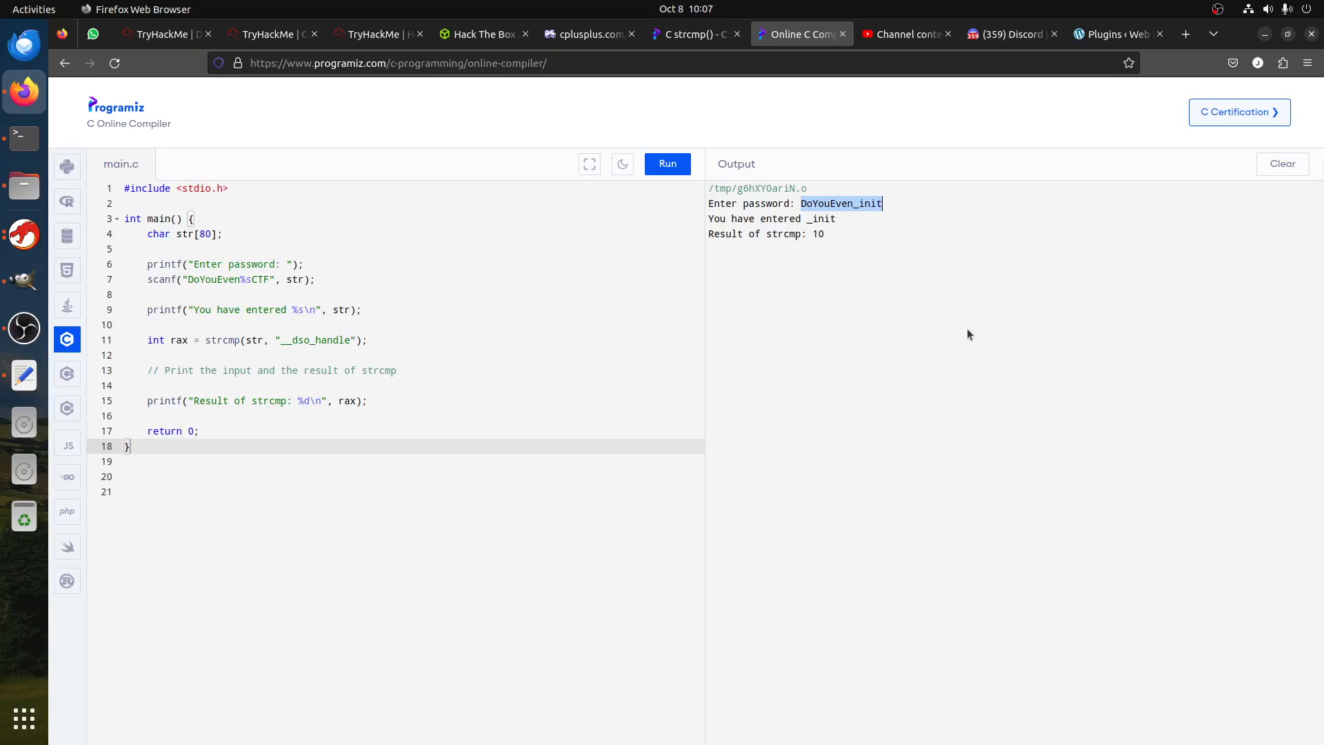
Step: View the TryHackMe Compiled room showing DoYouEven_init accepted as the correct answer
{"action": "left_click", "coordinate": [270, 33]}
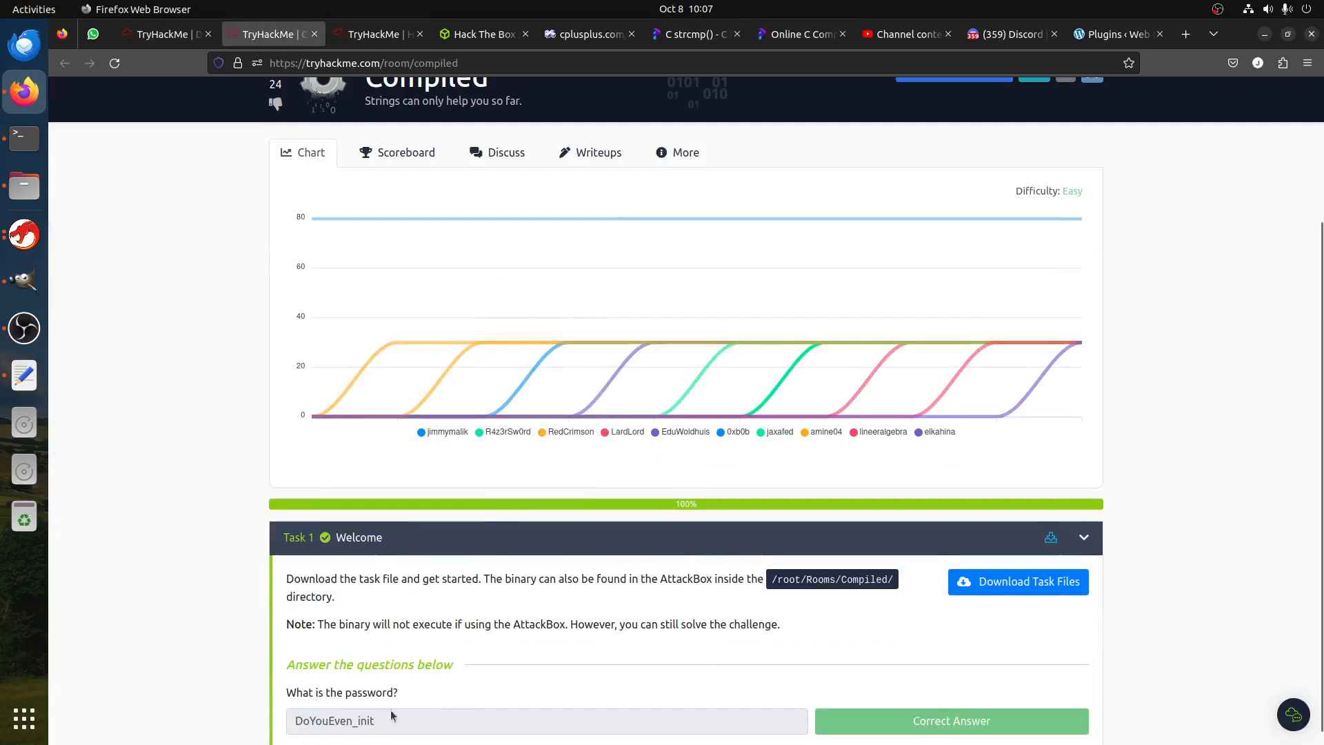
{"action": "scroll", "scroll_direction": "down", "scroll_amount": 3}
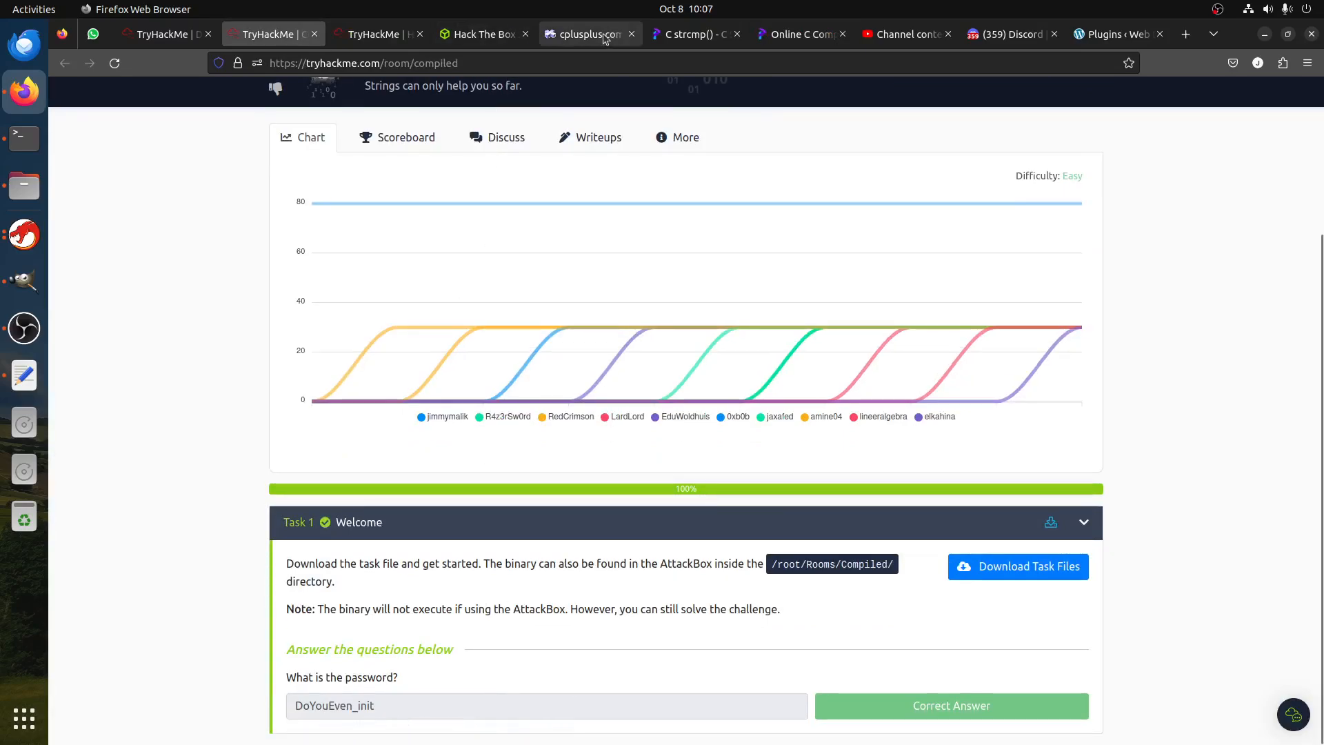